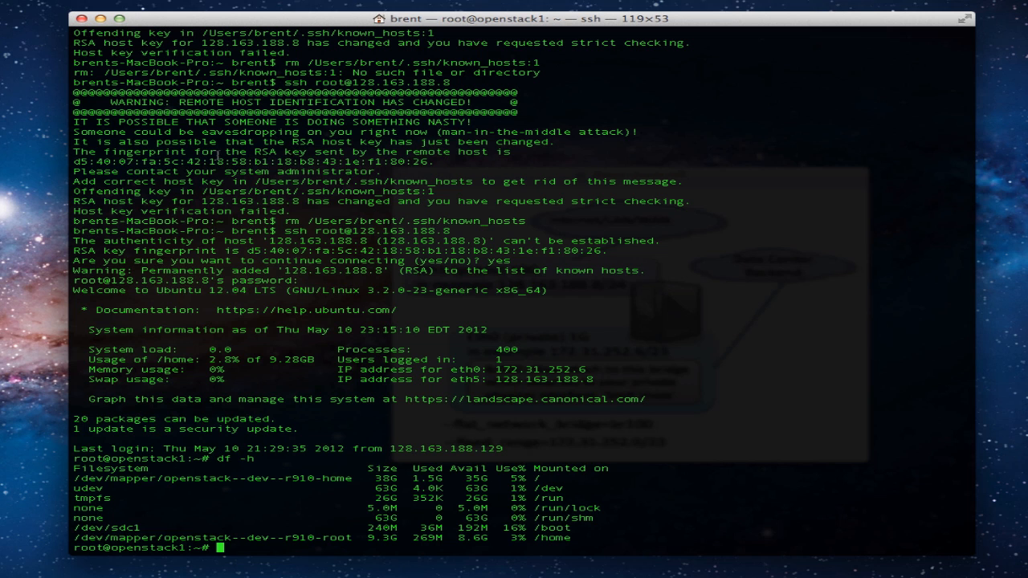
- Check the server's /etc/hosts file and install the ntp package
text(cat)
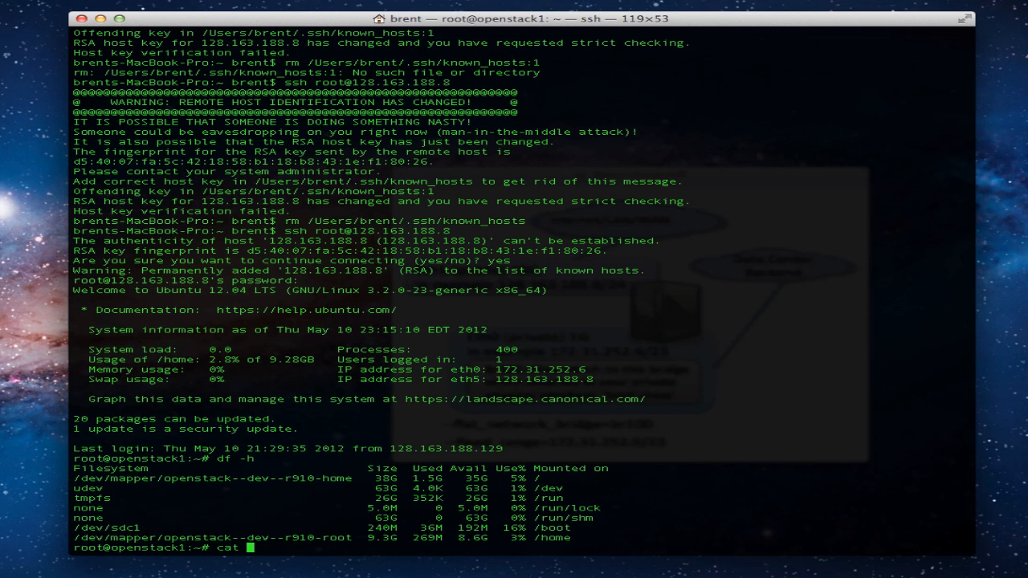
text(/etc/host)
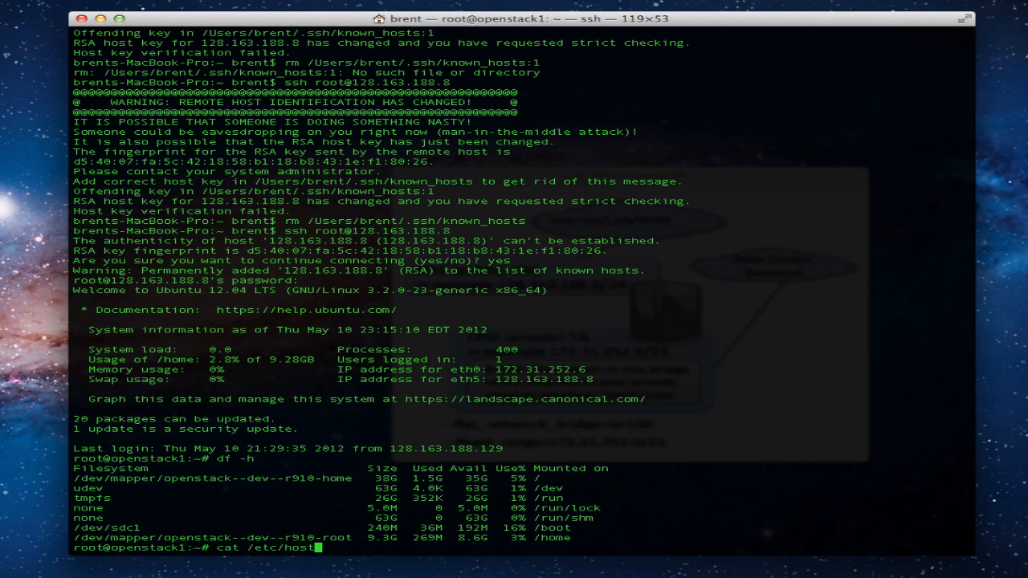
key(Return)
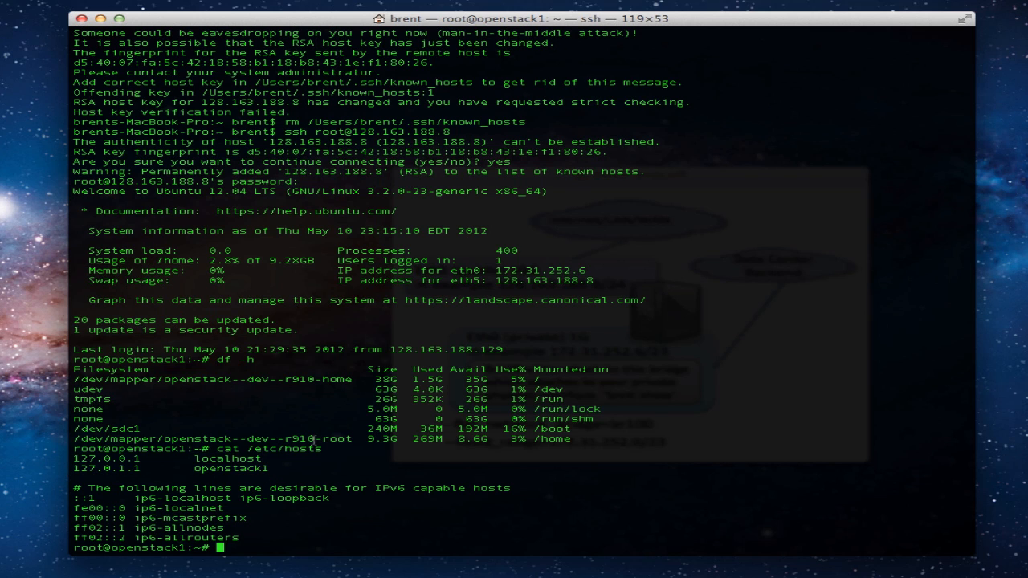
text(apt-get install ntp)
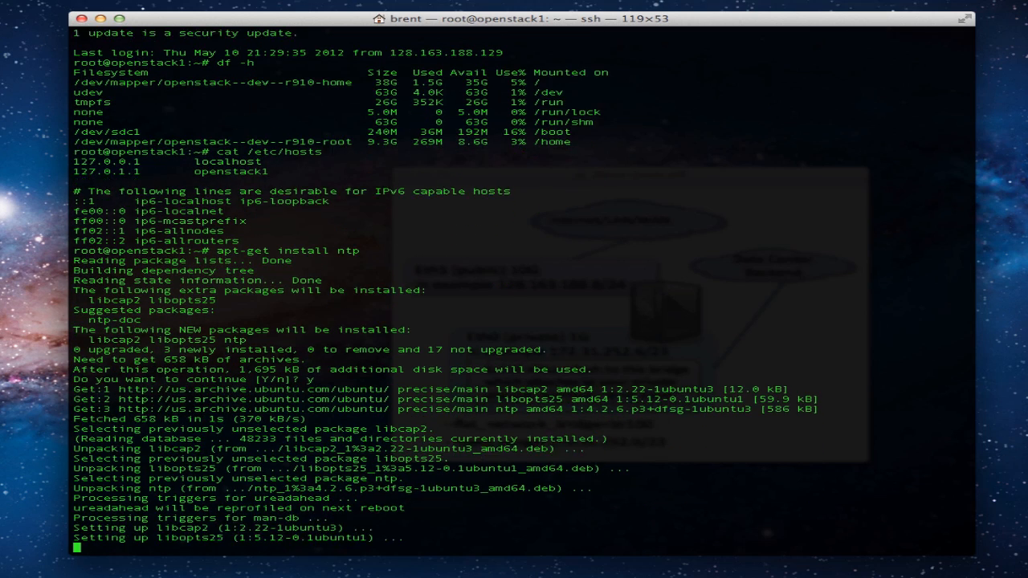
scroll(down, 3)
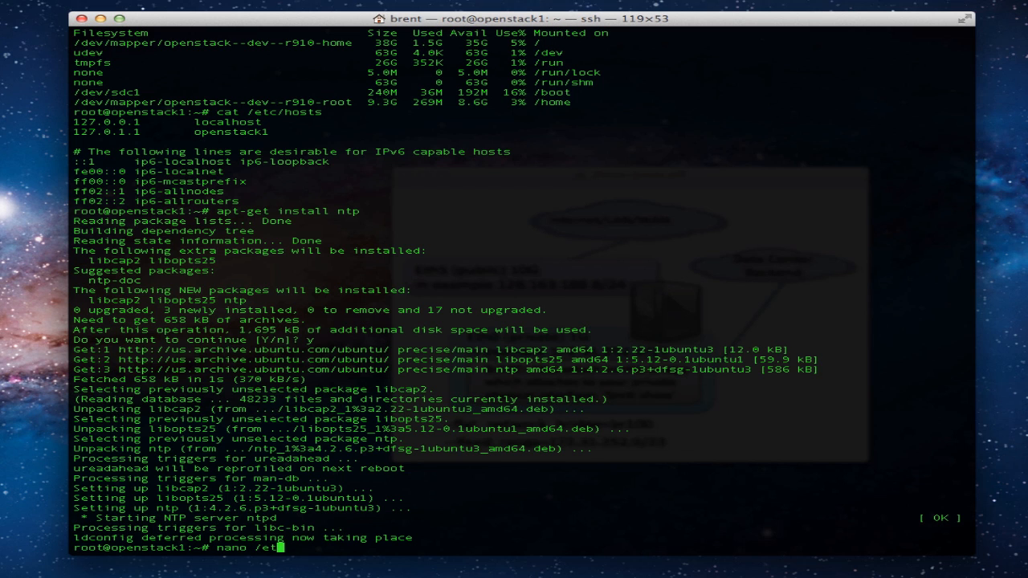
- Add '#Survive NTP outage', ntp.ubuntu.com iburst and local clock stratum 10 to /etc/ntp.conf
key(Return)
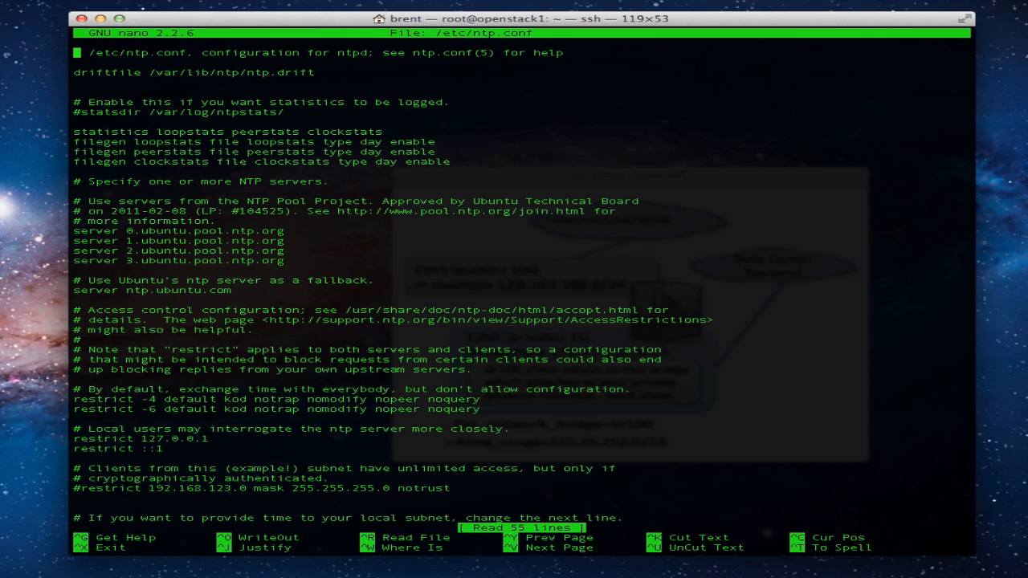
key(Down)
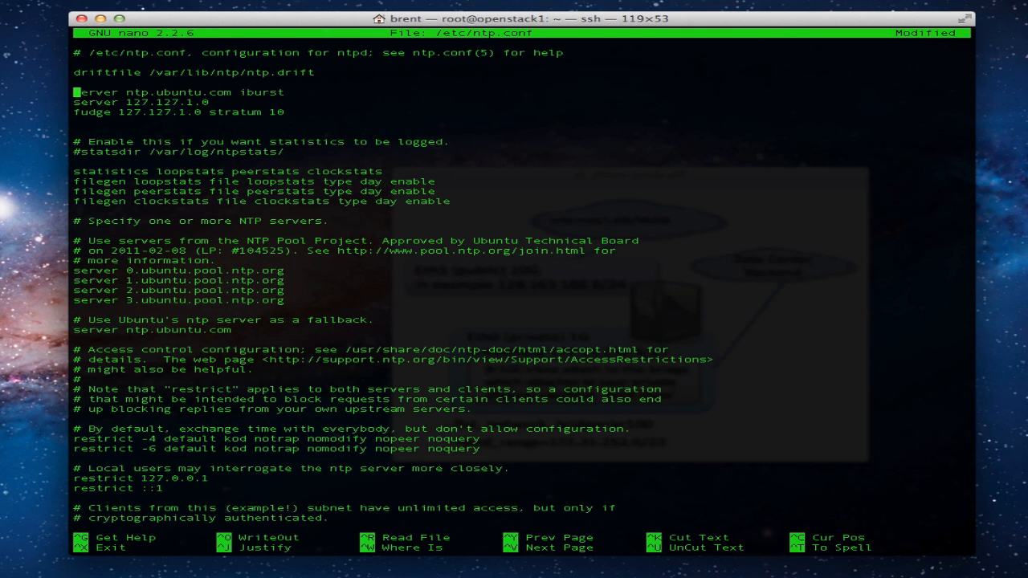
text(#Sur)
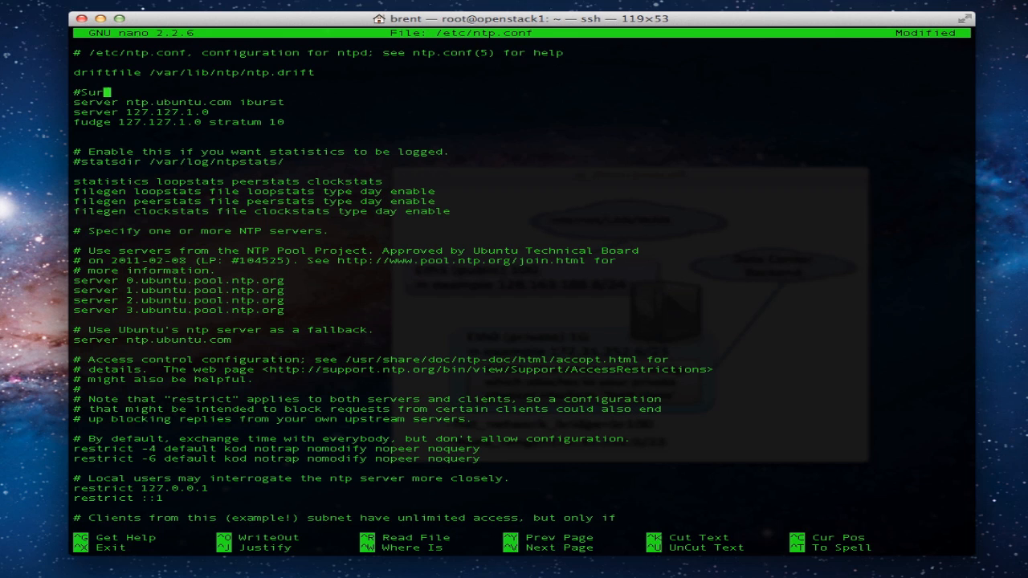
text(vive I)
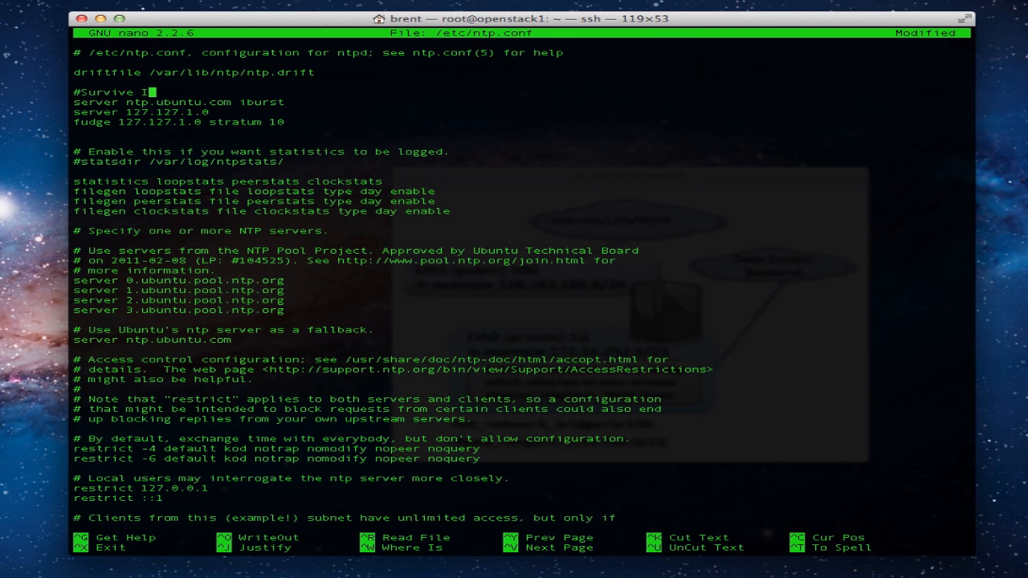
text(N)
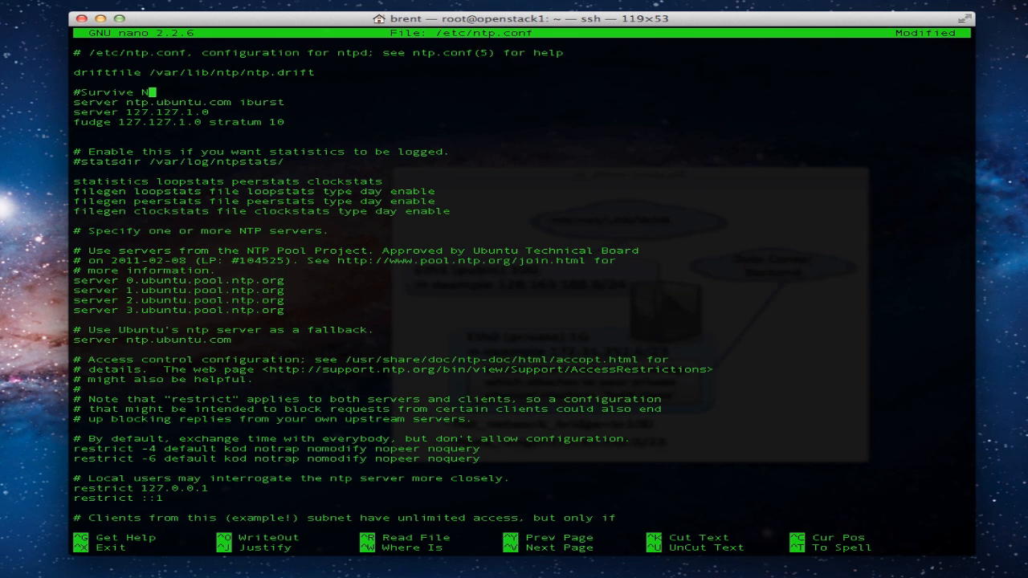
text(TP outage)
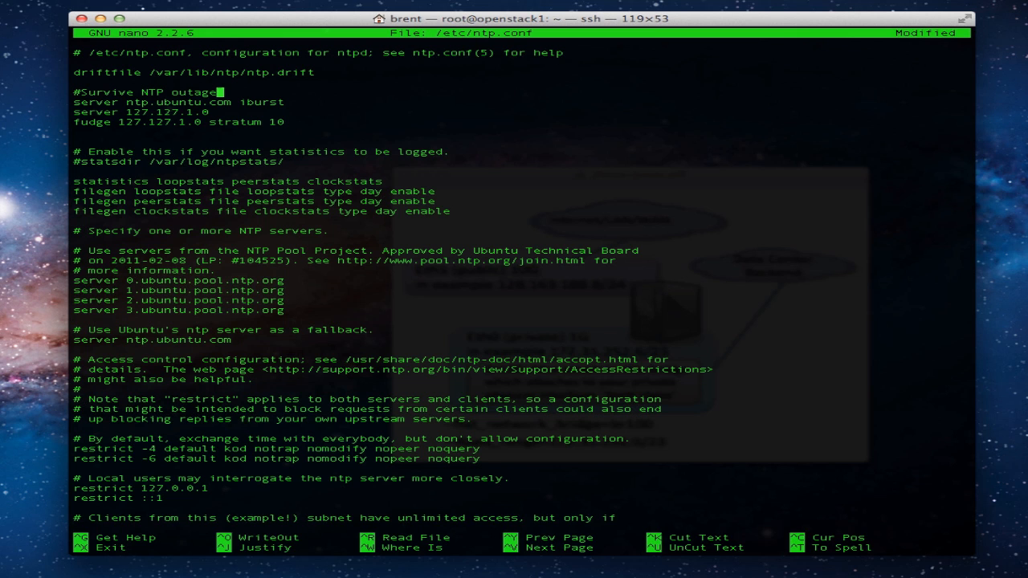
key(ctrl+x)
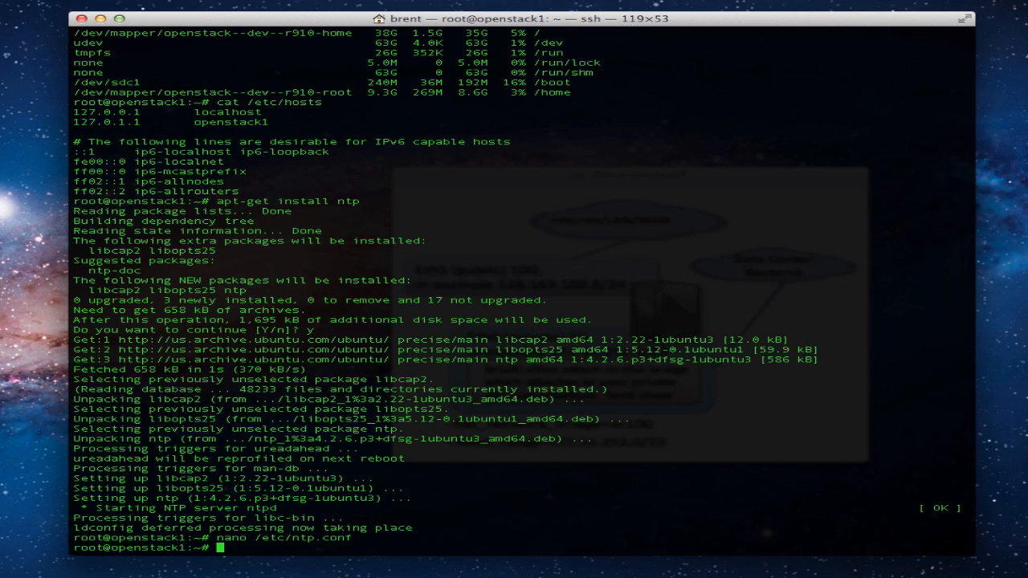
- Restart the ntp service and install the tgt iSCSI target package
text(service ntp re)
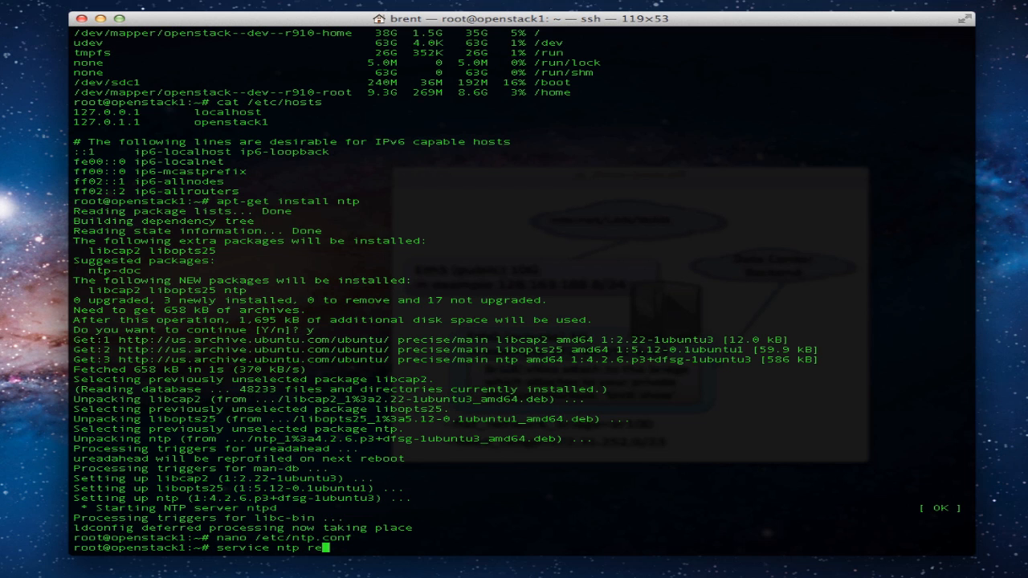
key(Return)
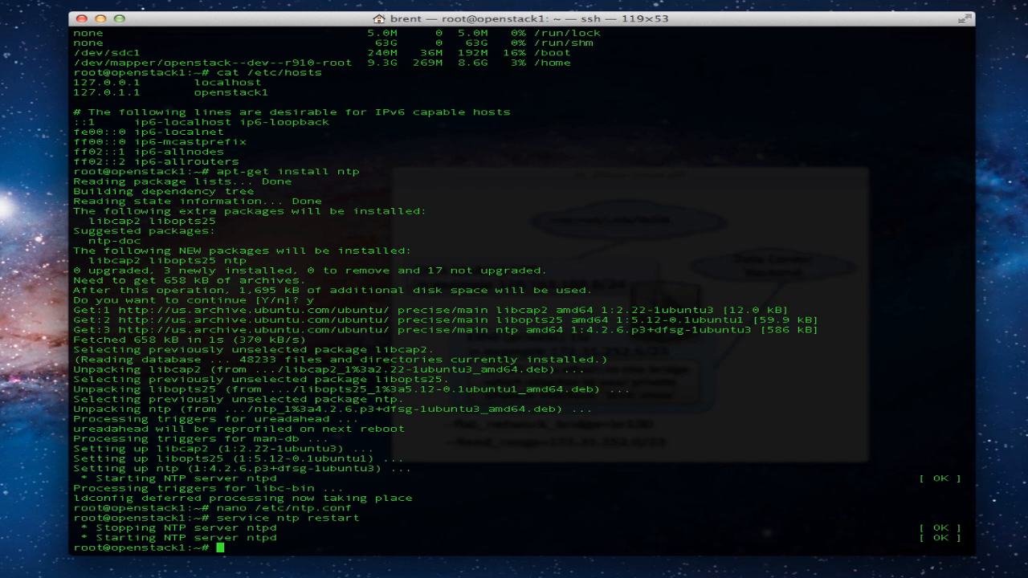
text(apt-get install tgt)
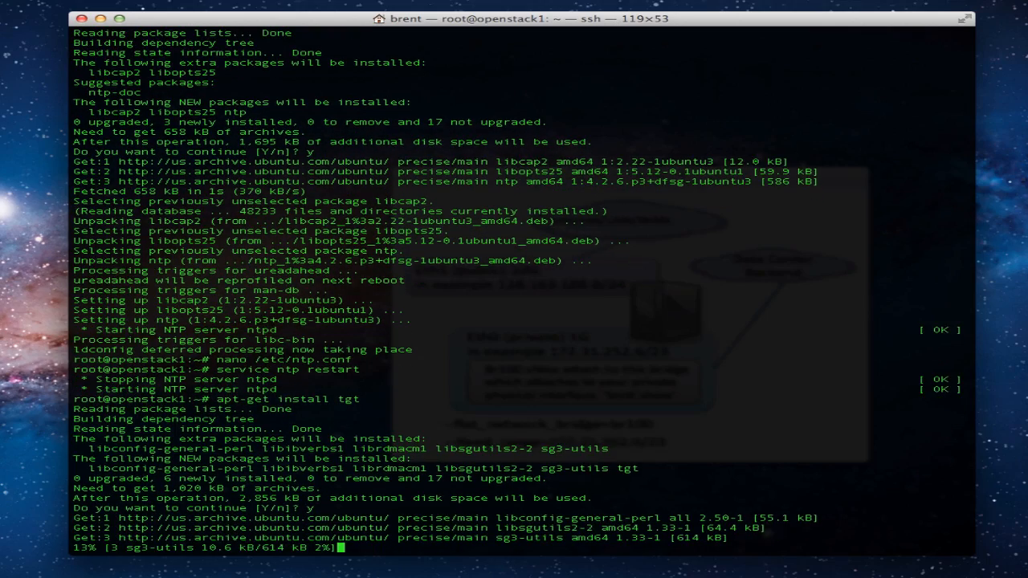
scroll(down, 3)
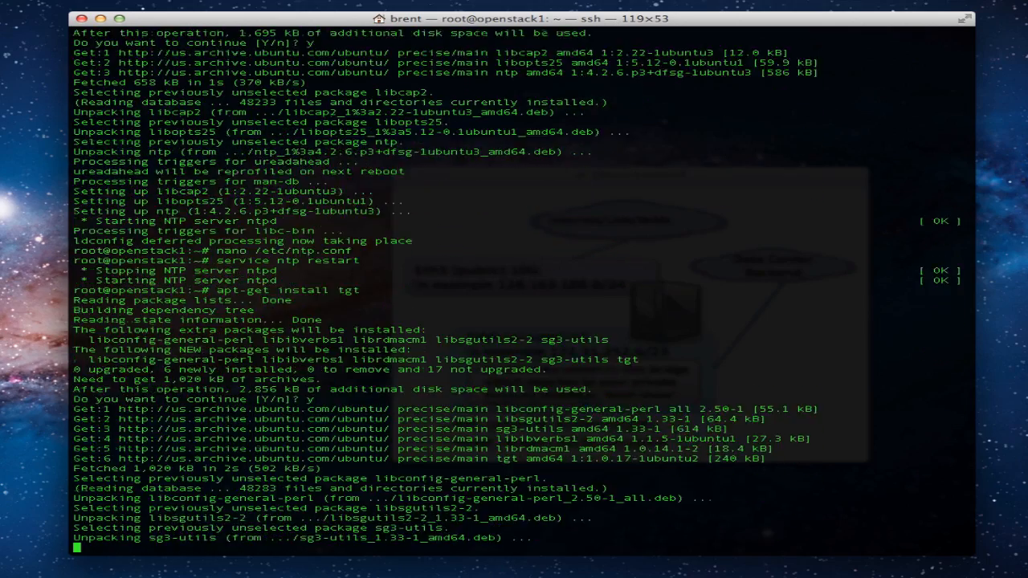
scroll(down, 3)
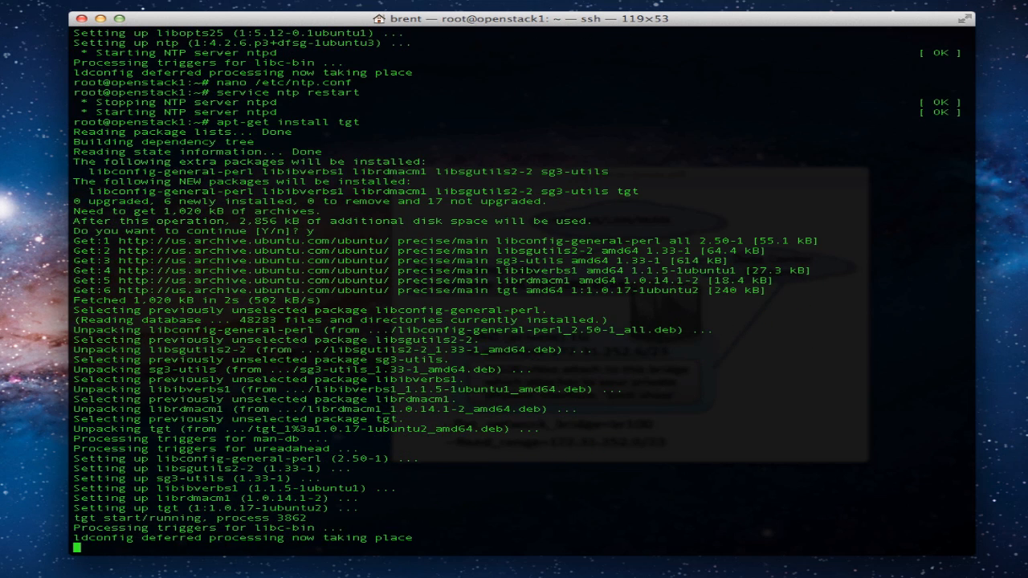
text(apt-get install)
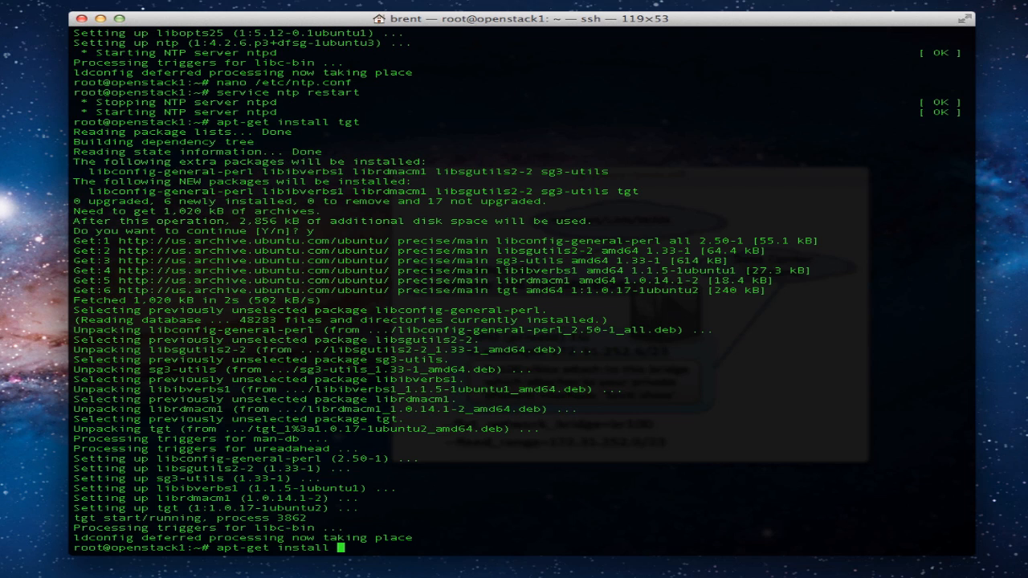
- Install open-iscsi and confirm open-iscsi-utils is already installed
text(is)
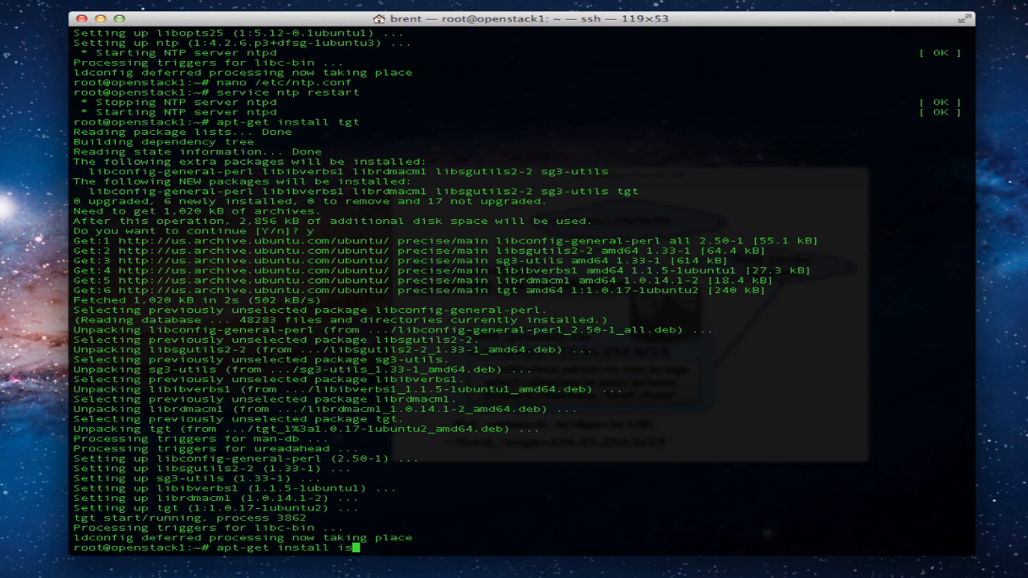
text(open-iscsi)
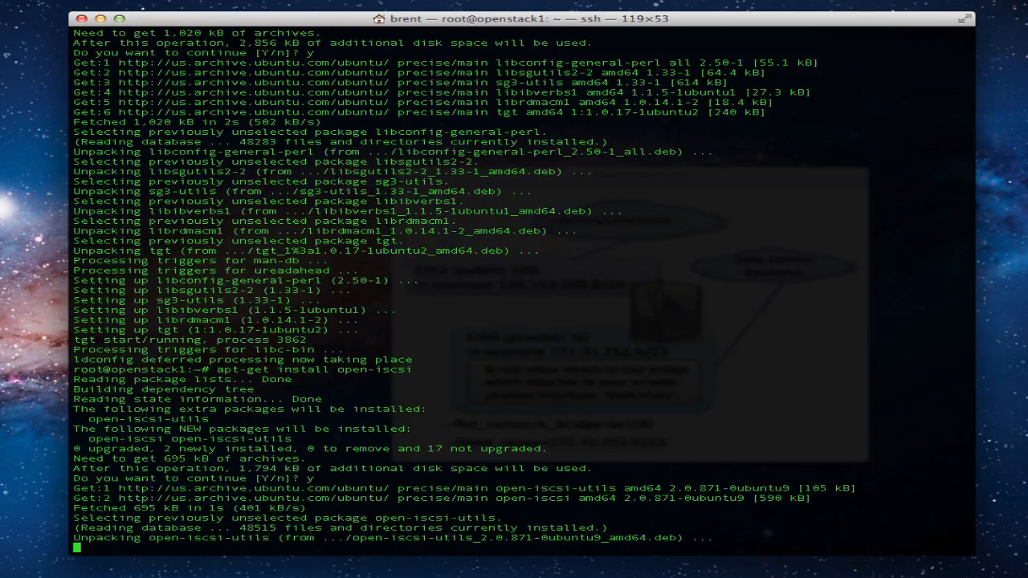
scroll(down, 3)
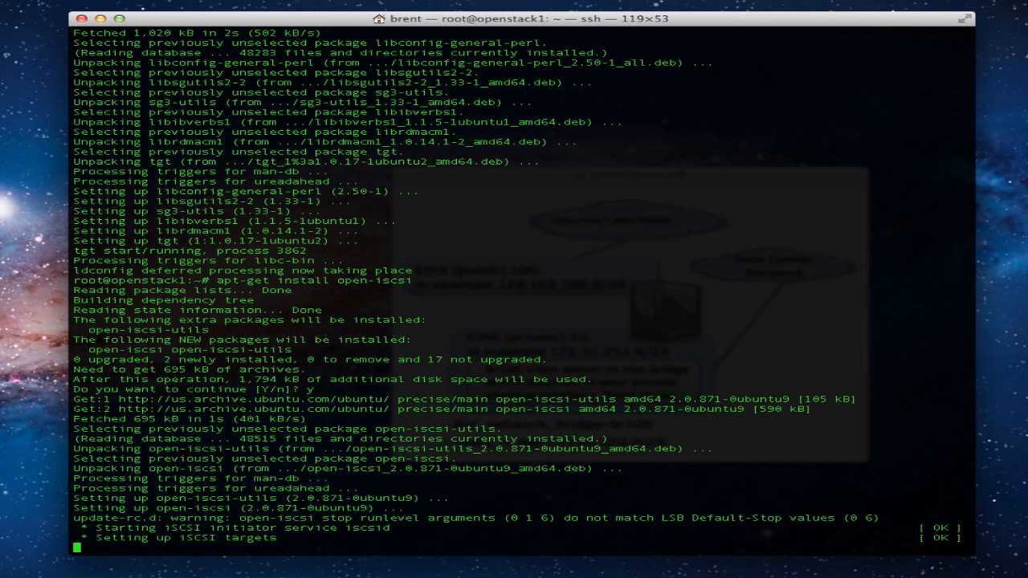
text(apt-get install open-iscsi)
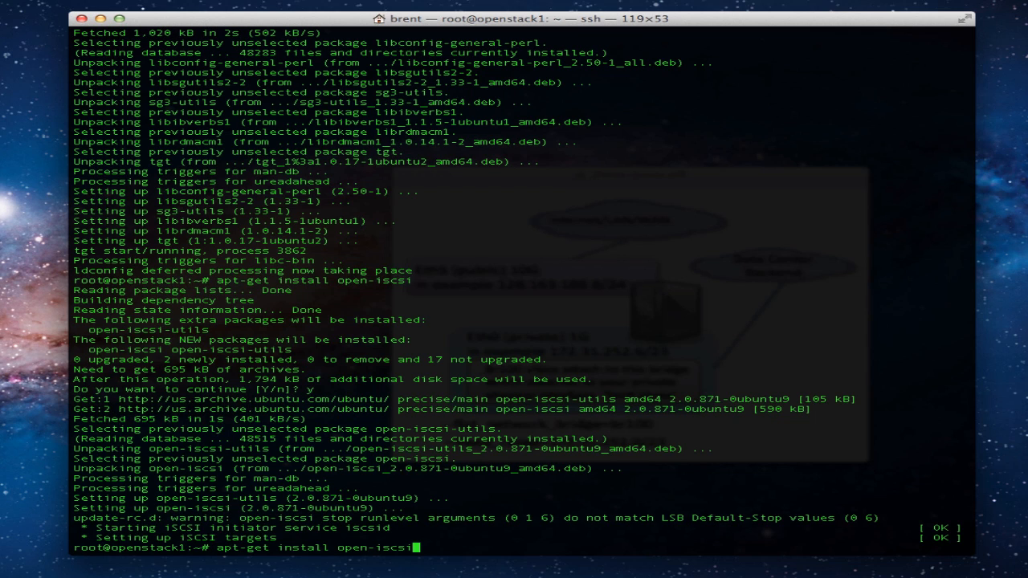
key(BackSpace)
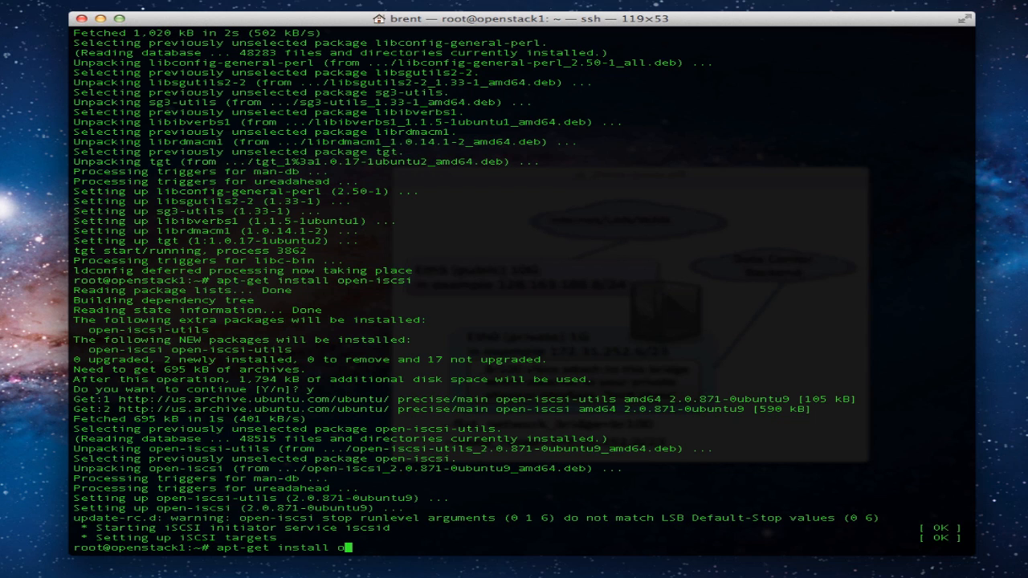
text(iscsi-utils)
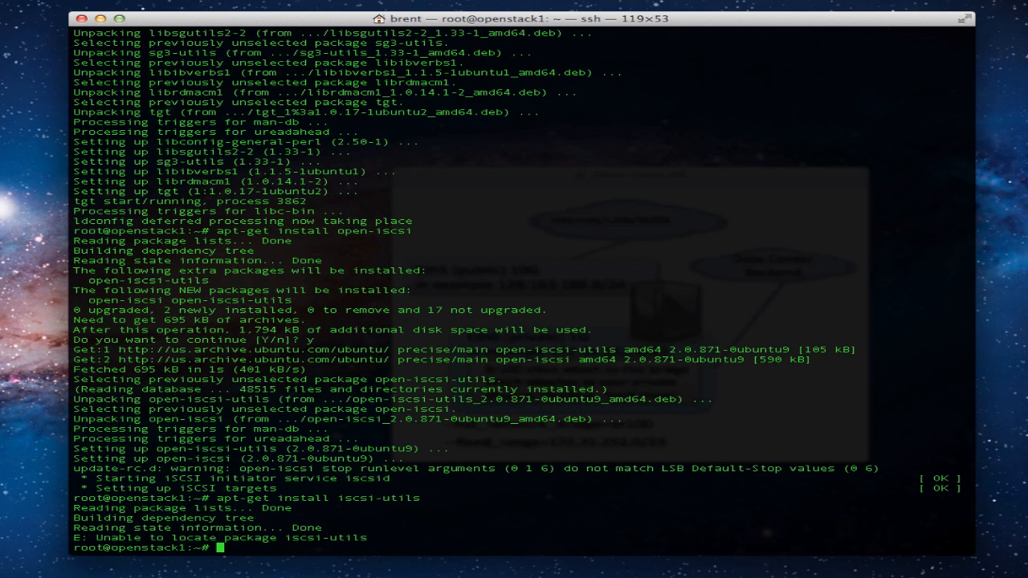
text(apt-get install iscsi-utils)
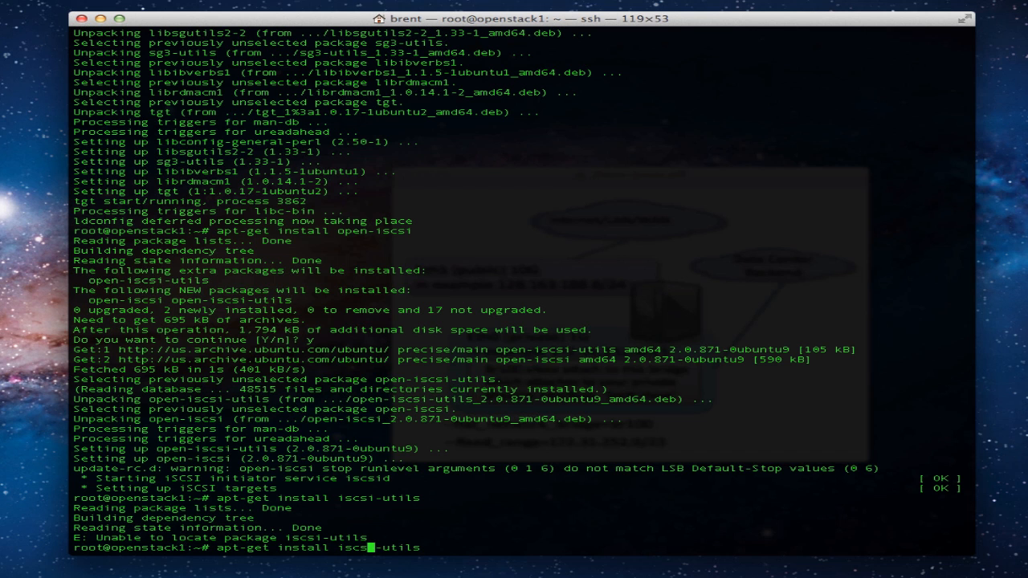
text(open-)
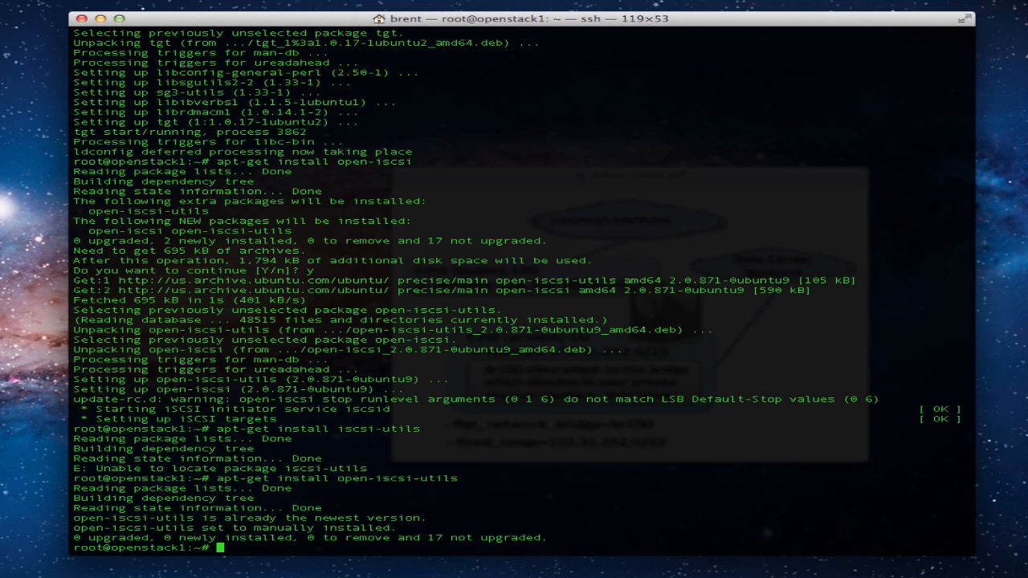
- Install the bridge-utils package with apt-get
text(a)
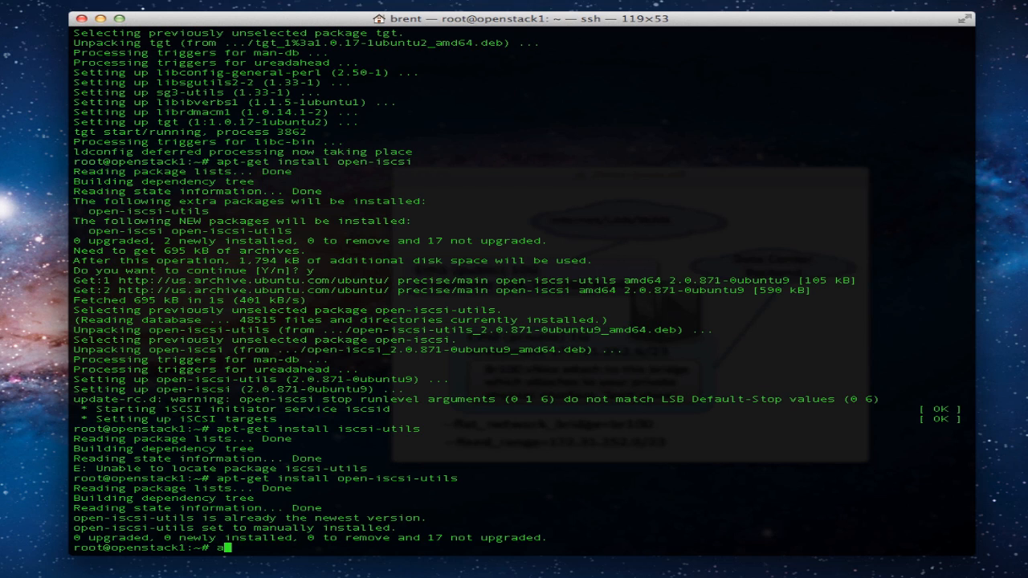
text(pt-geti)
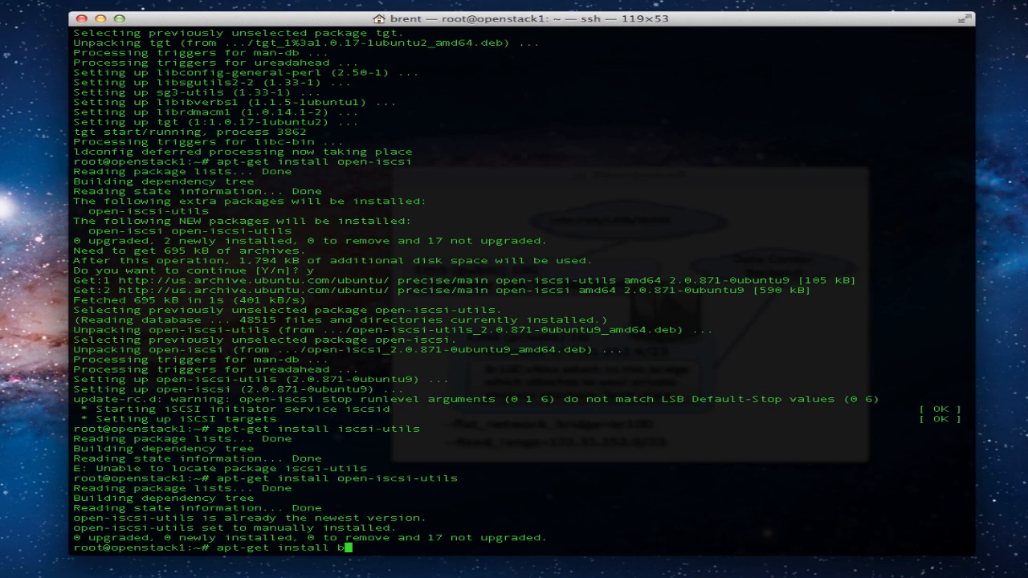
text(ridge-utils)
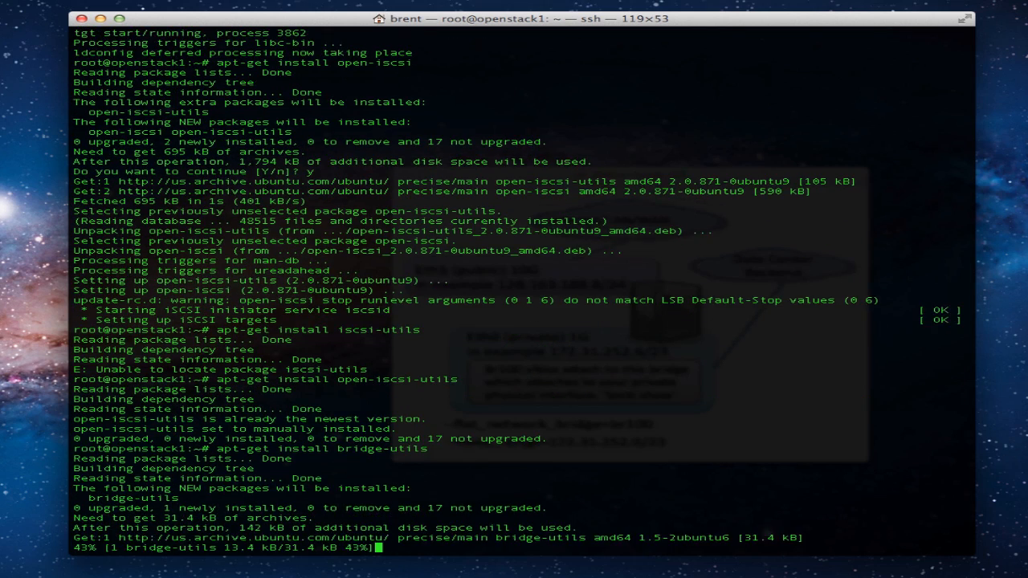
scroll(down, 3)
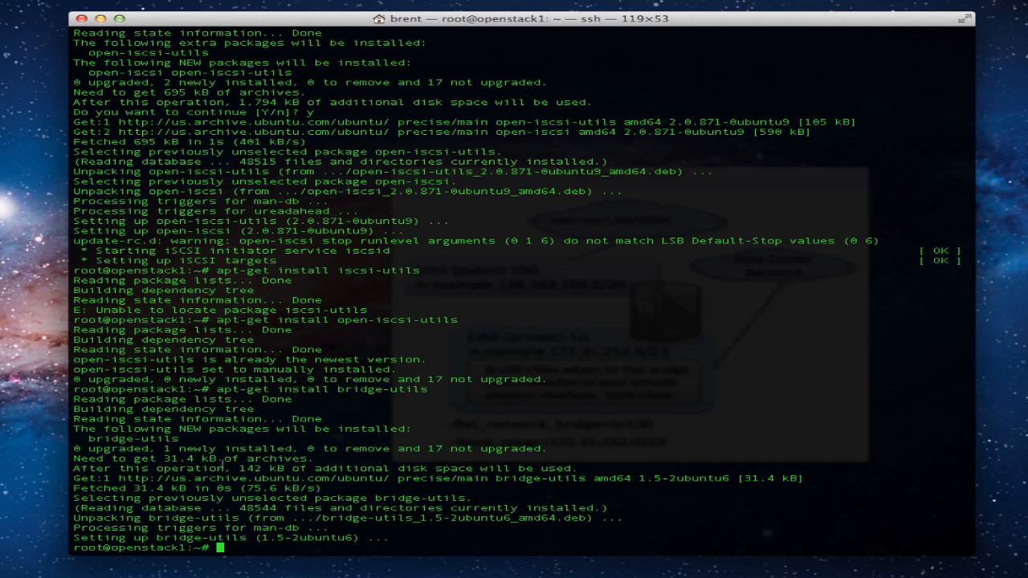
text(/etc/i)
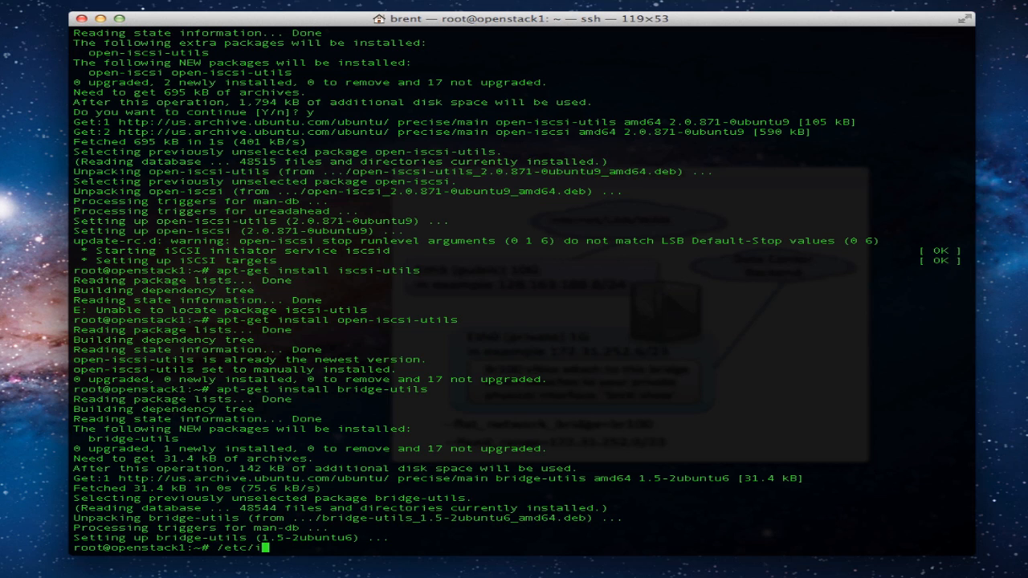
- Run /etc/init.d/networking restart and watch the iSCSI and SSH services come back
text(nit.d/networking restart)
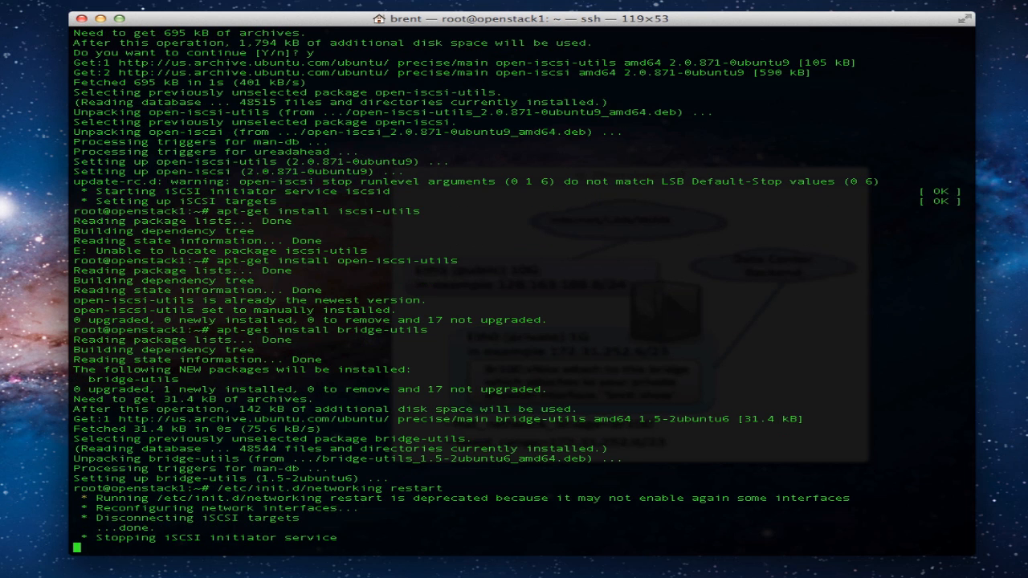
scroll(down, 3)
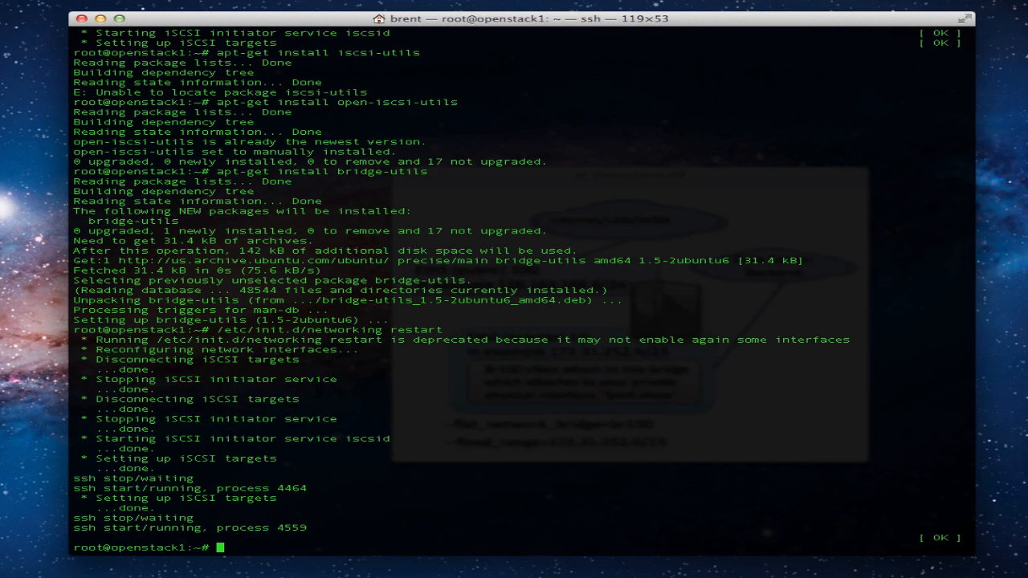
mouse_move(178, 453)
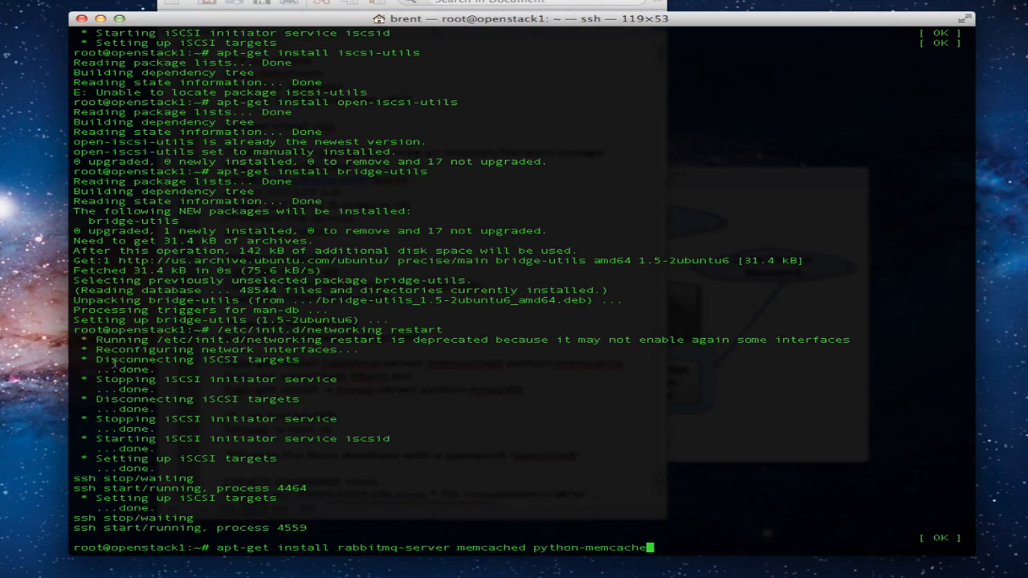
- Install rabbitmq-server, memcached and python-memcache, answering y to the prompt
key(Return)
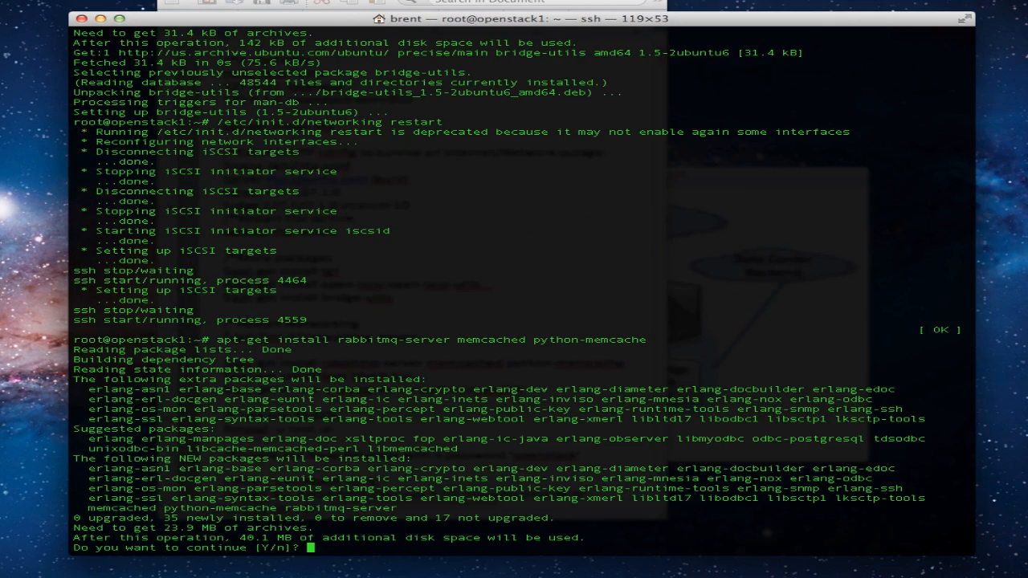
text(y)
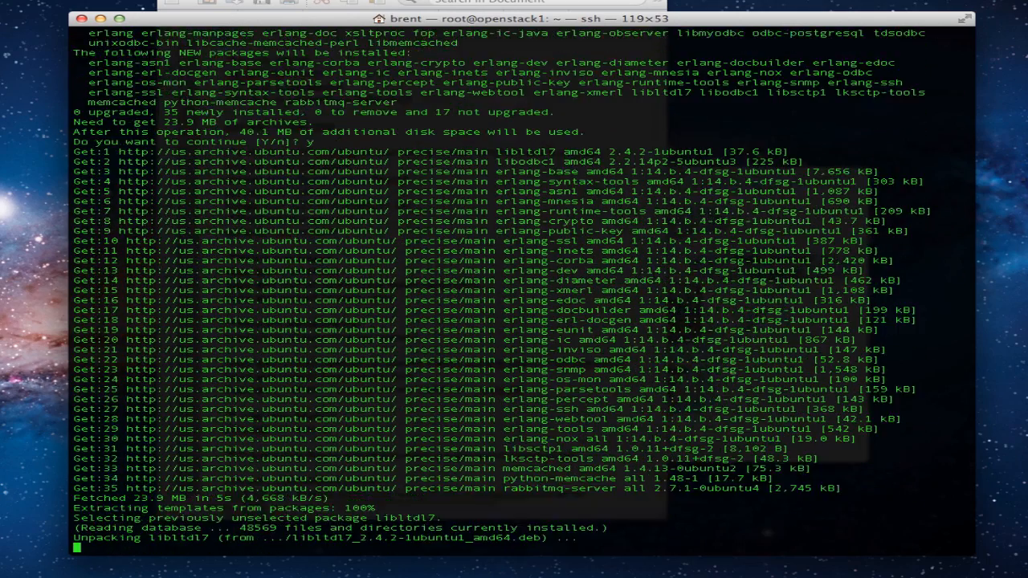
scroll(down, 3)
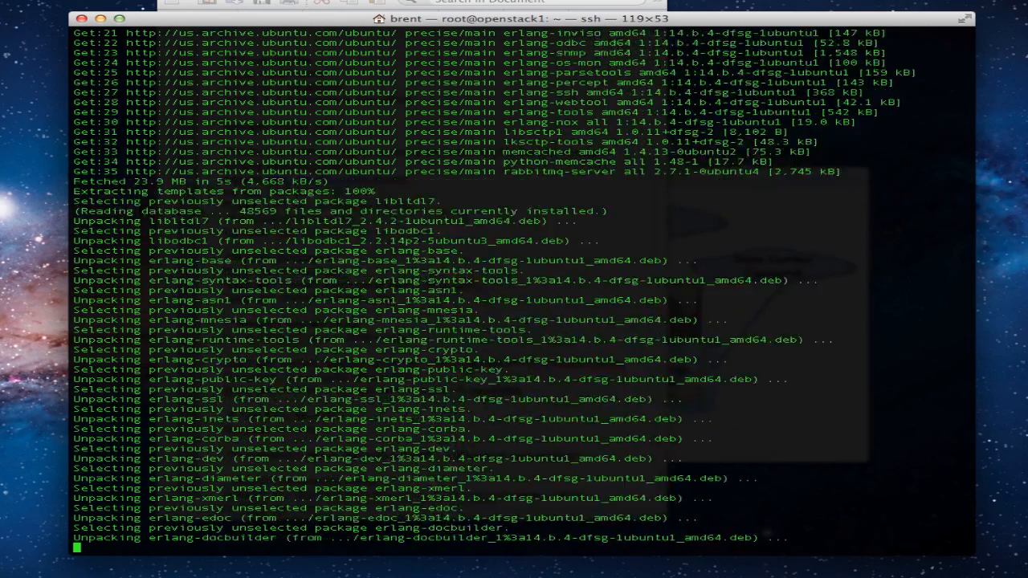
scroll(down, 3)
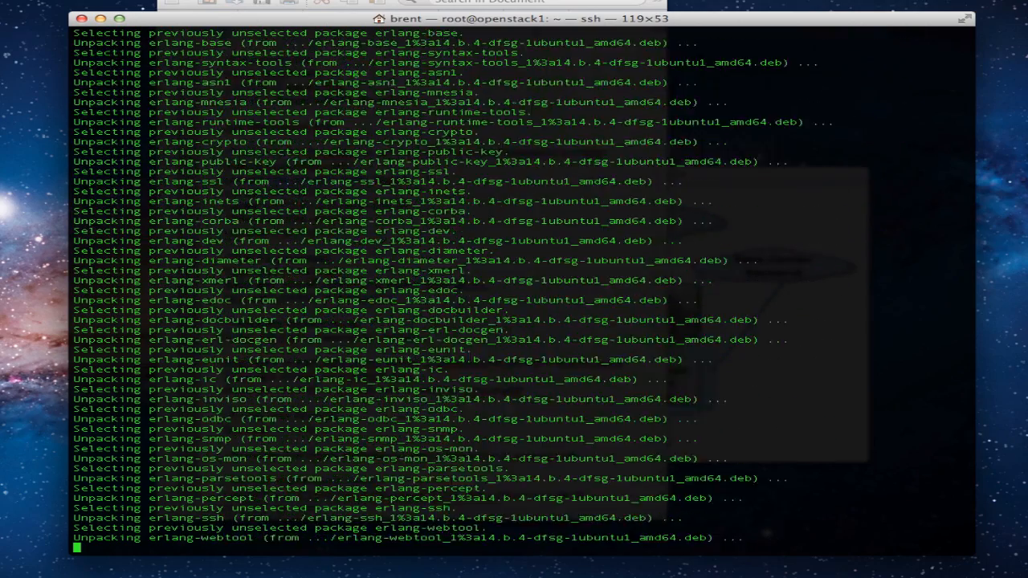
scroll(down, 3)
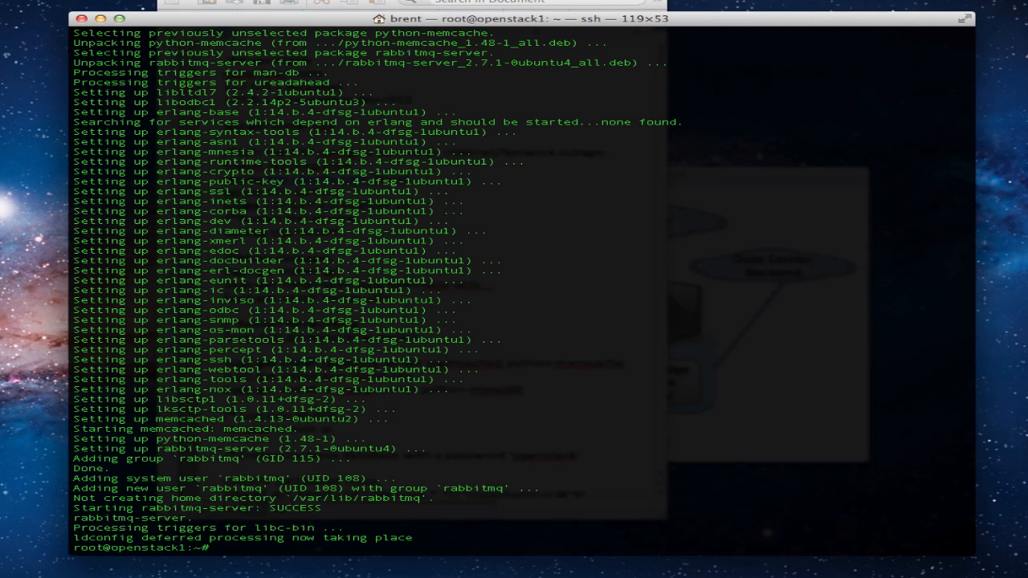
- Install kvm and libvirt-bin with their dependencies via apt-get
text(apt-get install)
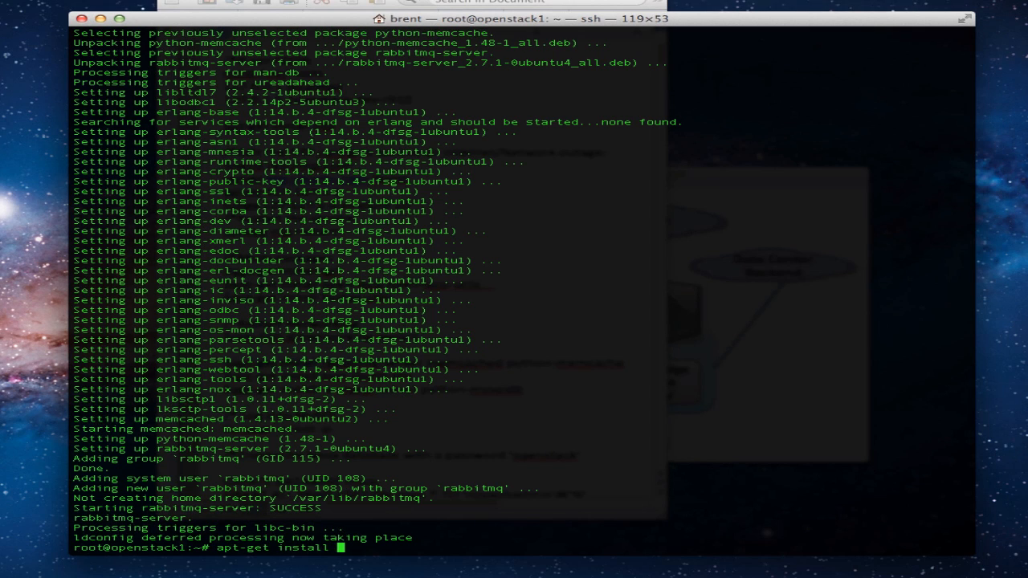
text(kvm)
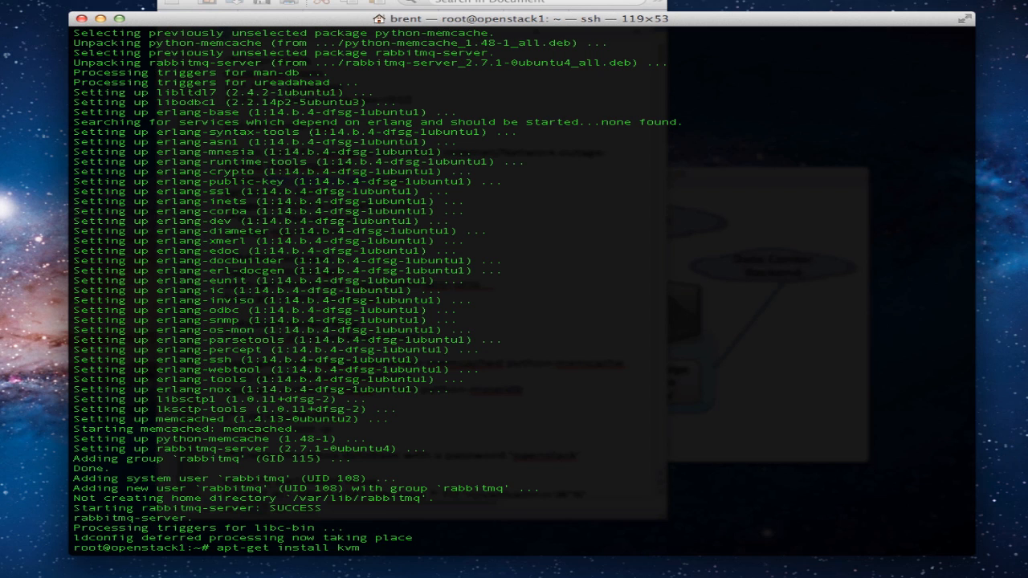
text(libvirt)
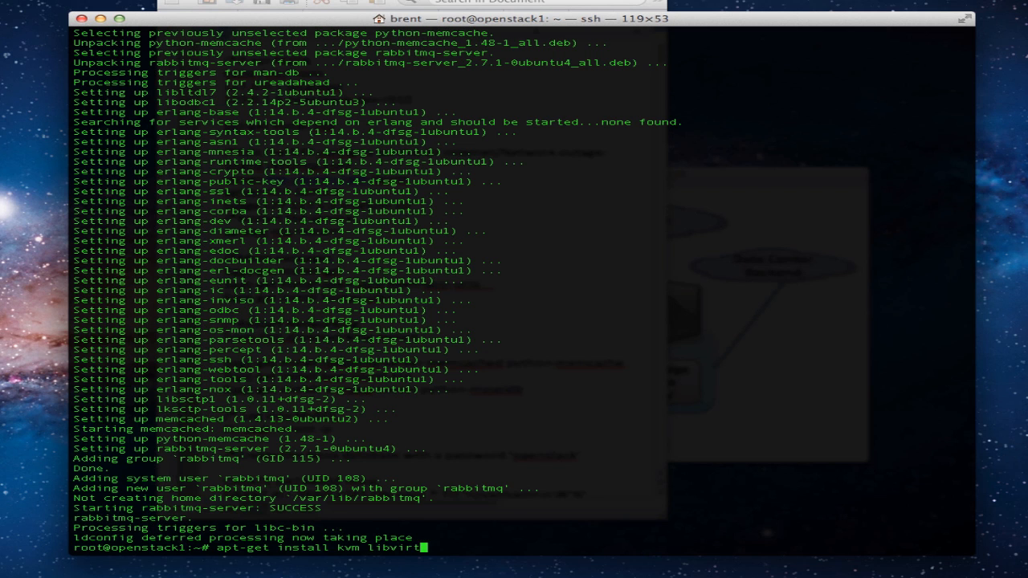
key(Return)
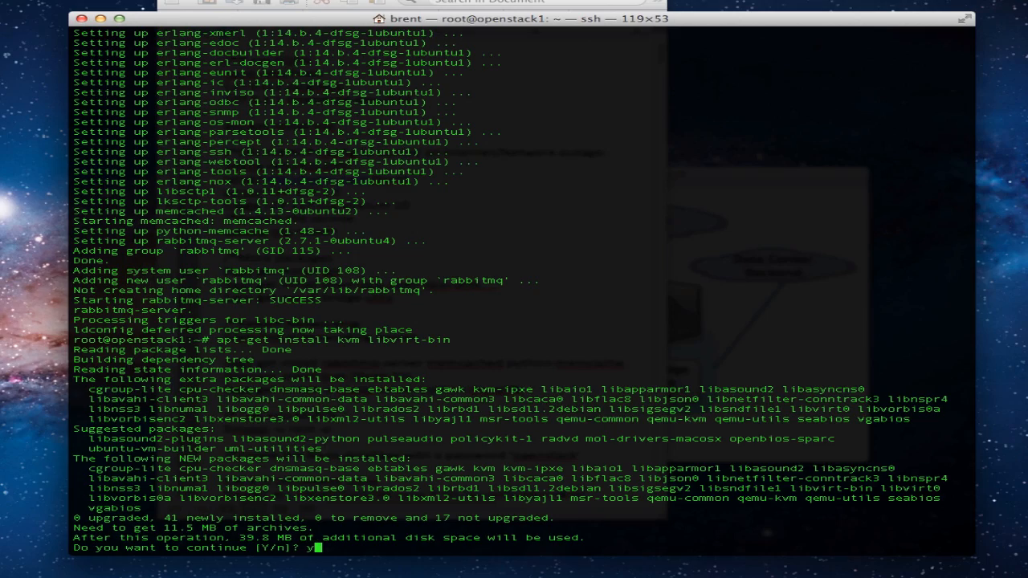
key(Return)
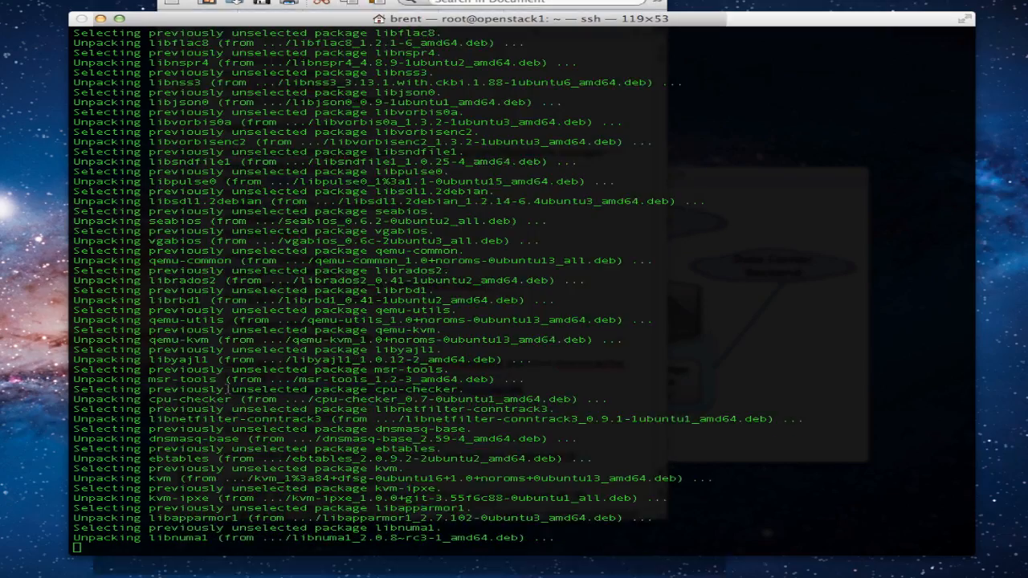
scroll(down, 3)
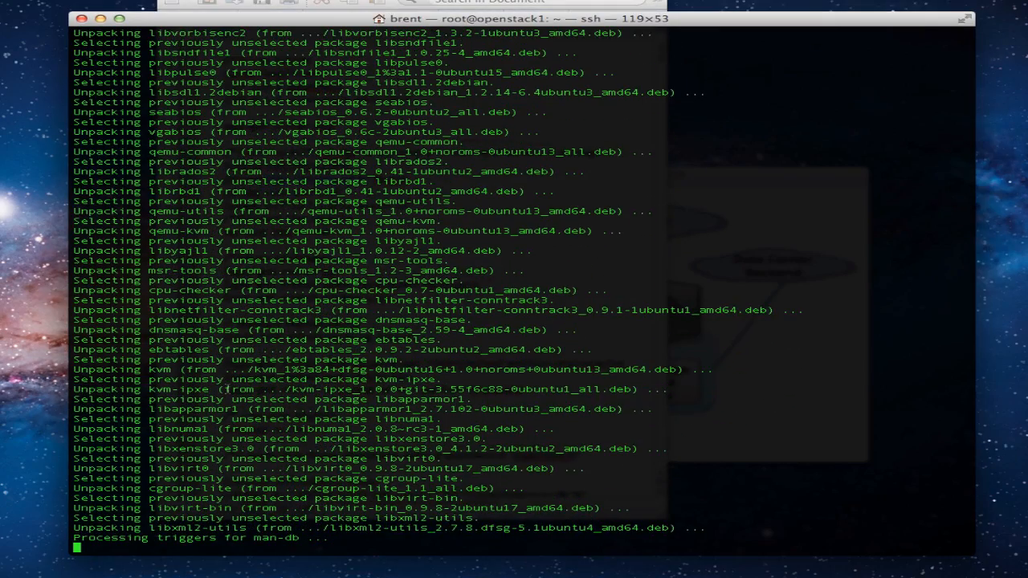
scroll(down, 3)
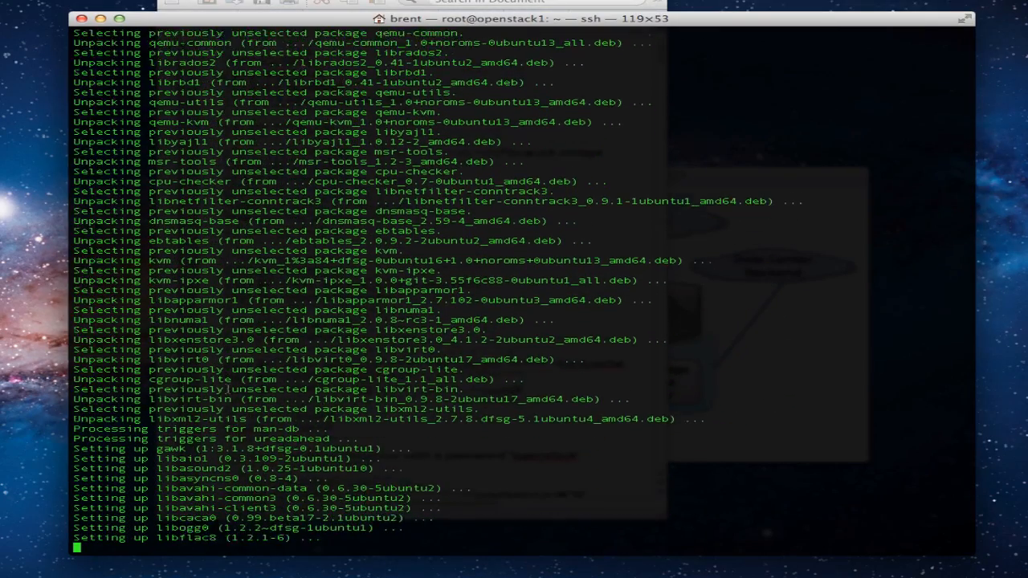
scroll(down, 3)
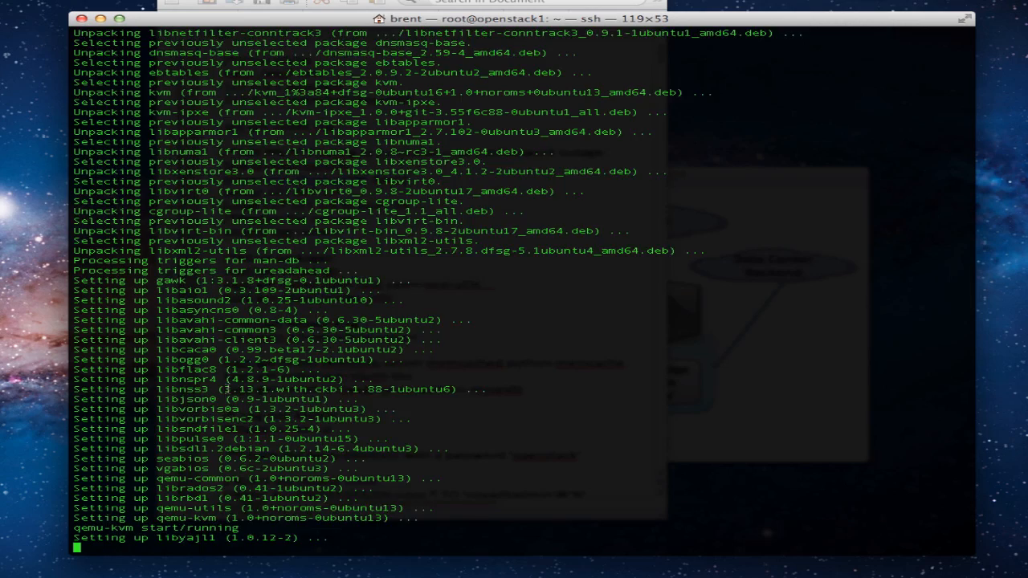
scroll(down, 3)
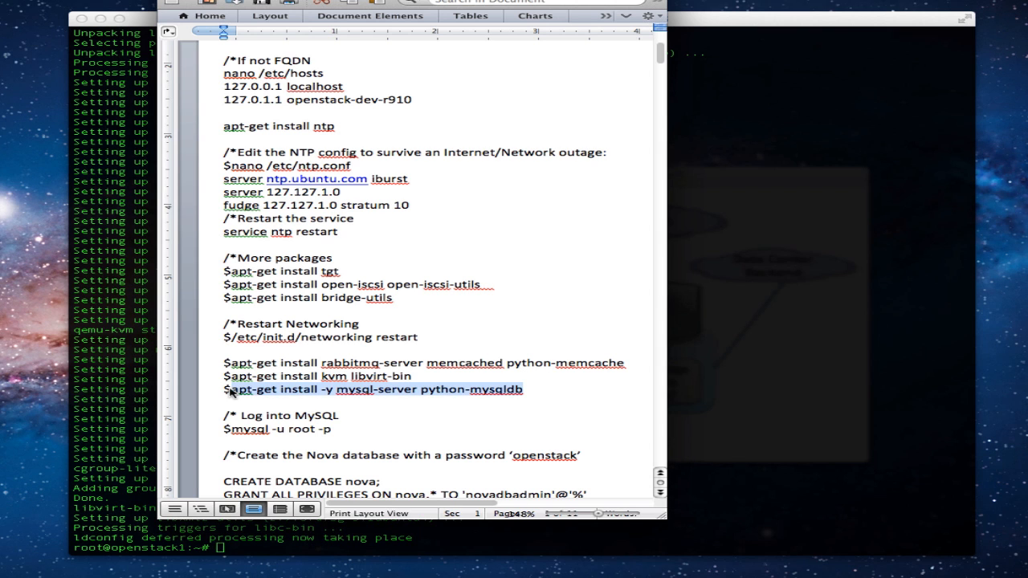
mouse_move(305, 405)
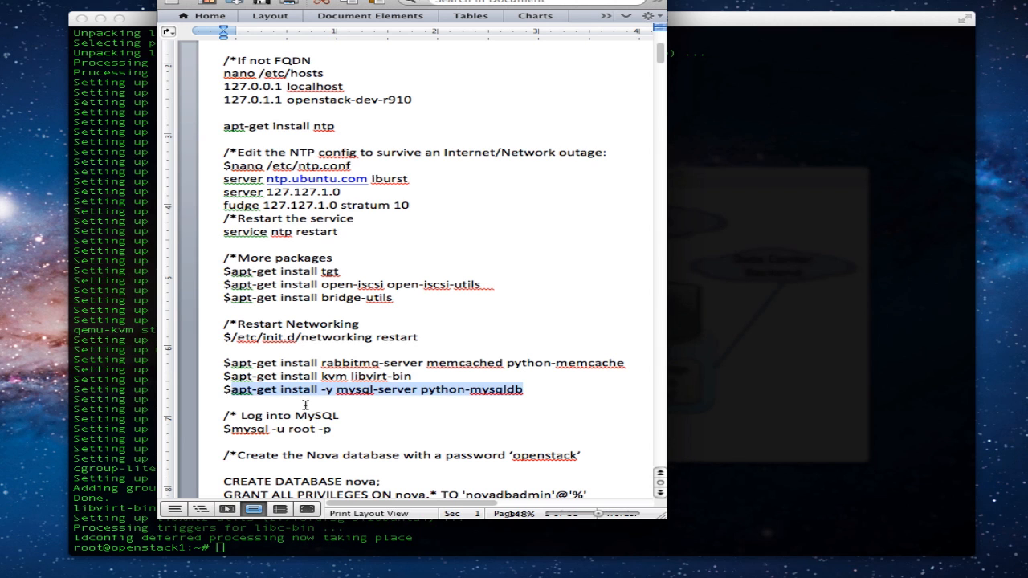
- Copy the install line from the notes and run apt-get install -y mysql-server python-mysqldb
scroll(down, 3)
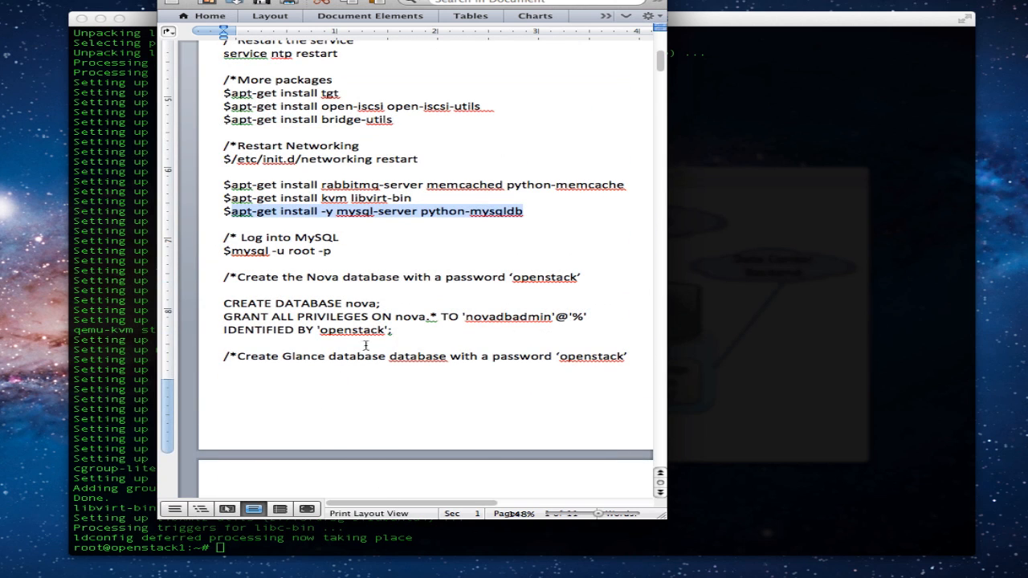
drag(223, 303, 393, 329)
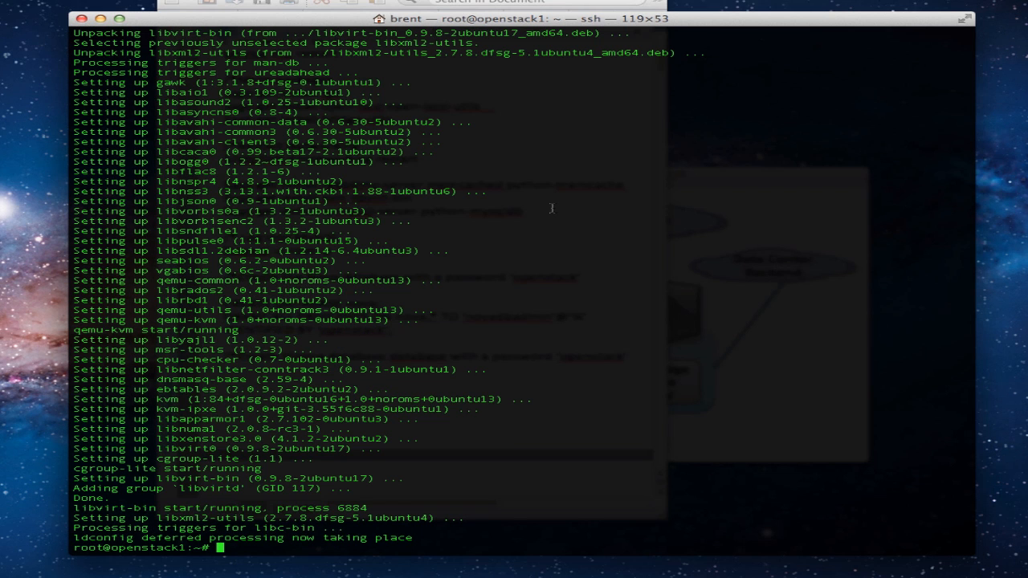
mouse_move(239, 210)
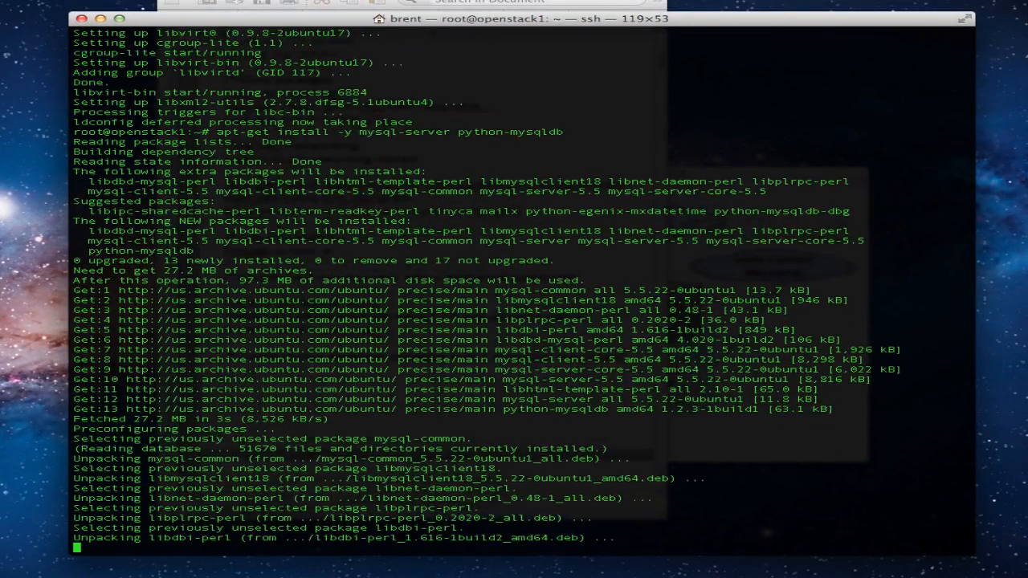
scroll(down, 3)
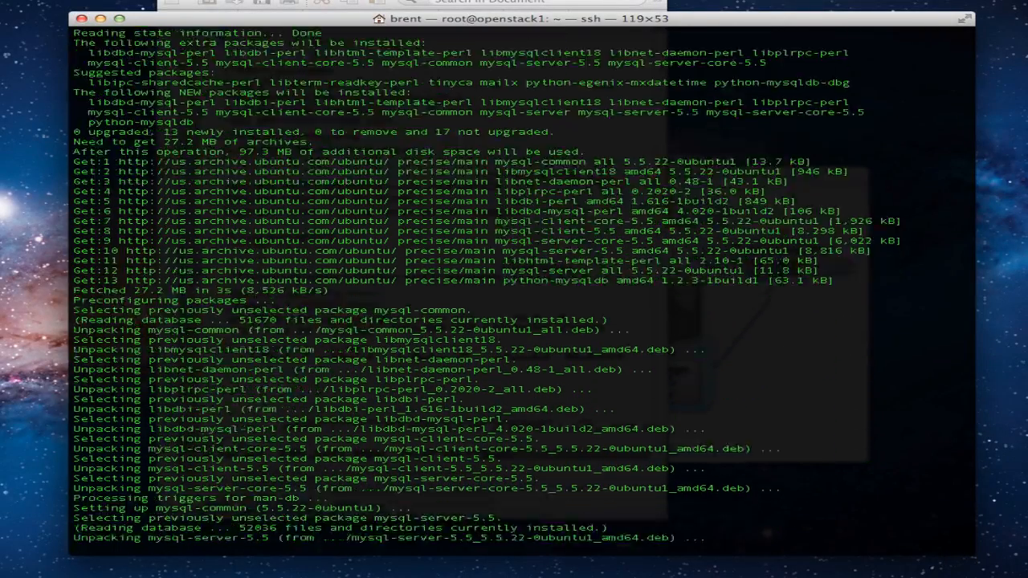
scroll(down, 3)
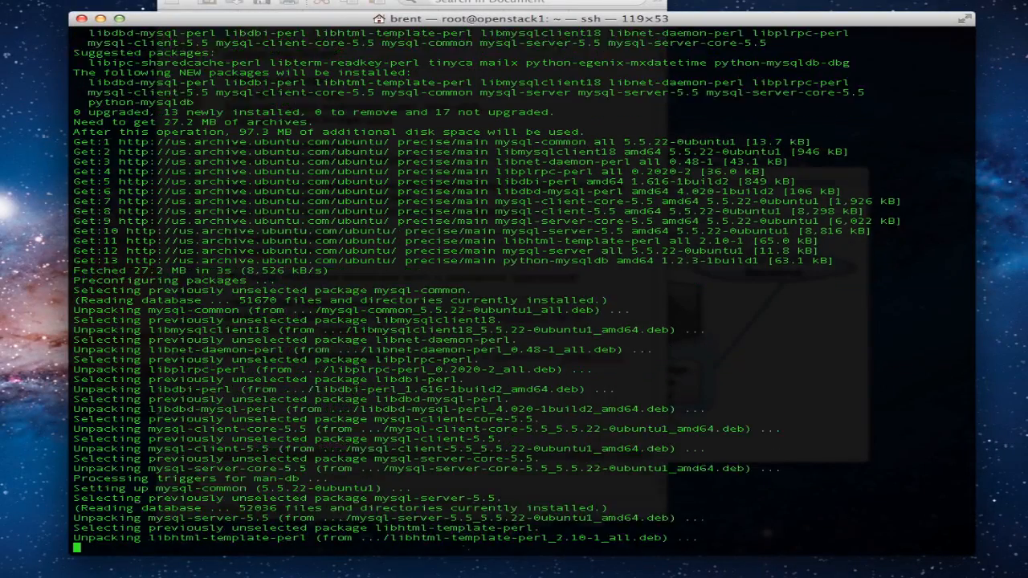
scroll(down, 3)
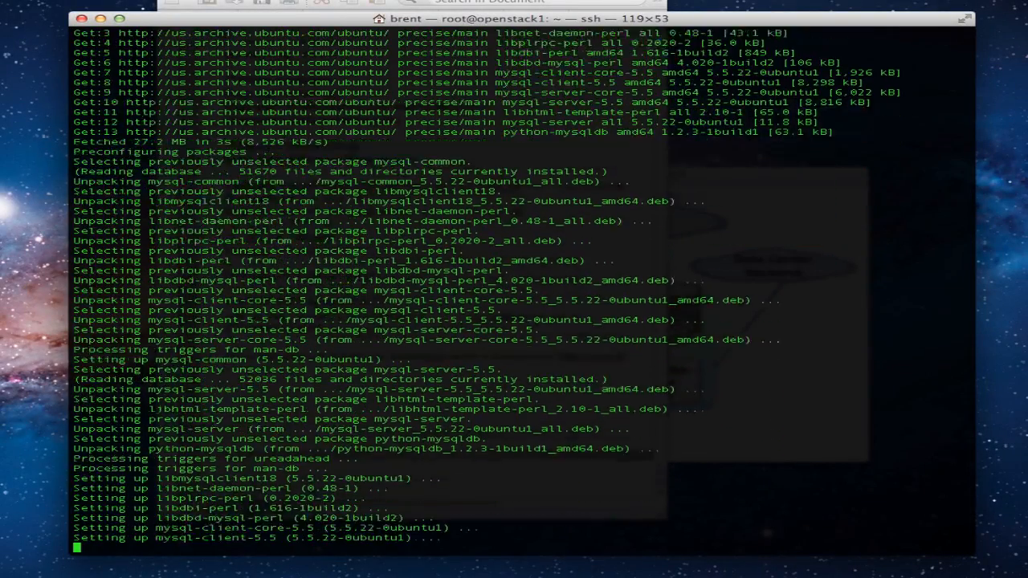
scroll(down, 3)
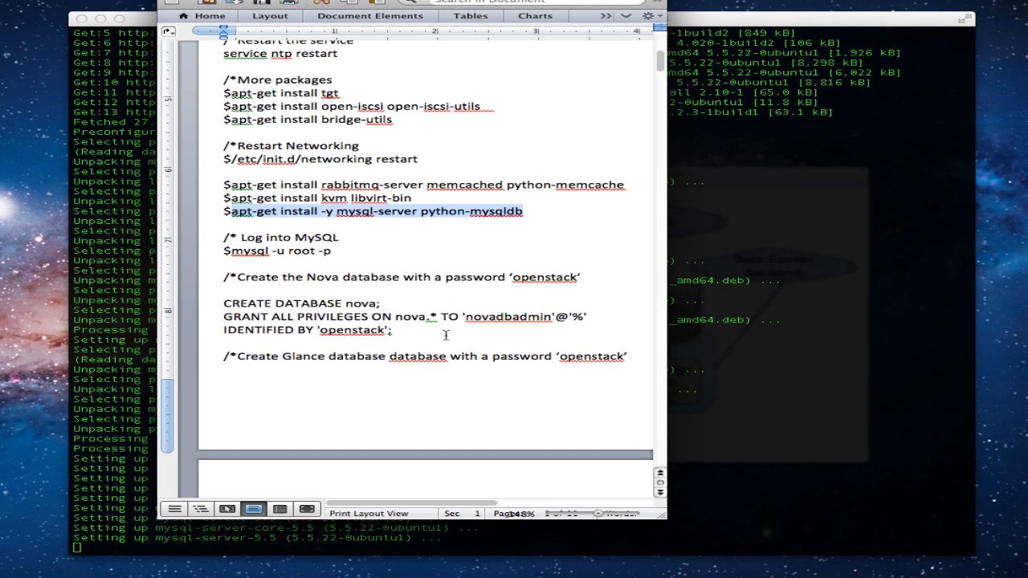
drag(225, 303, 393, 329)
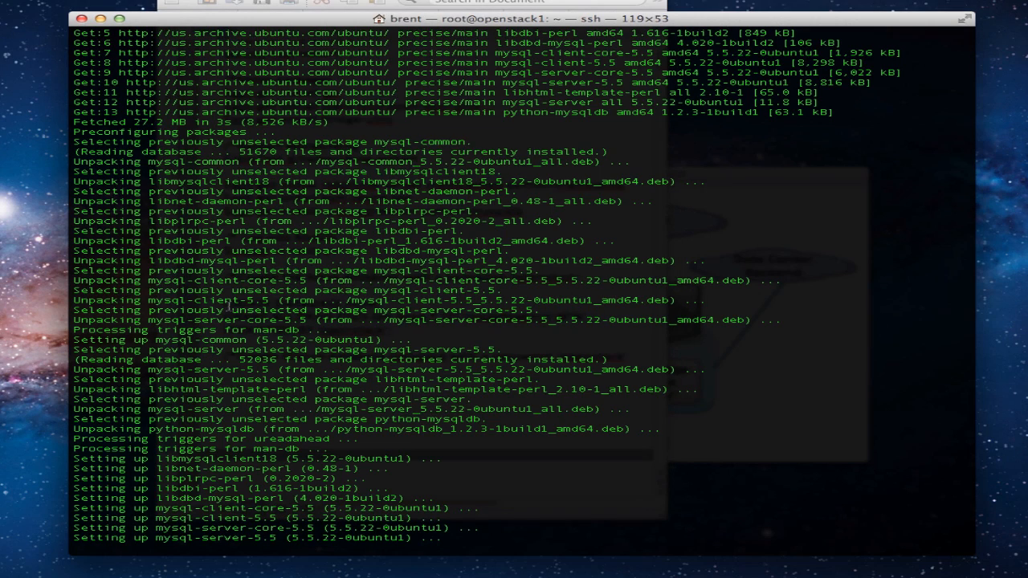
scroll(down, 3)
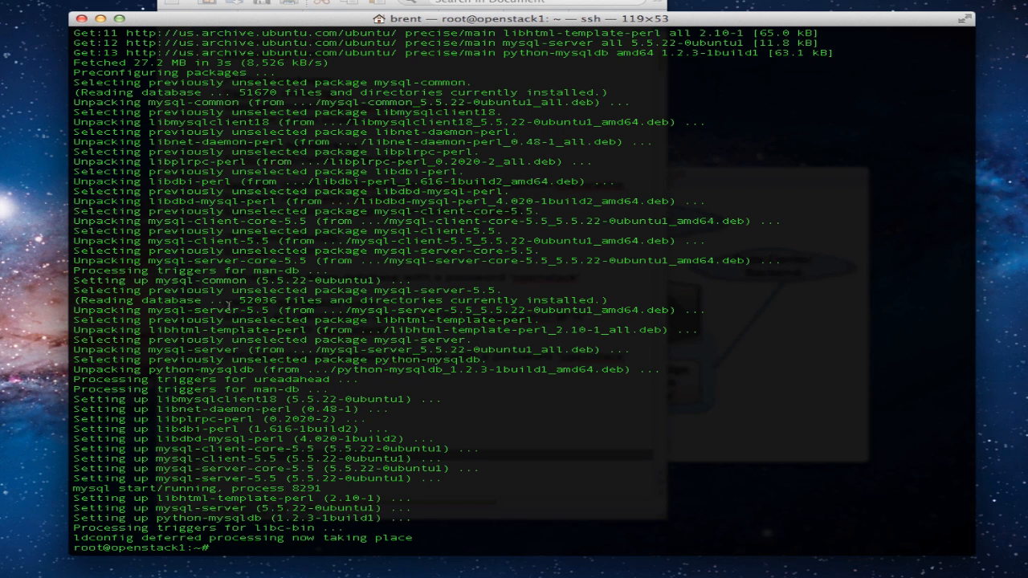
text(mys)
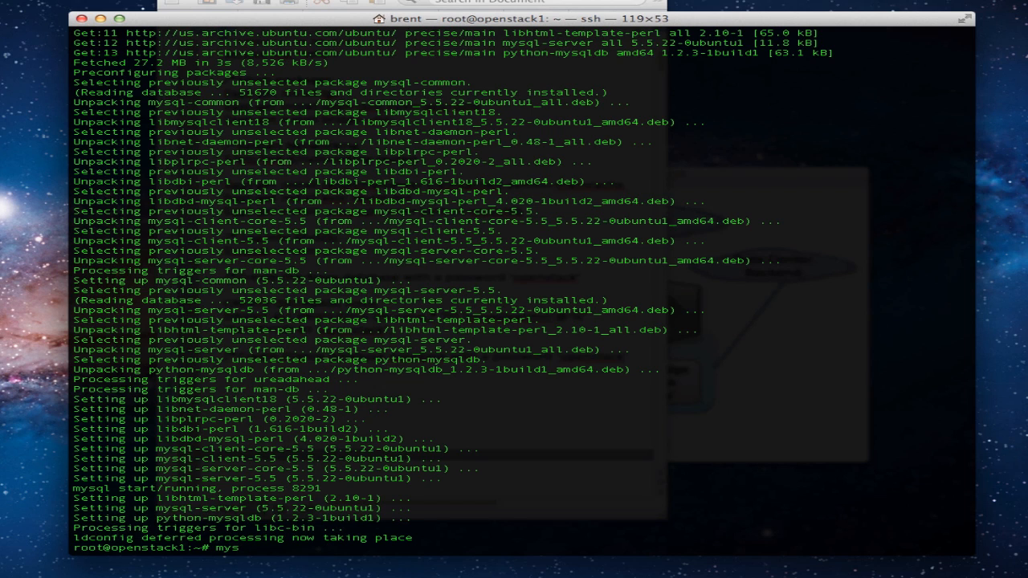
text(ql)
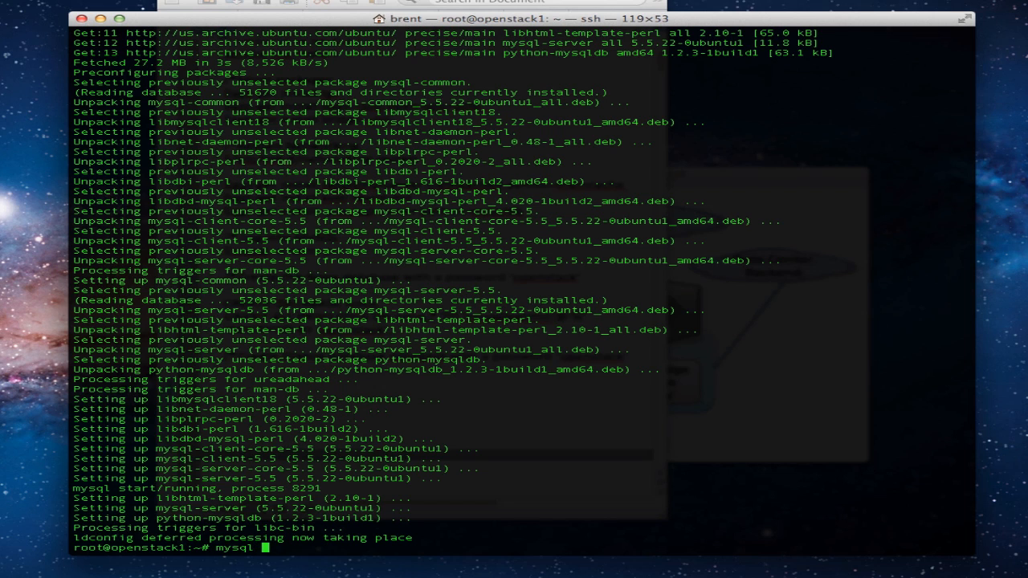
text(-u r)
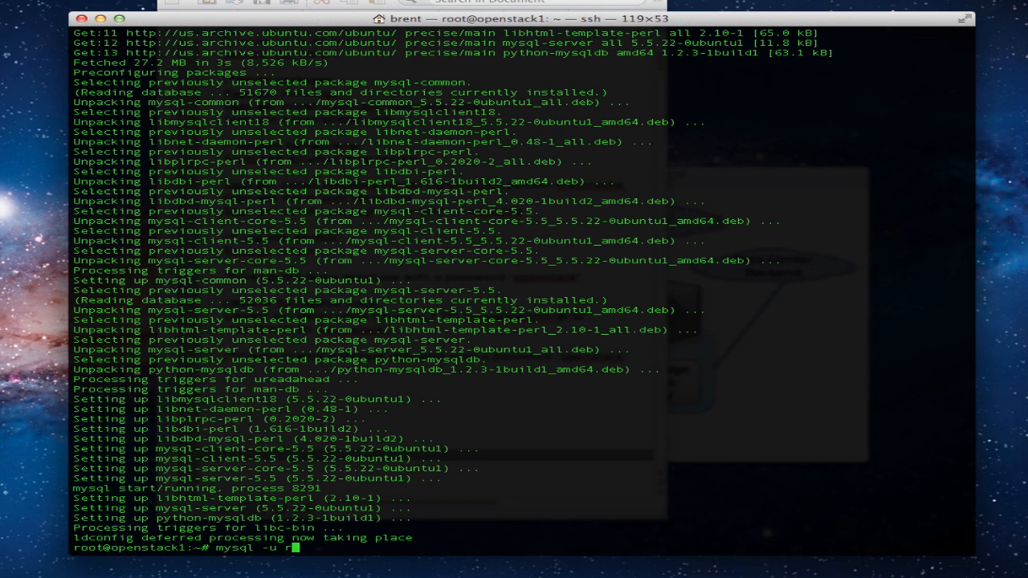
text(oot -p)
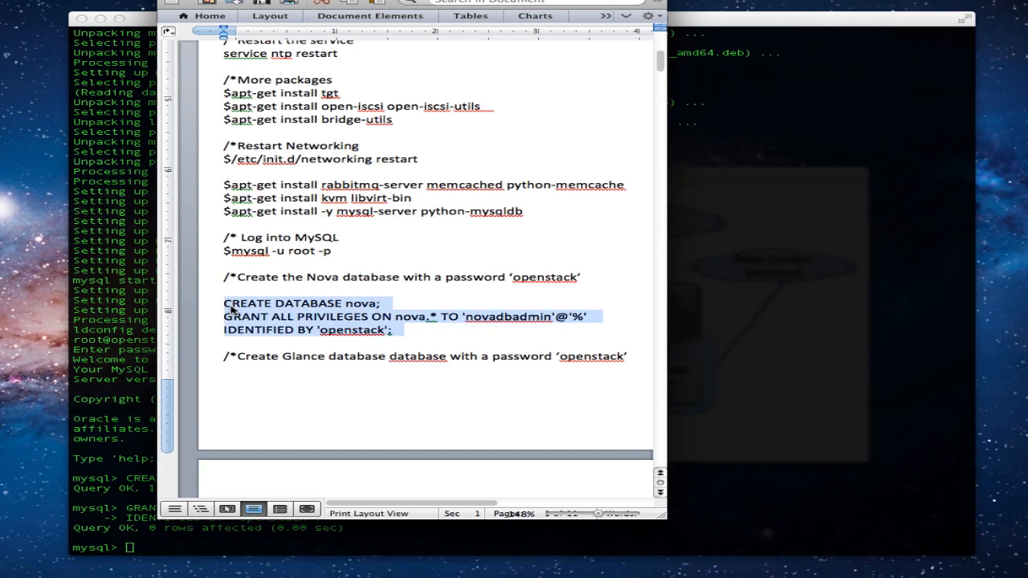
scroll(down, 3)
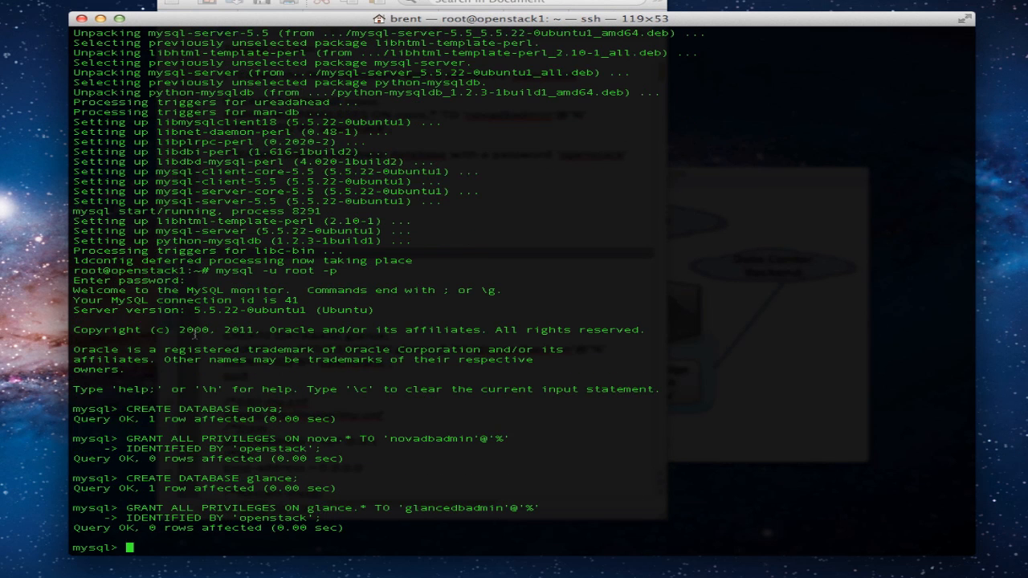
text(quit)
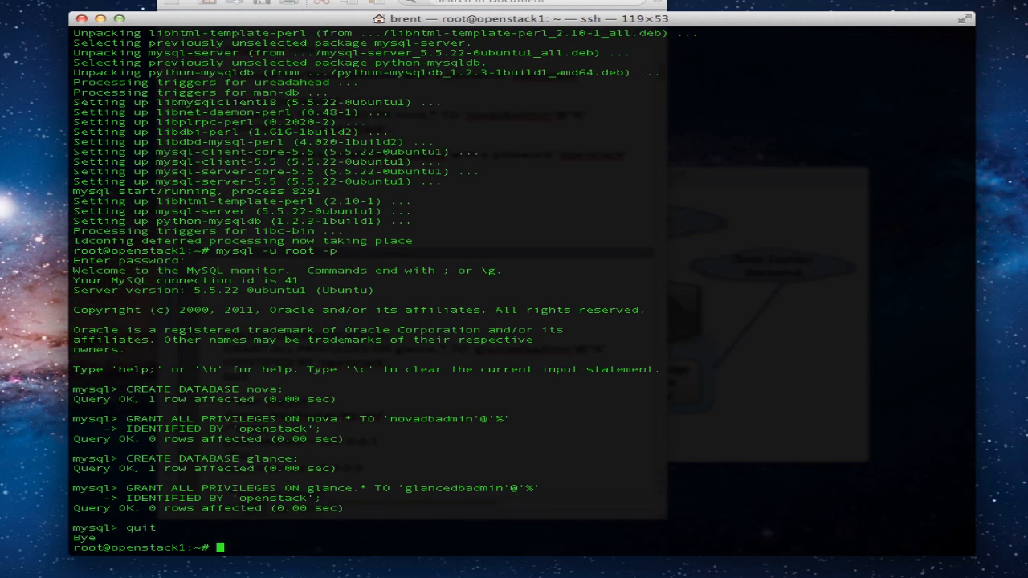
text(nano /etc/)
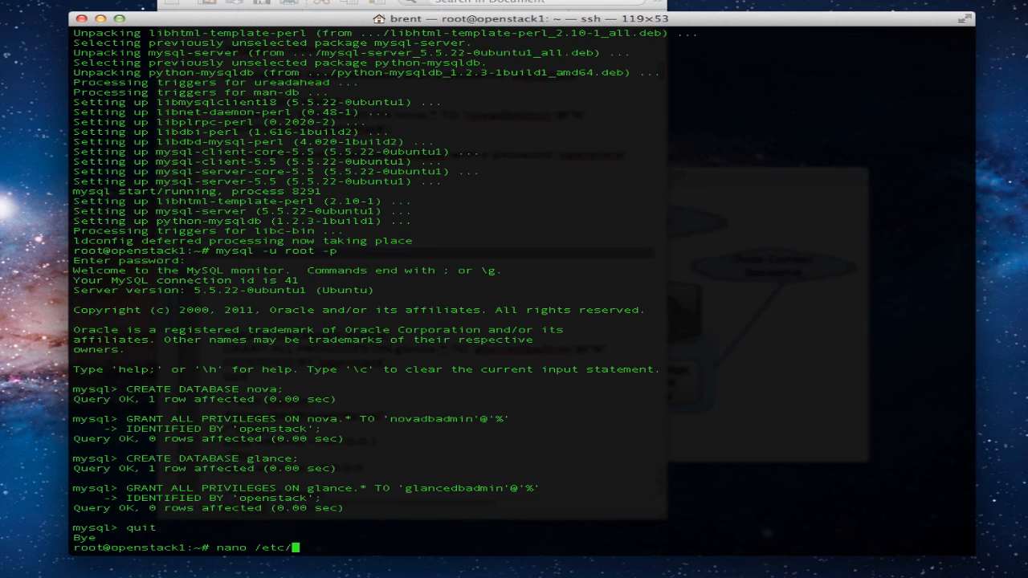
- Change bind-address in /etc/mysql/my.cnf from 127.0.0.1 to 0.0.0.0 and save
text(mysql/my.cnf)
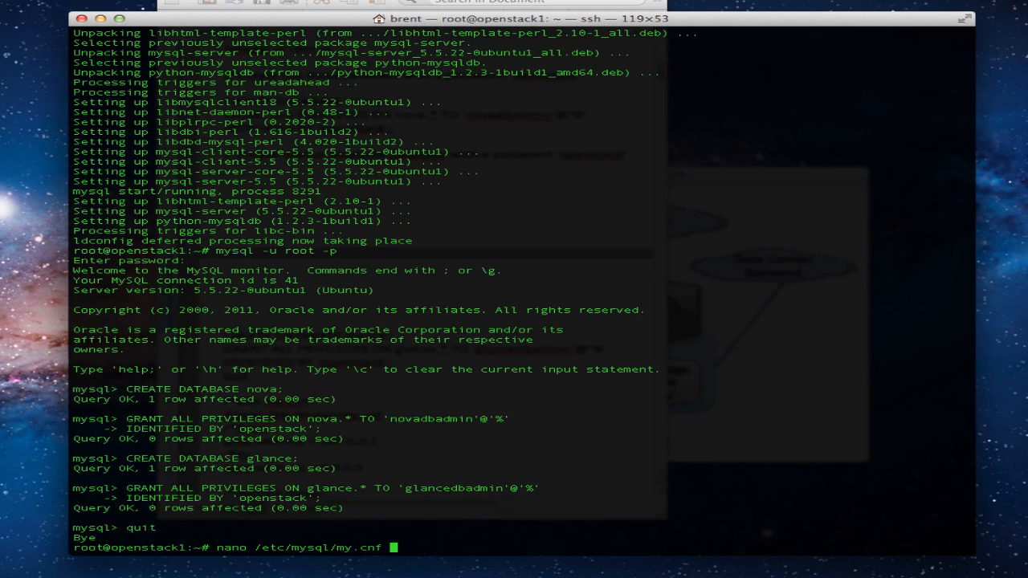
key(Return)
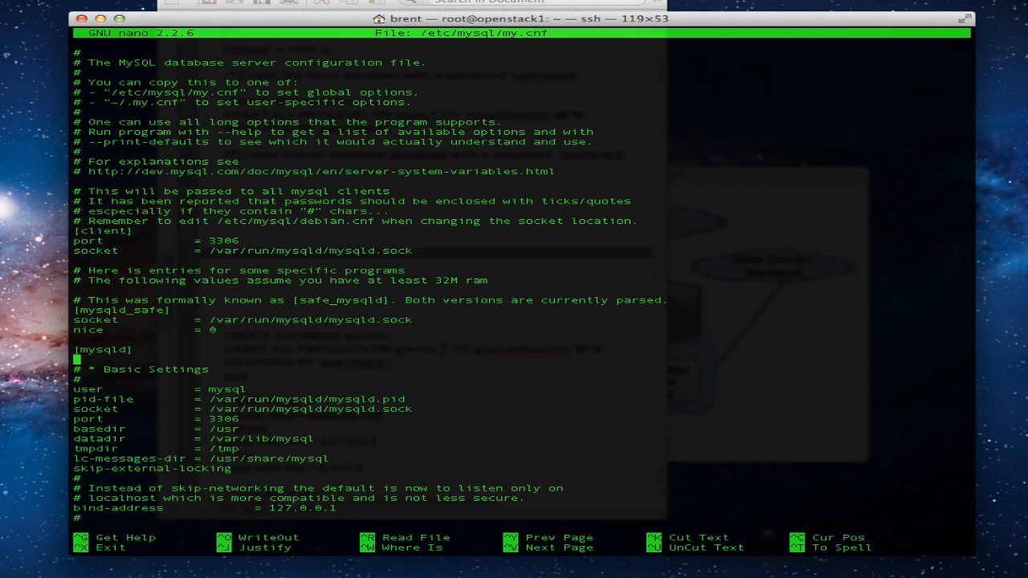
scroll(down, 3)
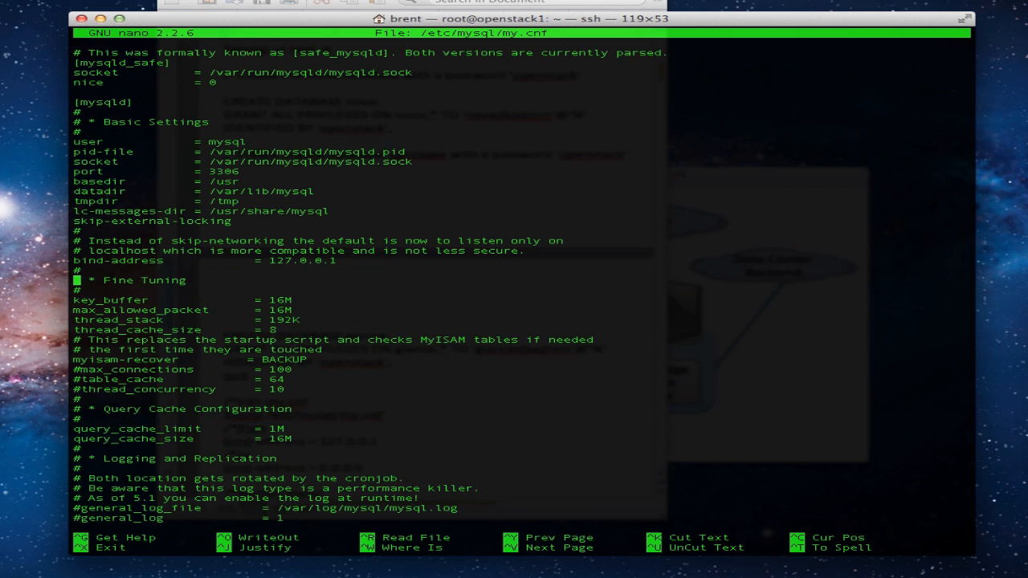
click(337, 260)
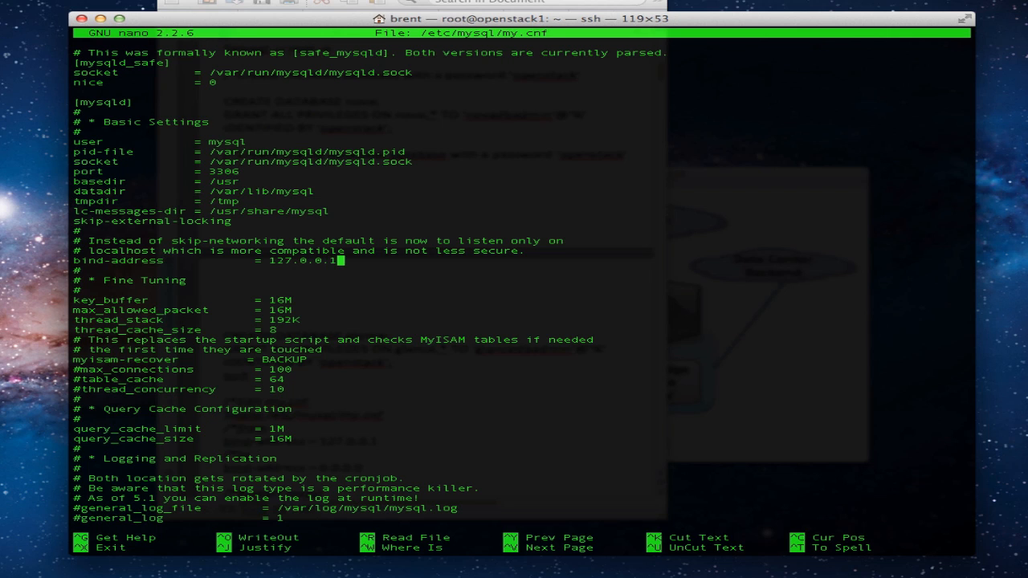
key(backspace)
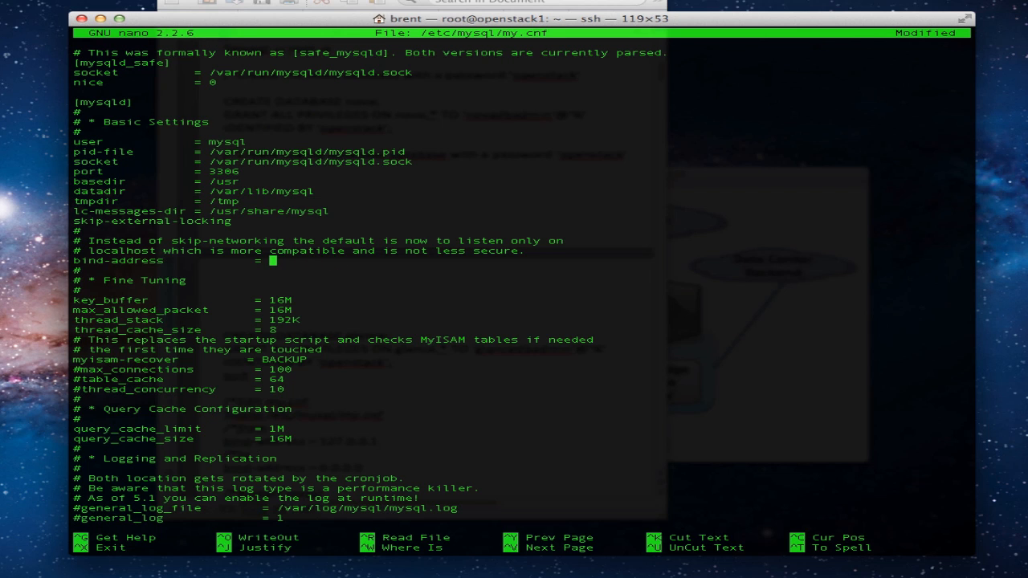
text(0.0.0.0)
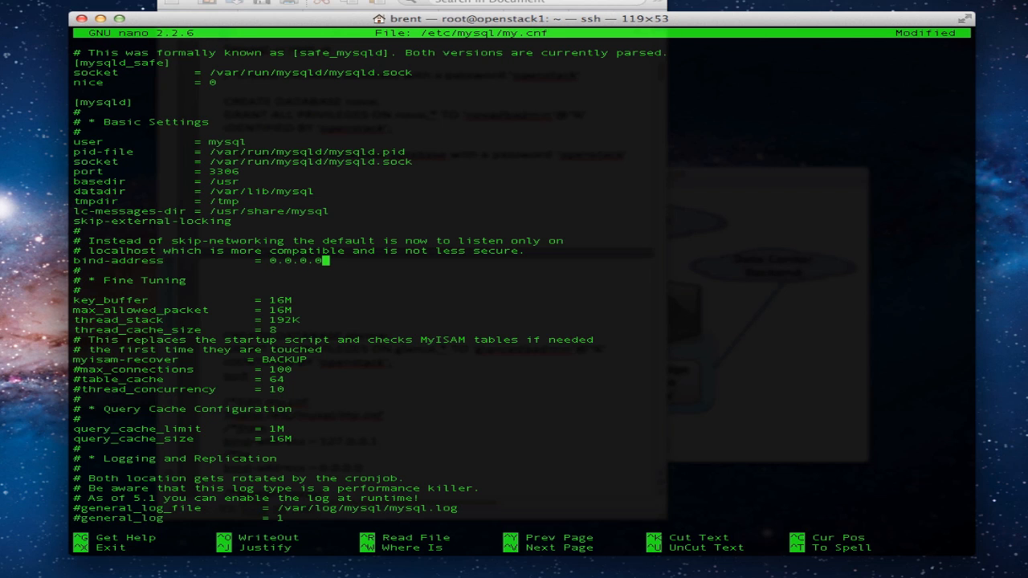
key(ctrl+x)
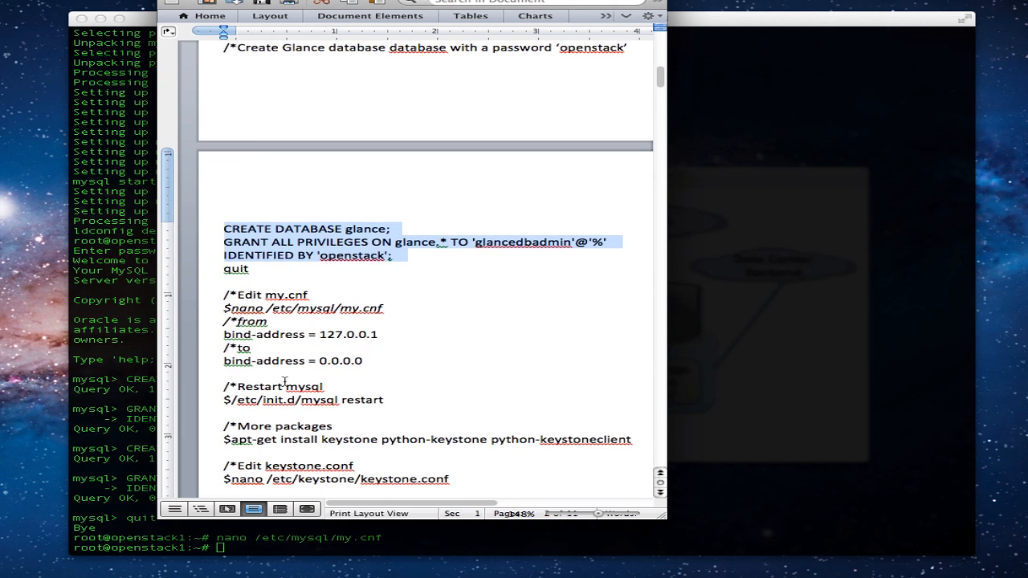
- Restart MySQL with /etc/init.d/mysql restart
scroll(down, 3)
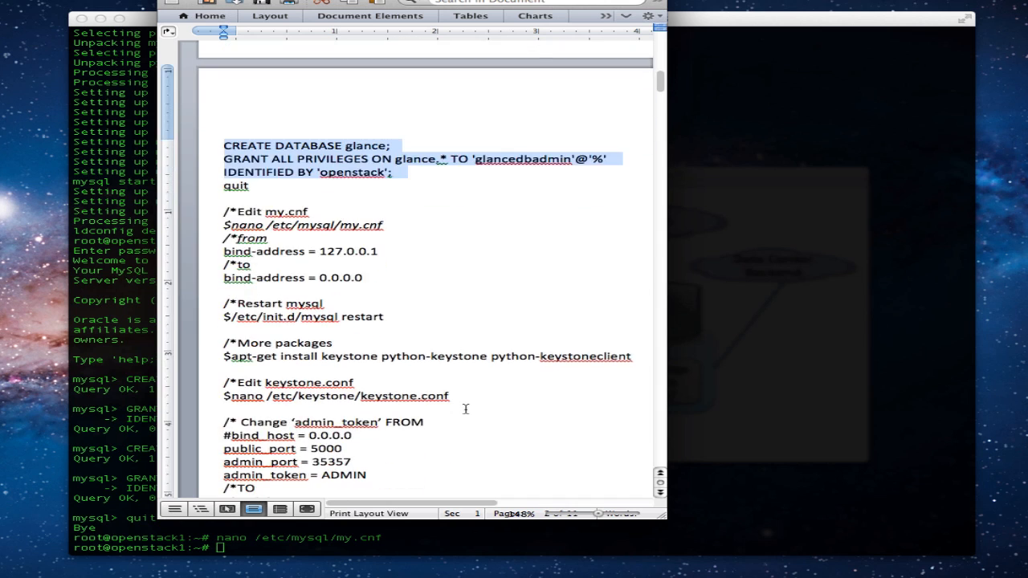
scroll(up, 3)
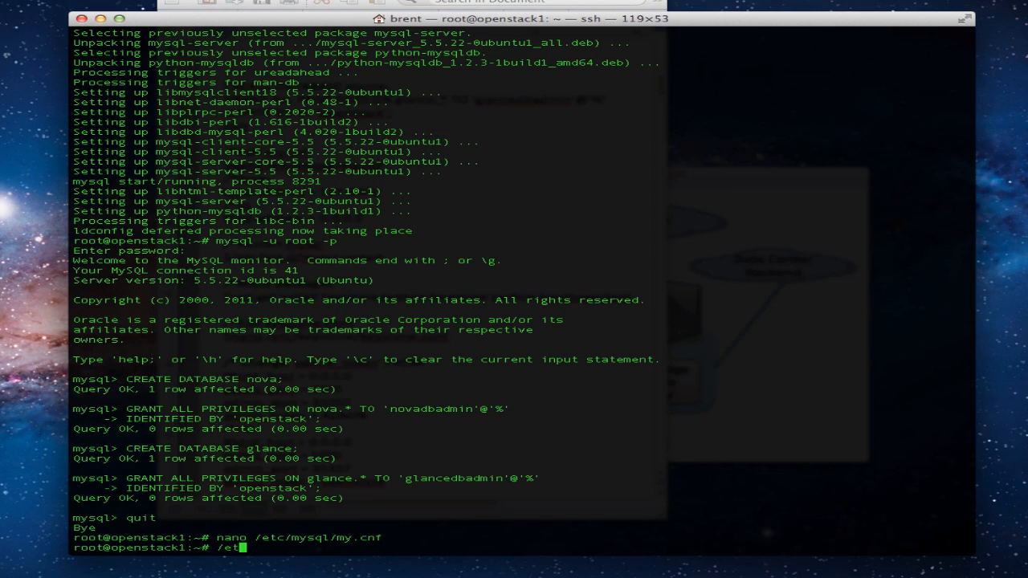
text(c/init.d/mysql rest)
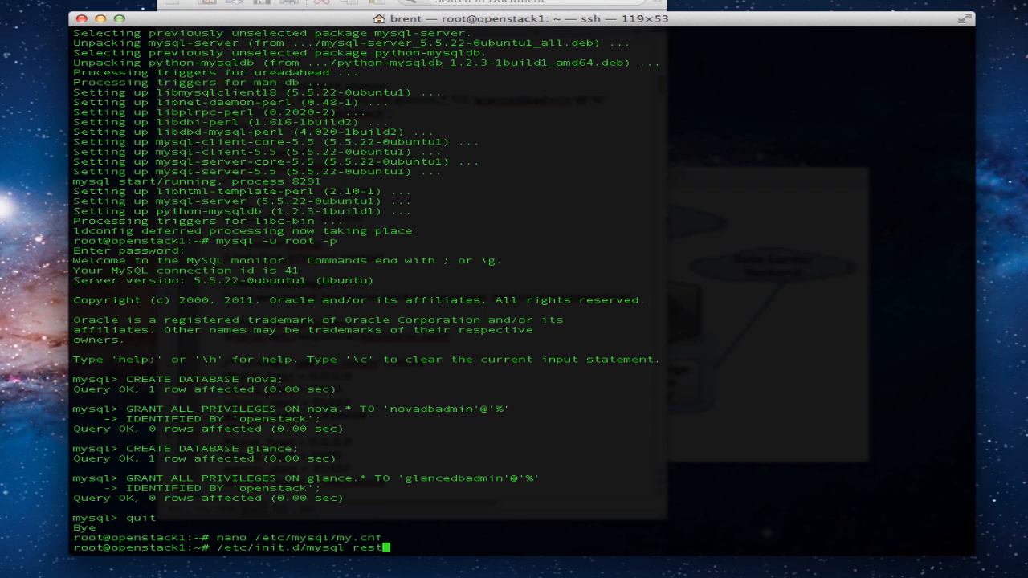
key(Return)
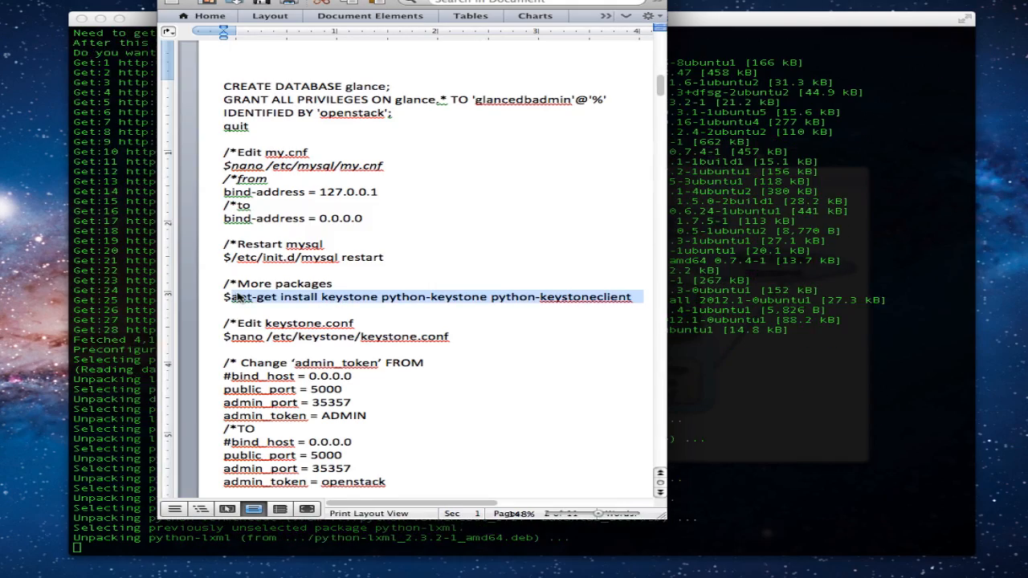
- Scroll through the Keystone install output and open /etc/keystone/keystone.conf in nano
scroll(down, 3)
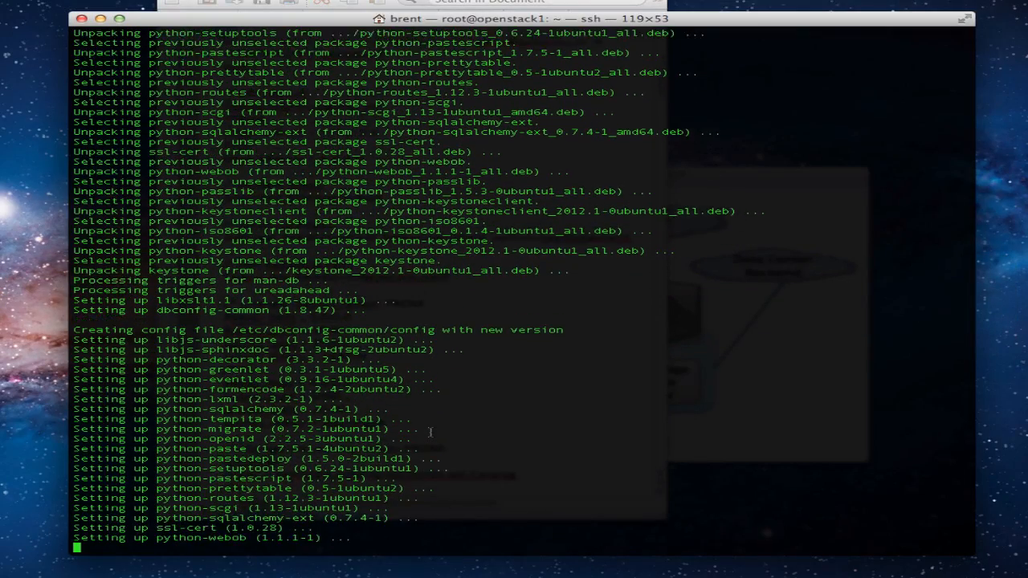
scroll(down, 3)
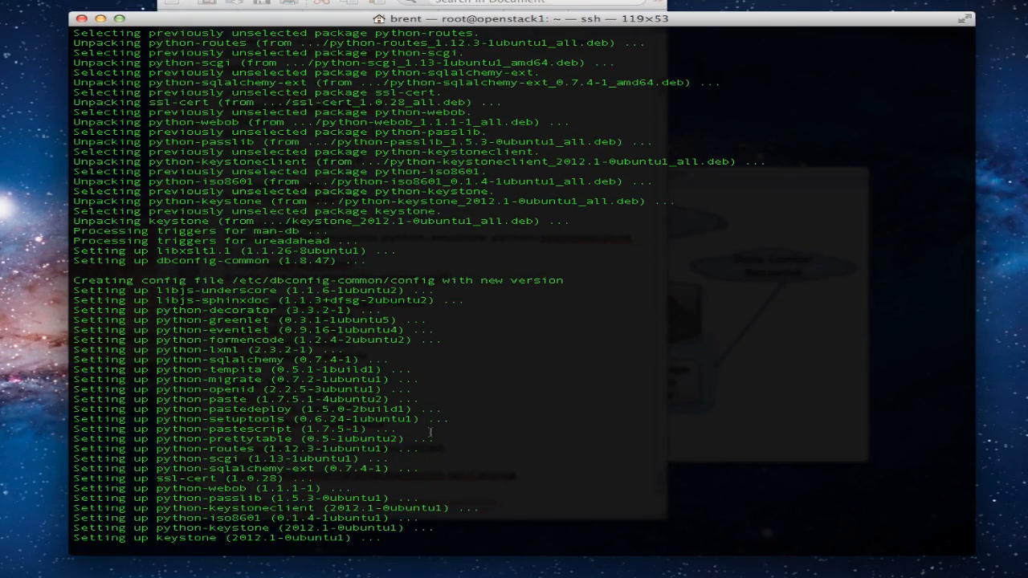
scroll(down, 3)
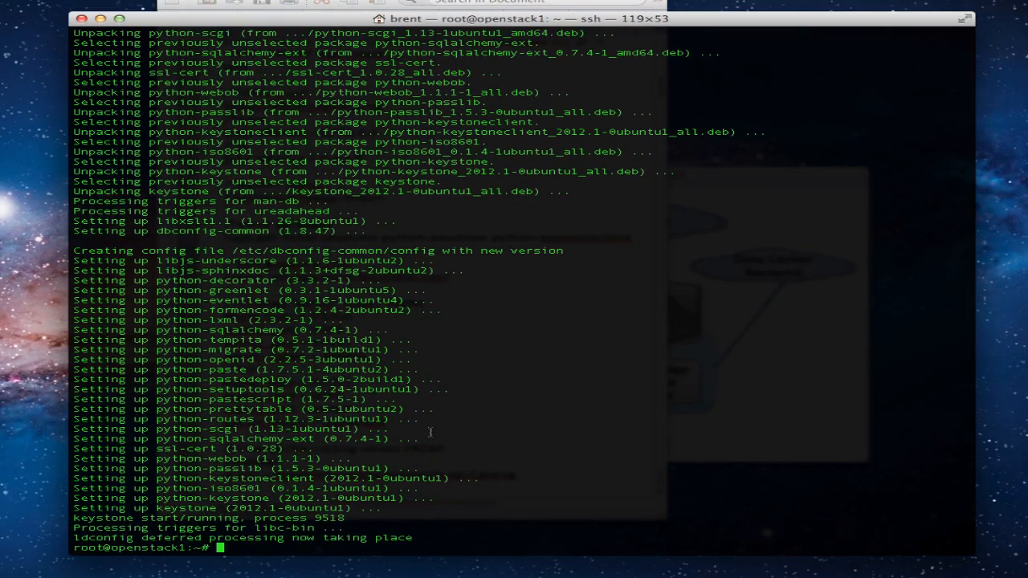
text(nano /etc/)
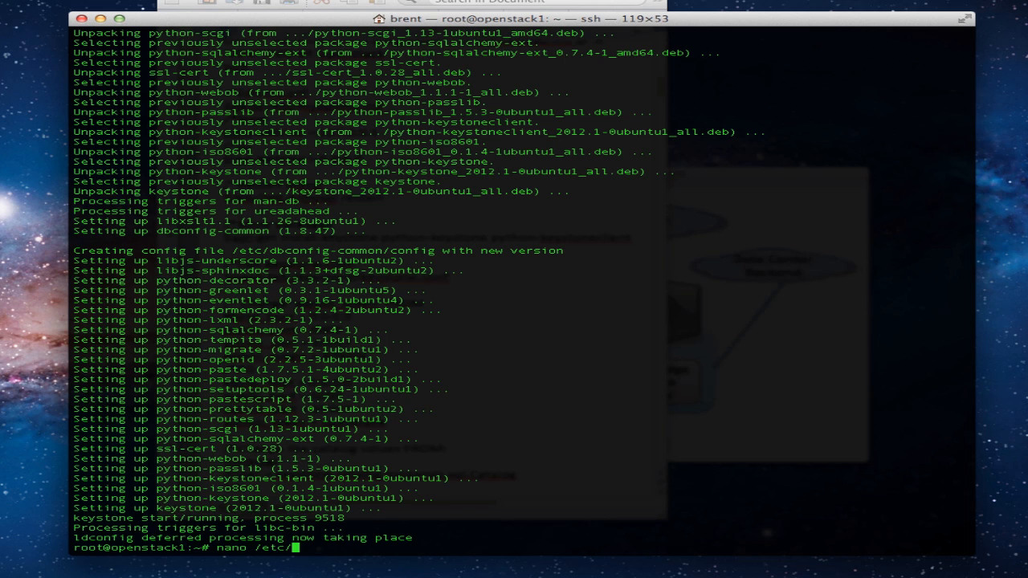
text(keystone/)
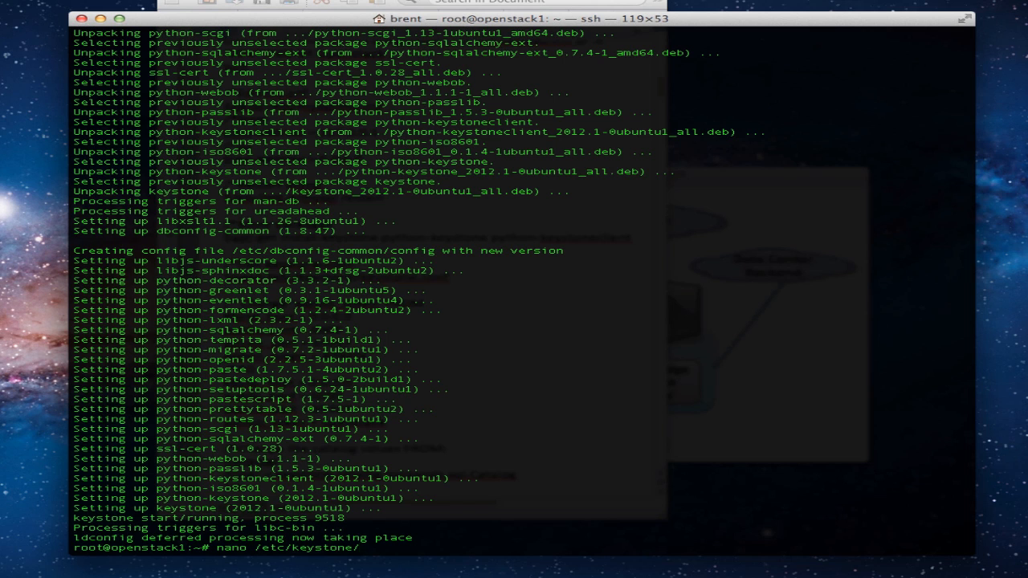
key(Return)
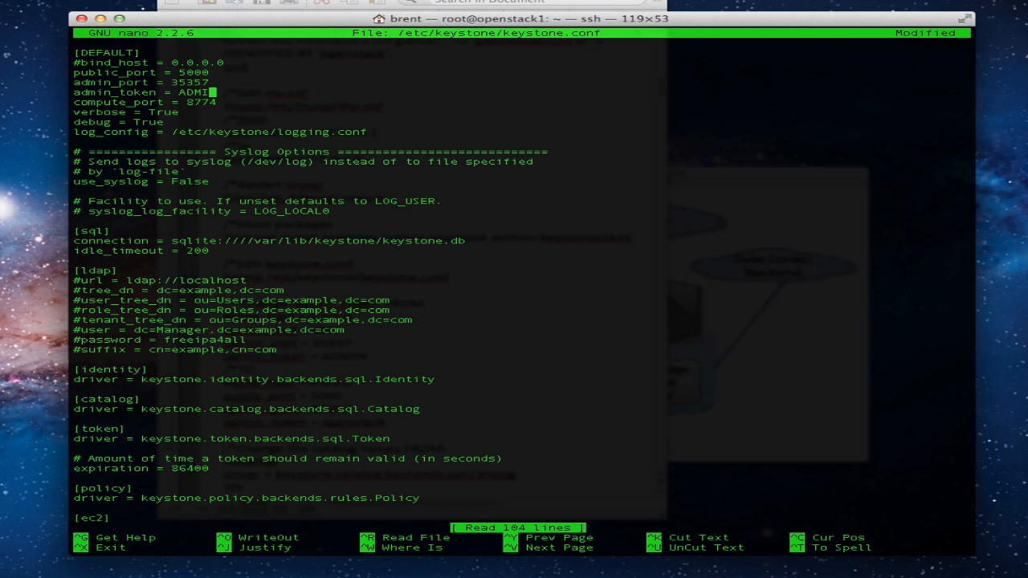
text(opens)
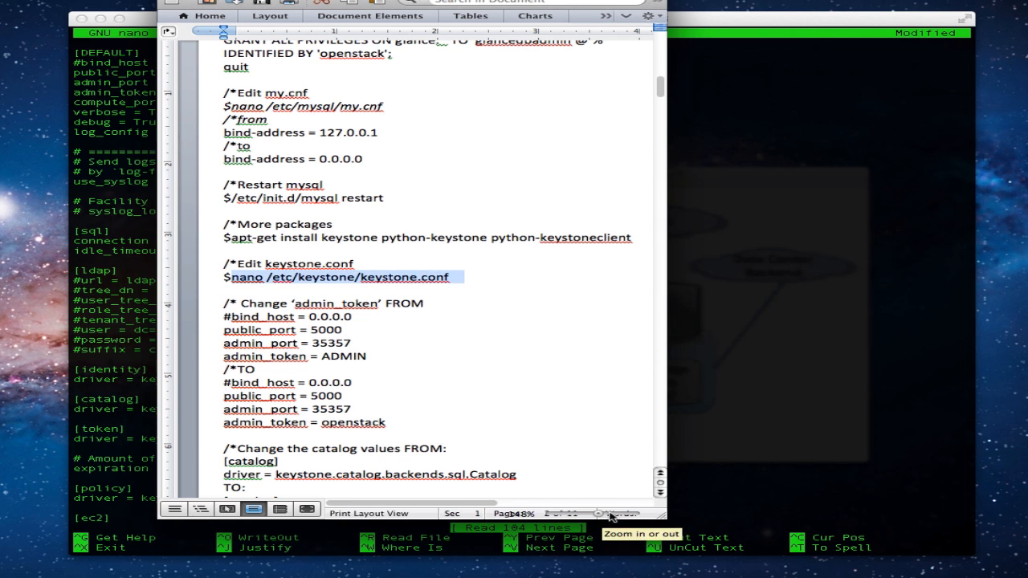
scroll(down, 3)
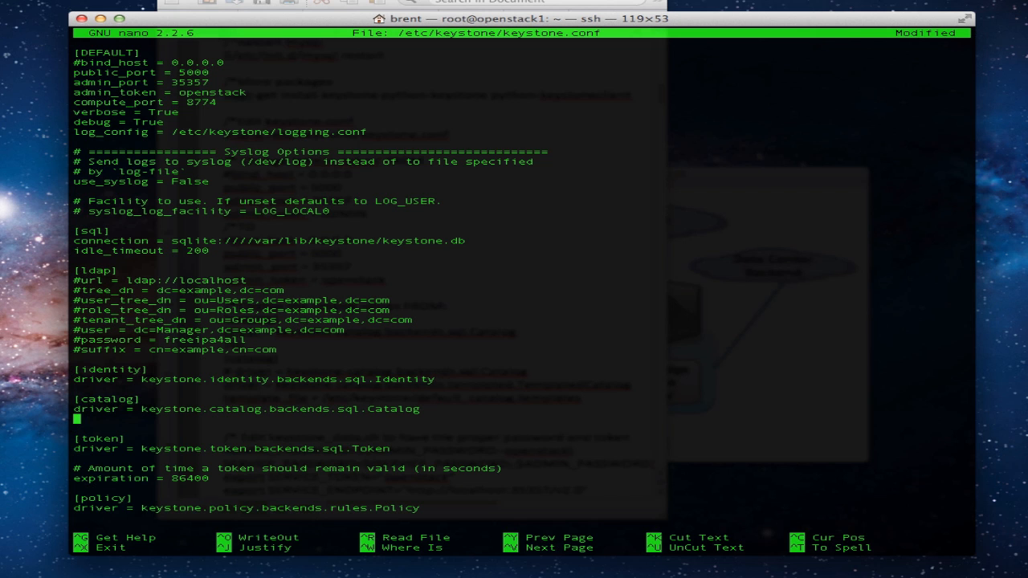
text(driver = keystone.catalog.backends.templated.TemplatedCatalog)
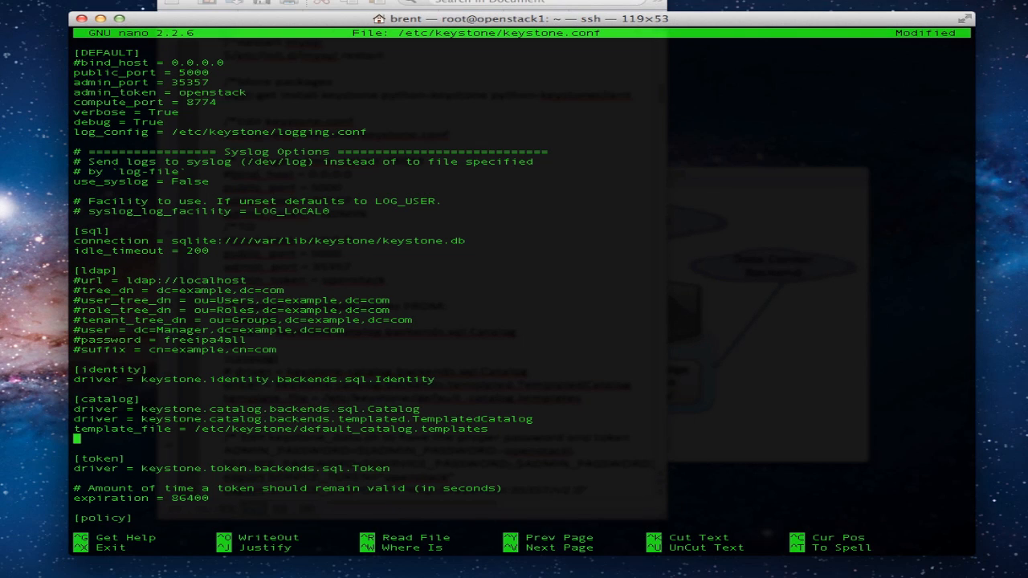
key(Up)
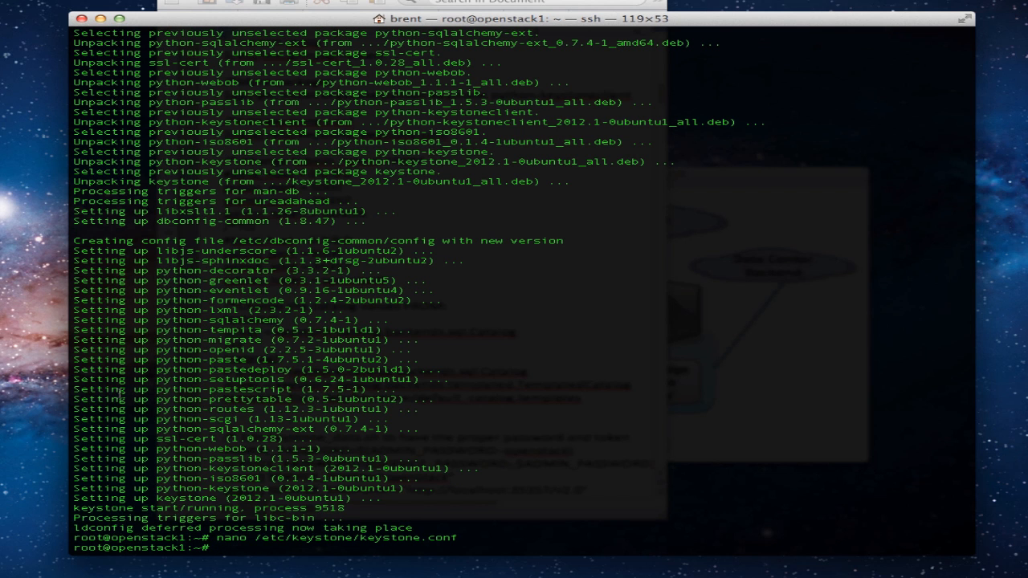
- Go to the home folder, create an openstack folder and move into it
text(cd)
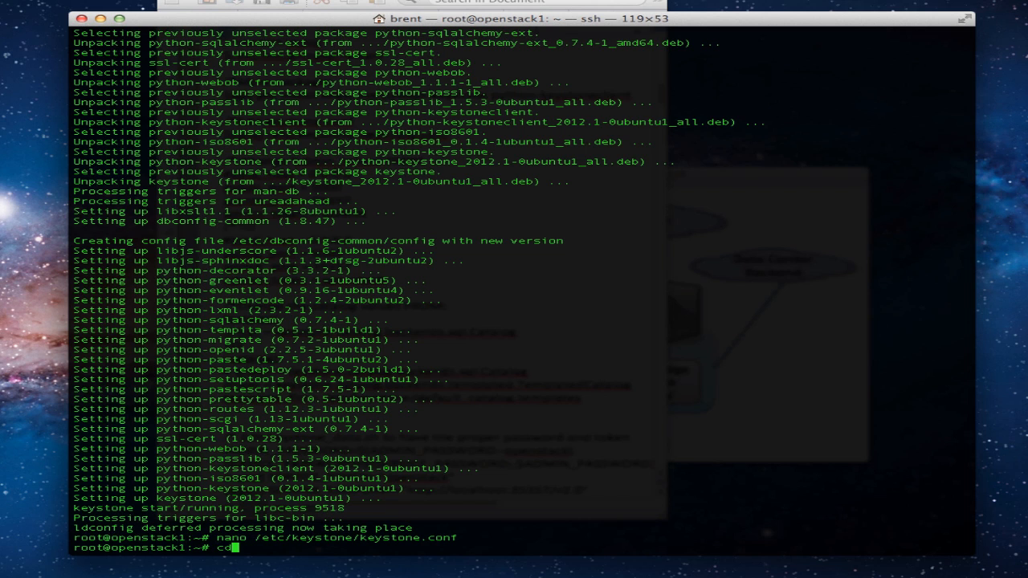
key(Return)
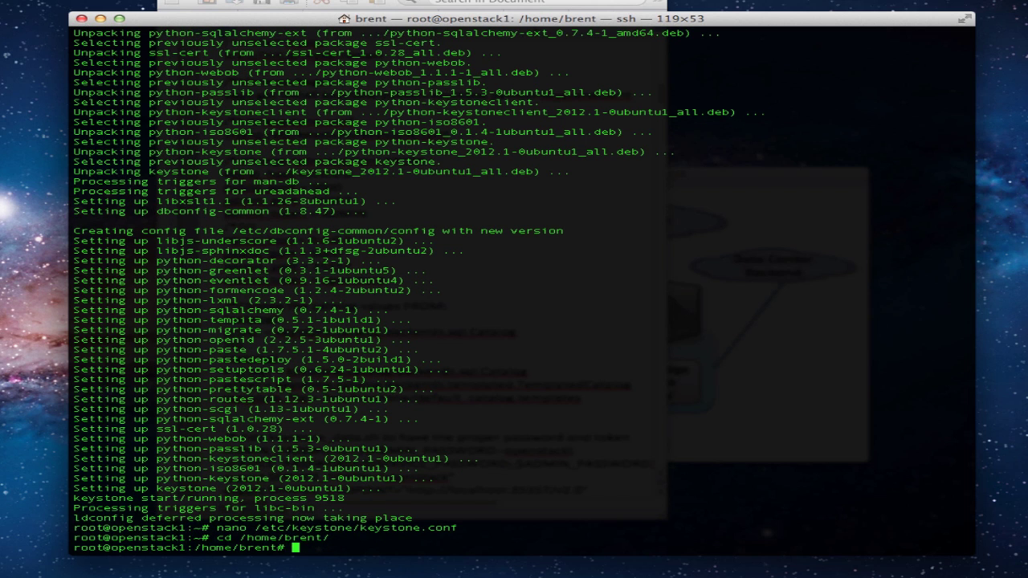
text(mkdir)
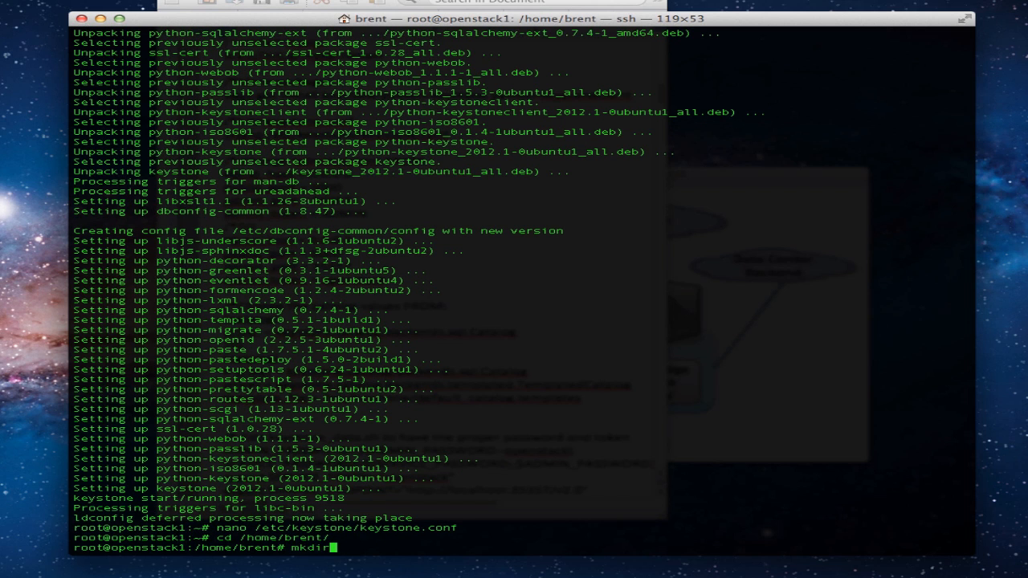
key(Return)
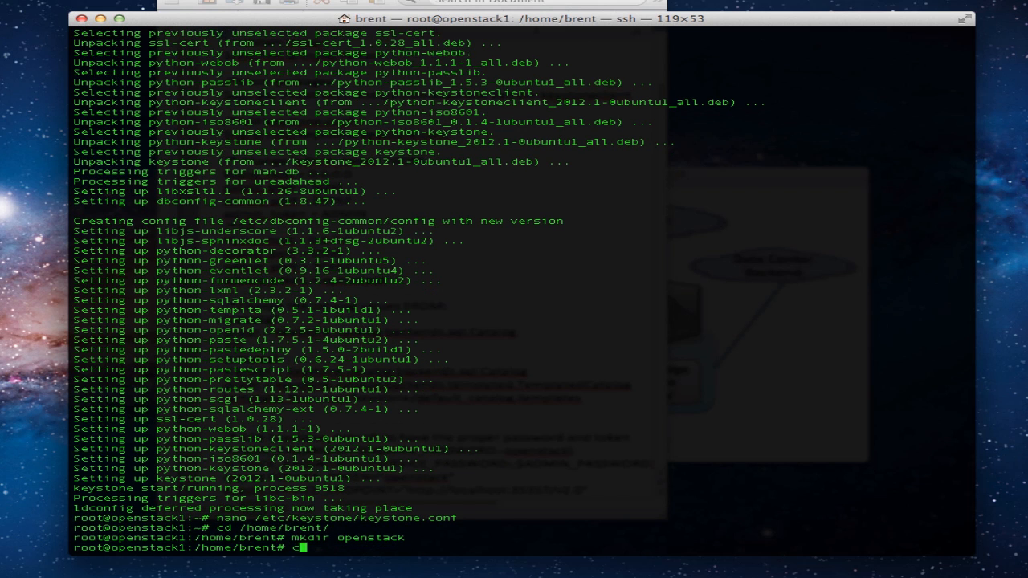
key(Return)
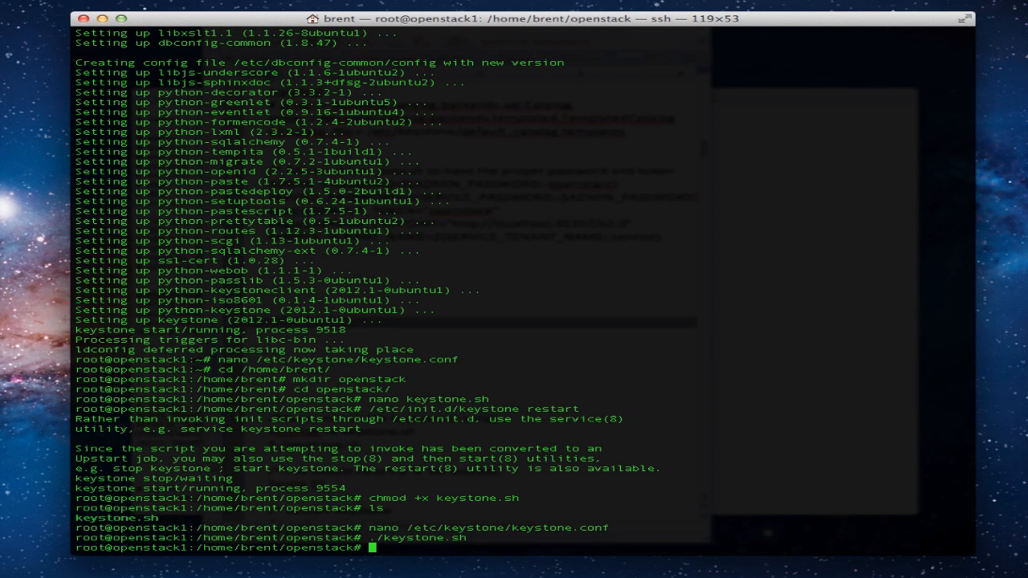
- Run echo $? to confirm the Keystone script exited with status 0
text(echo)
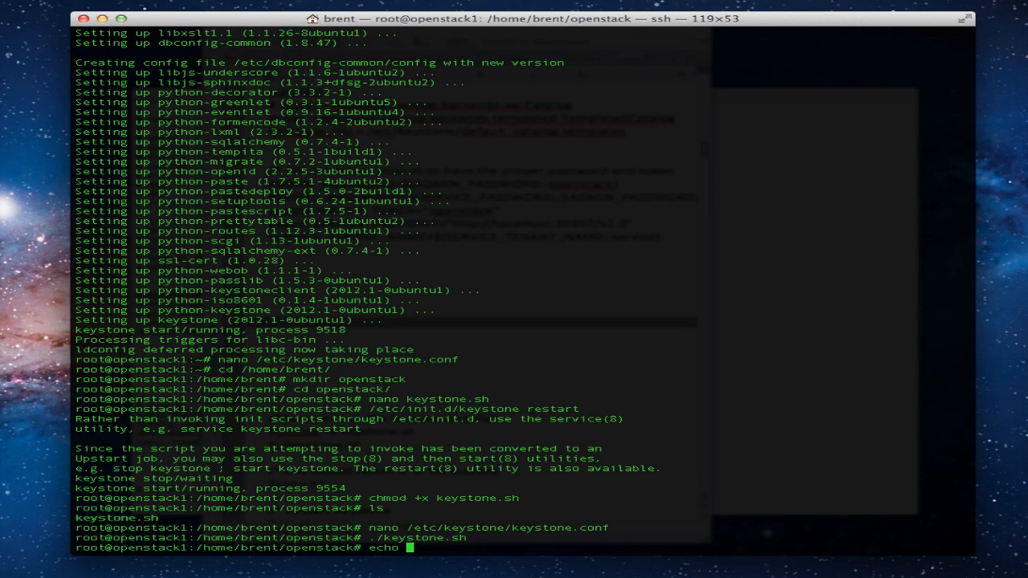
text($)
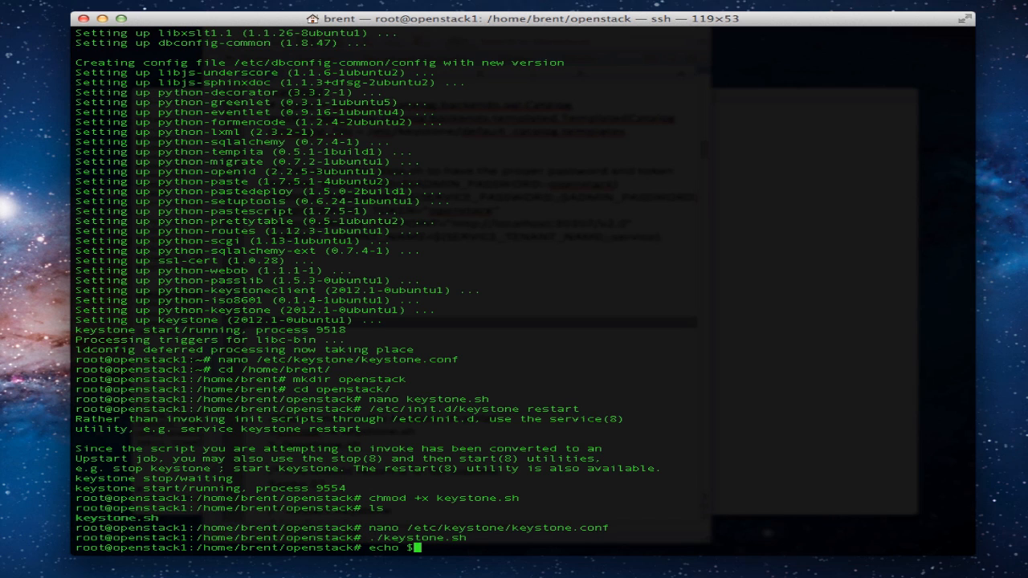
key(Return)
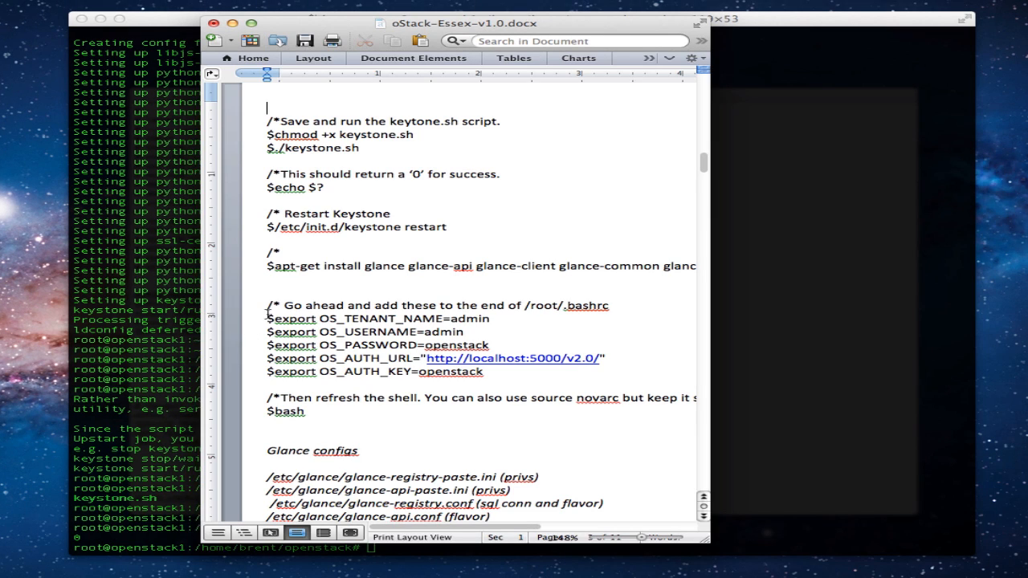
- Copy the apt-get install glance and $export commands from the Word notes into Terminal
scroll(down, 3)
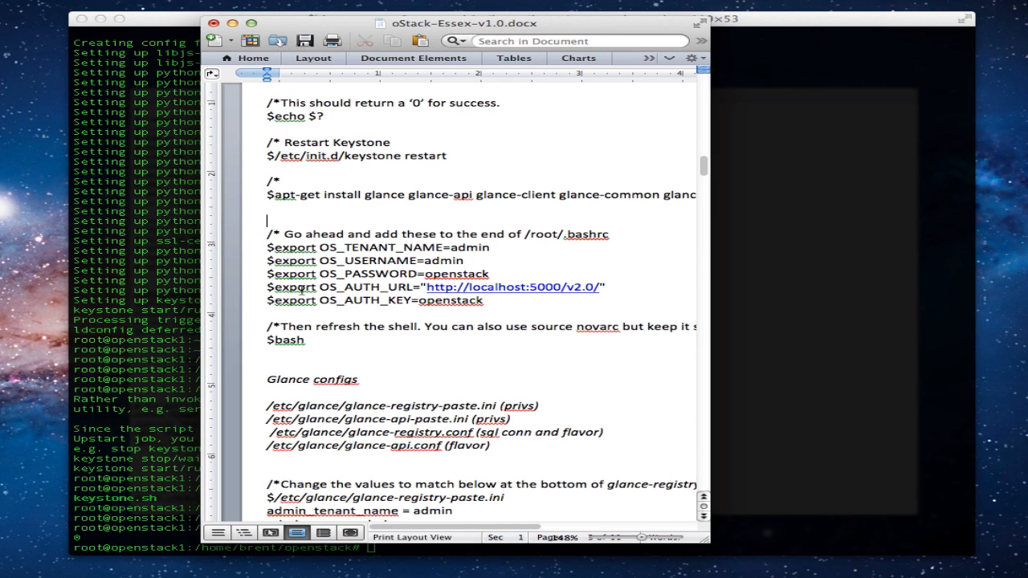
click(363, 195)
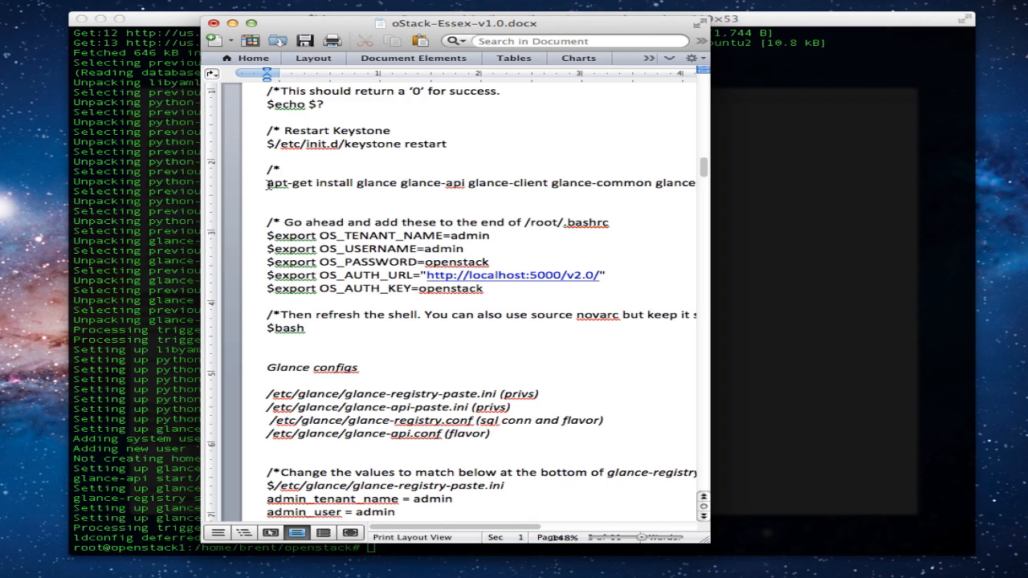
scroll(down, 3)
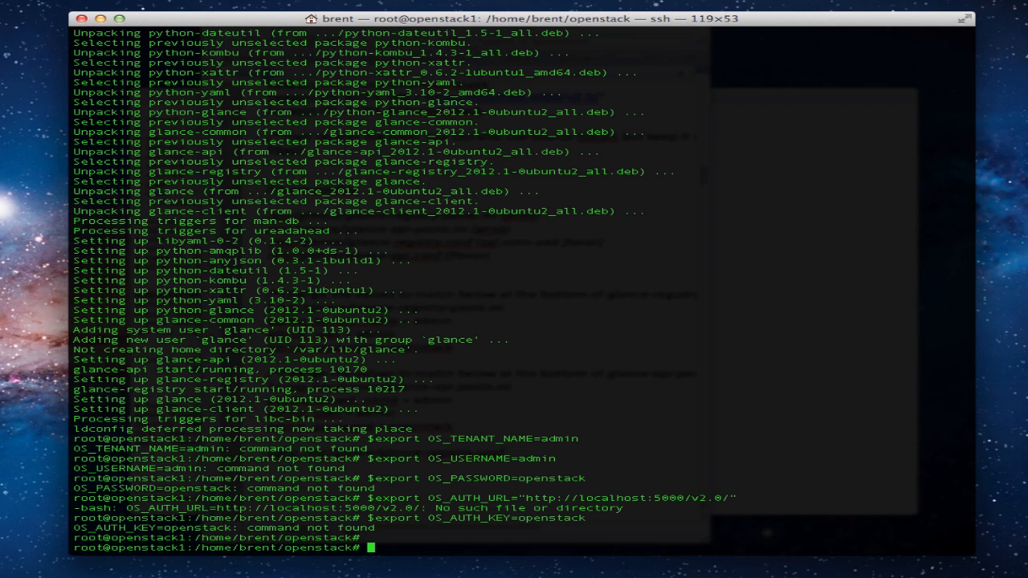
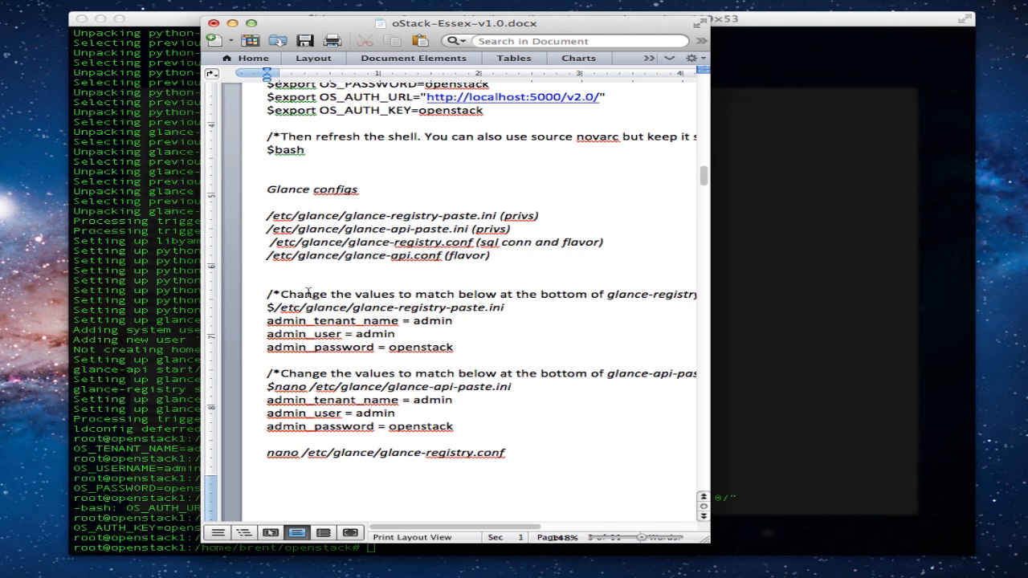
scroll(up, 3)
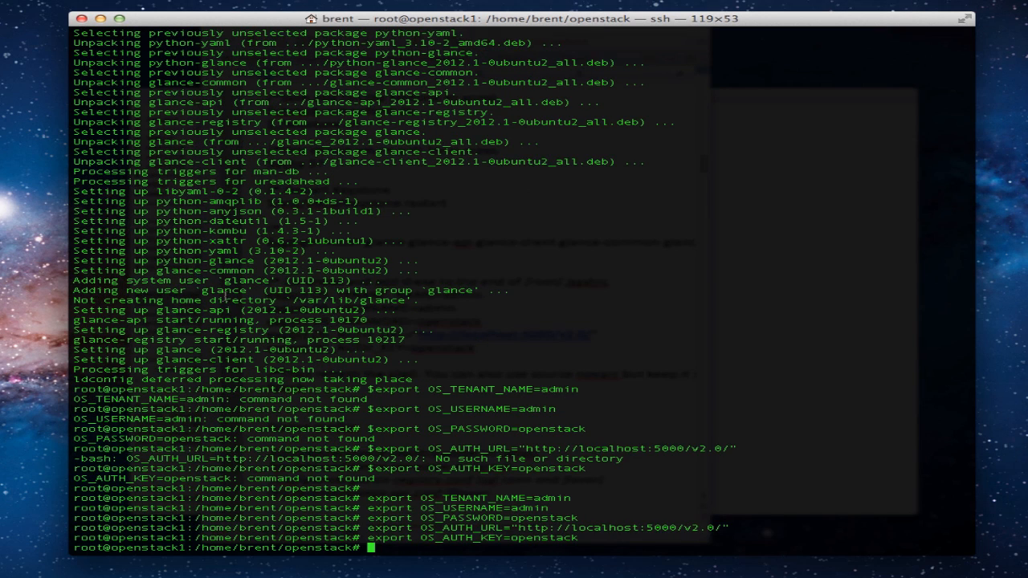
- Open /root/.bashrc in nano and scroll toward the end of the file
text(nano)
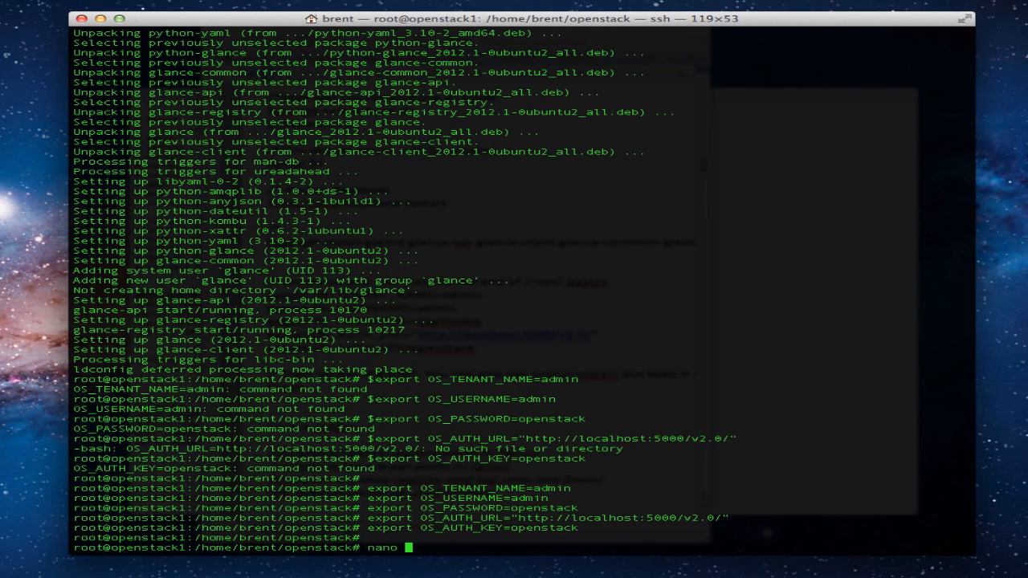
text(/etc/)
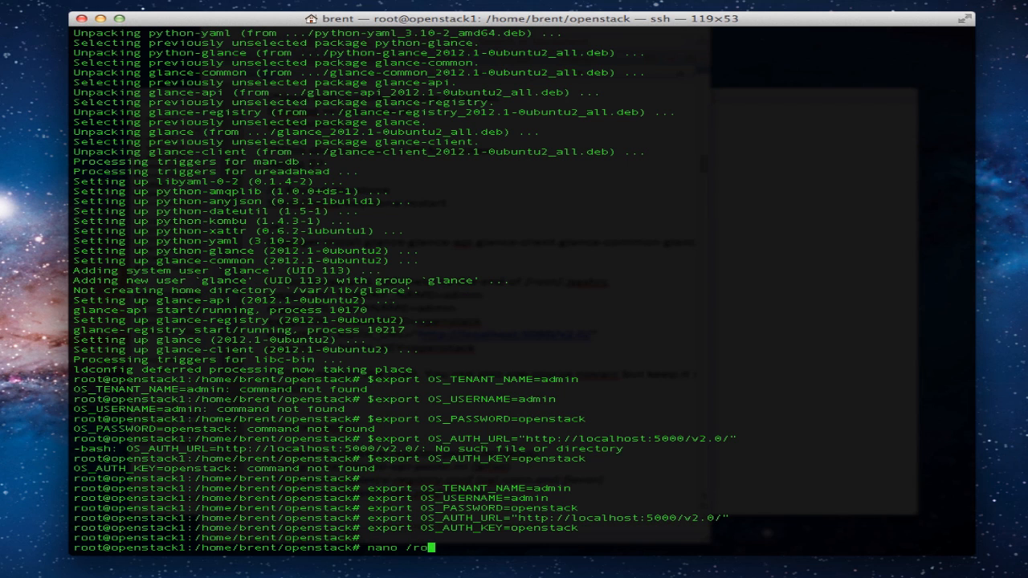
text(ot/.bas)
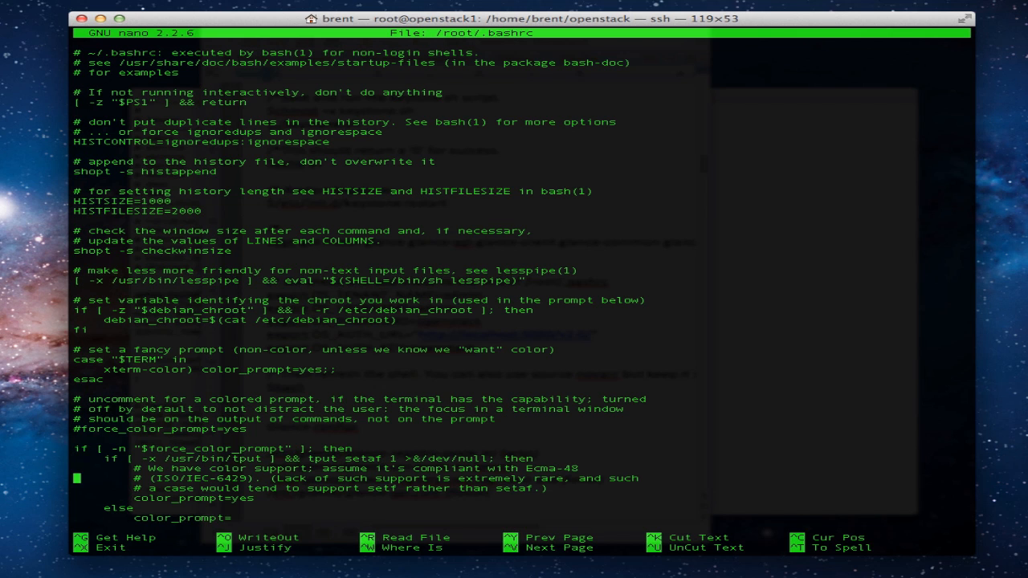
scroll(down, 3)
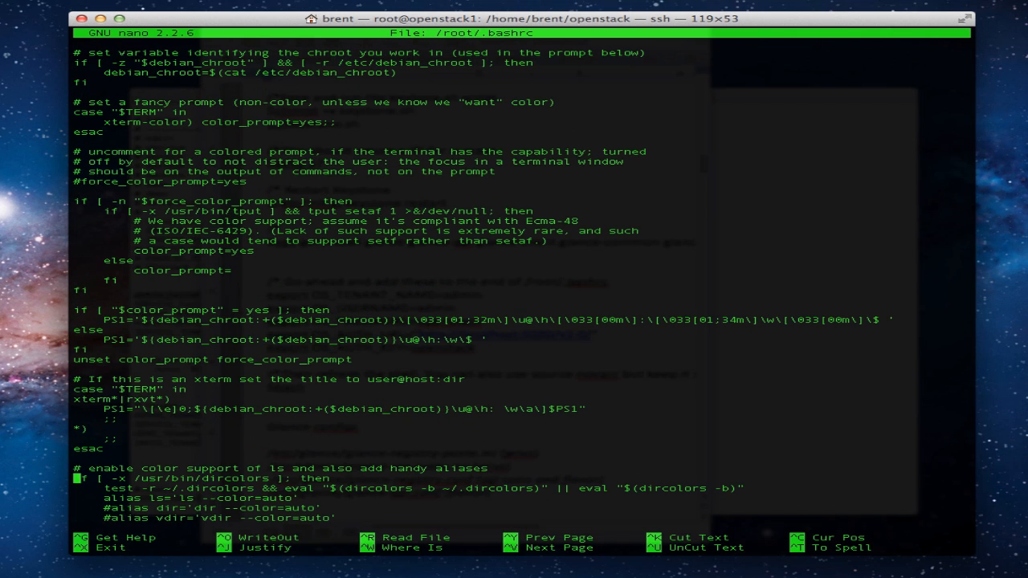
scroll(down, 3)
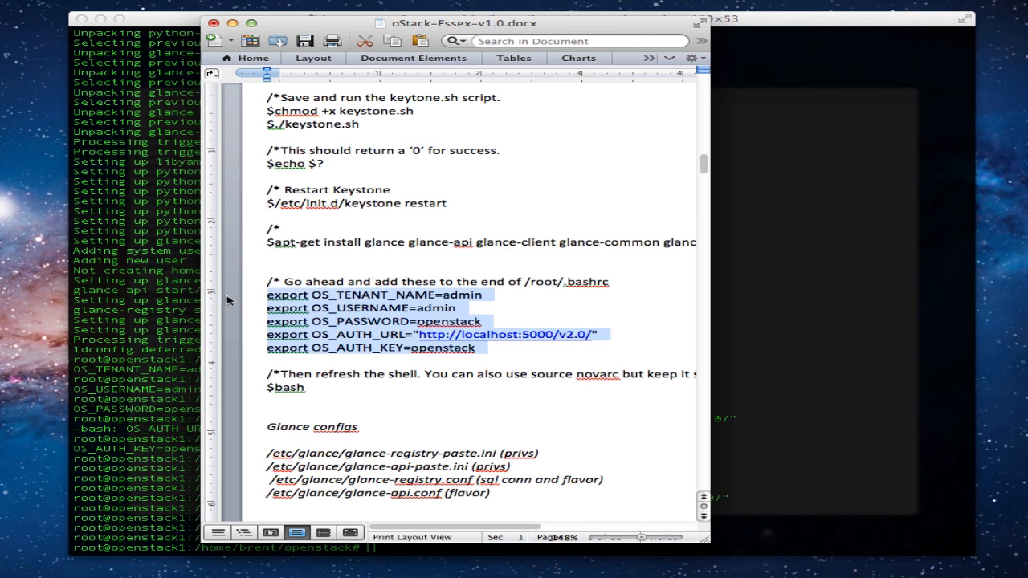
- Scroll the Word notes to the Glance configs list of paste.ini and conf files
scroll(down, 3)
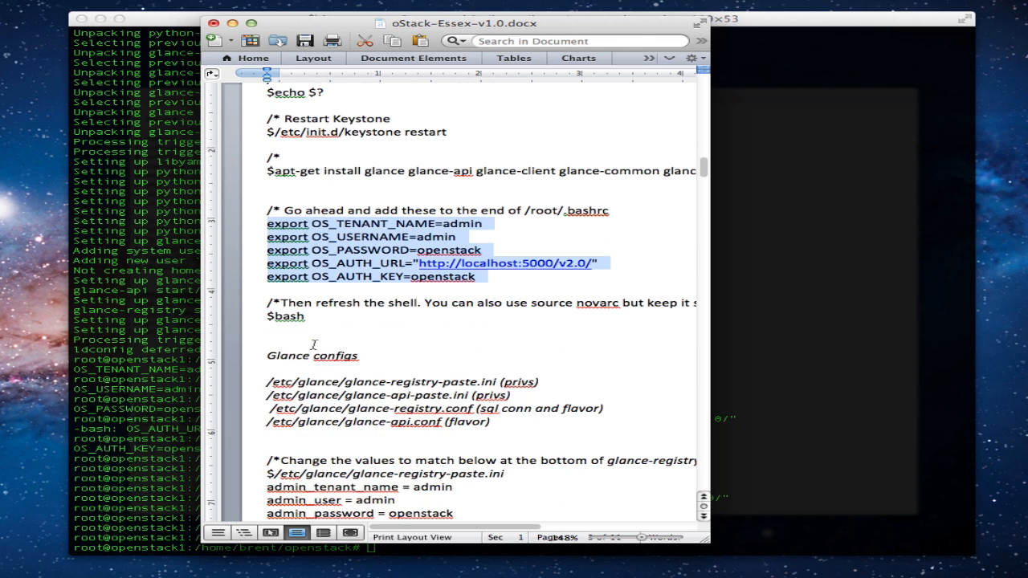
scroll(down, 3)
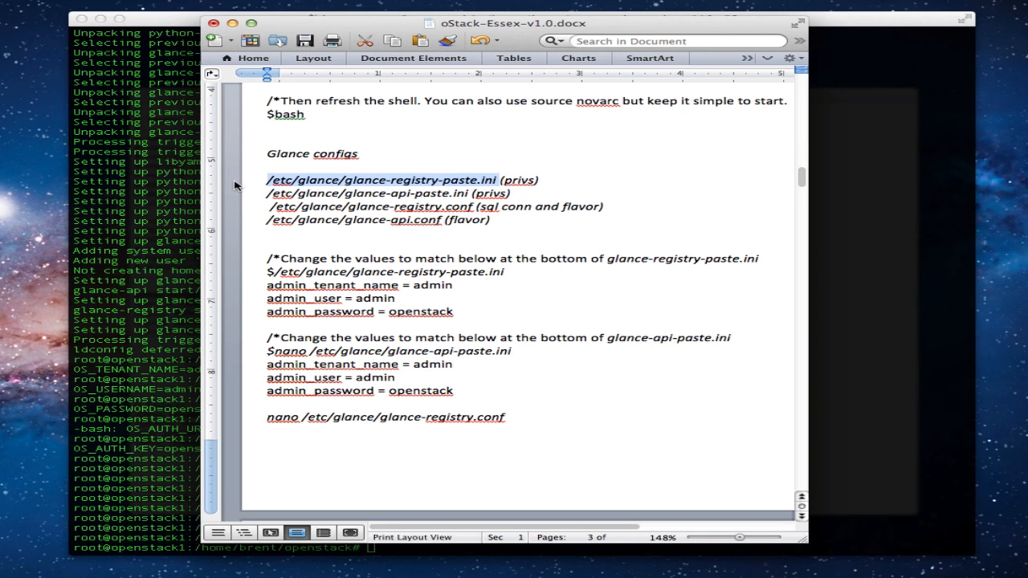
mouse_move(124, 321)
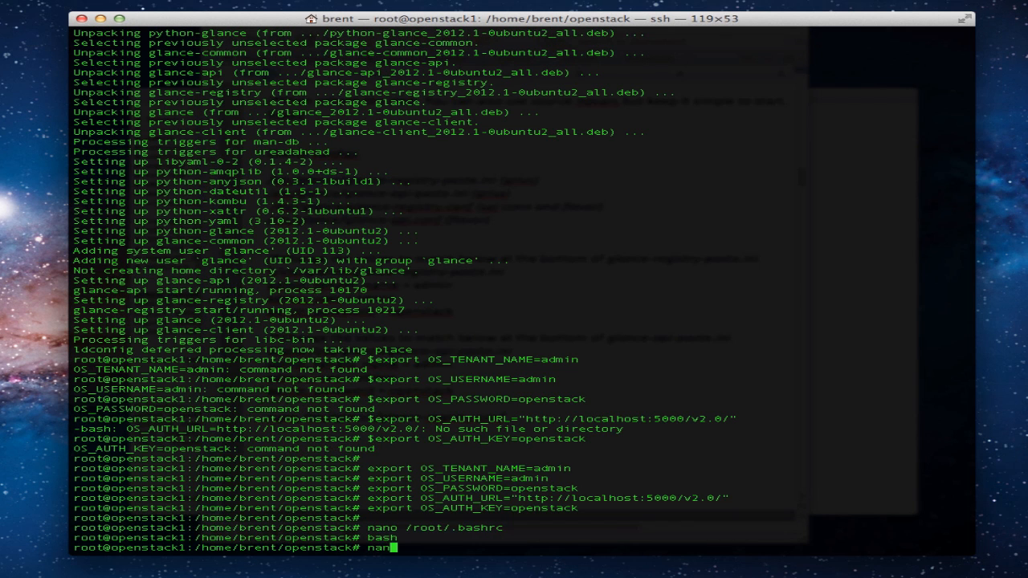
key(Return)
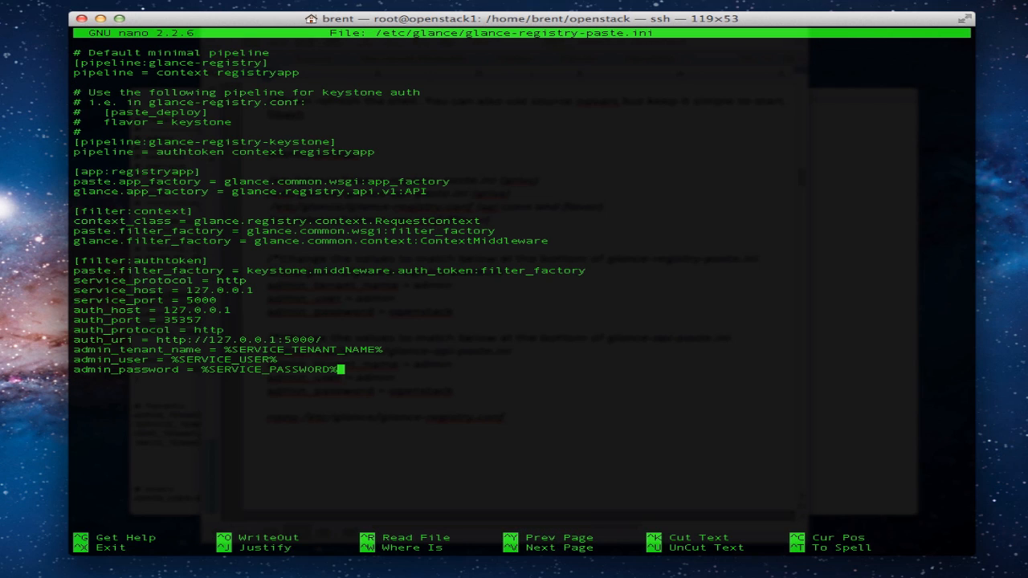
key(Backspace)
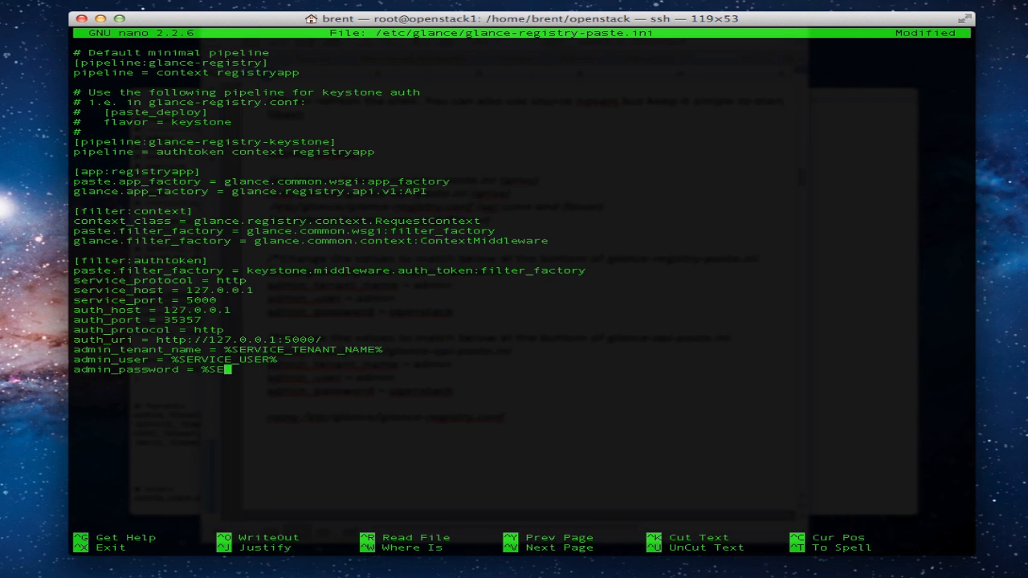
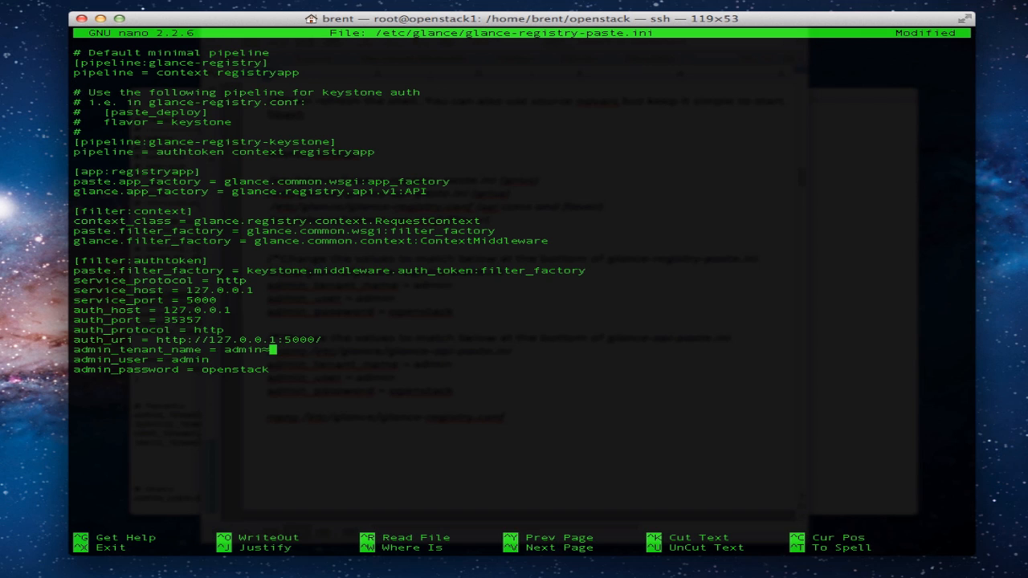
key(ctrl+x)
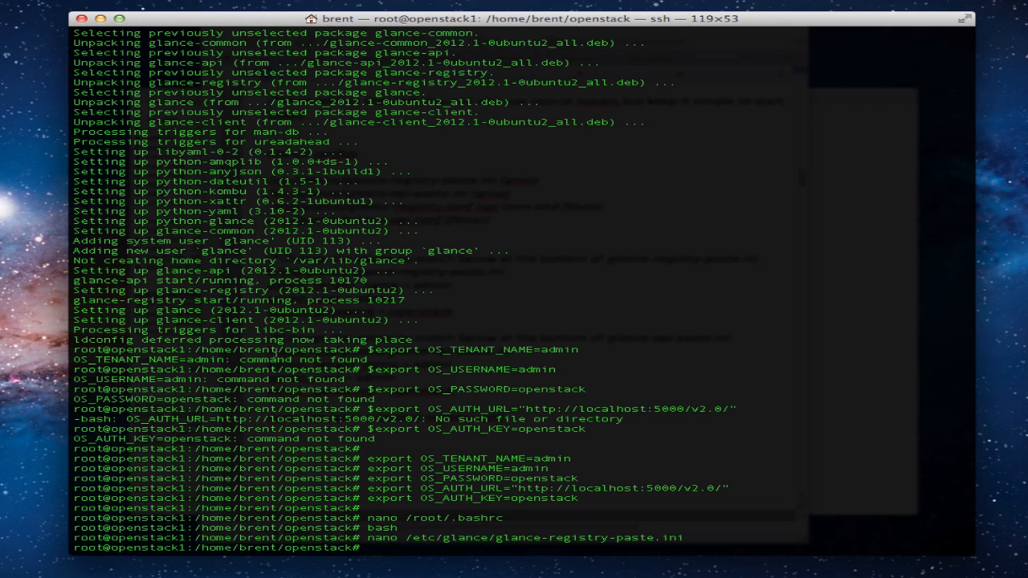
key(Return)
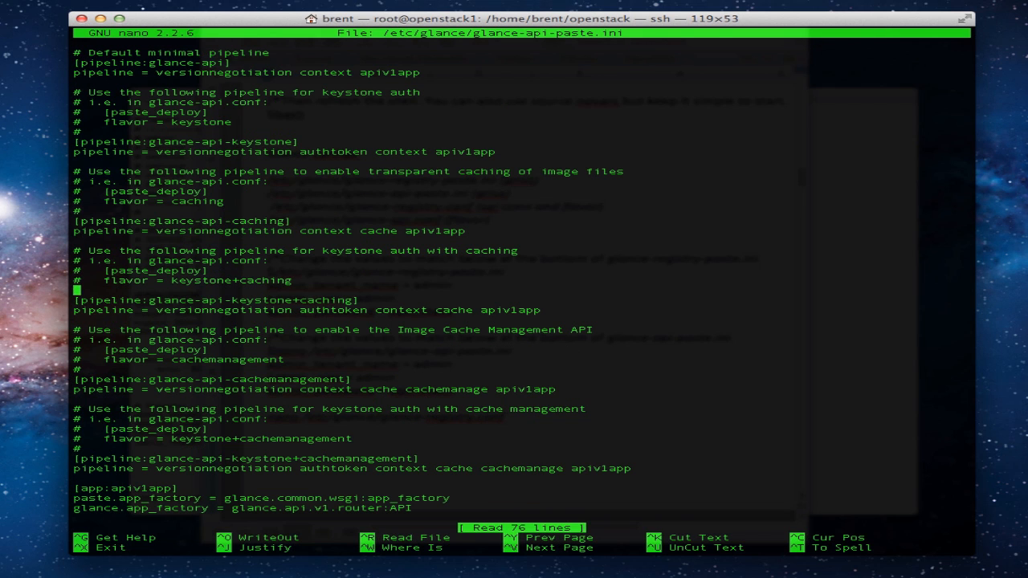
scroll(down, 3)
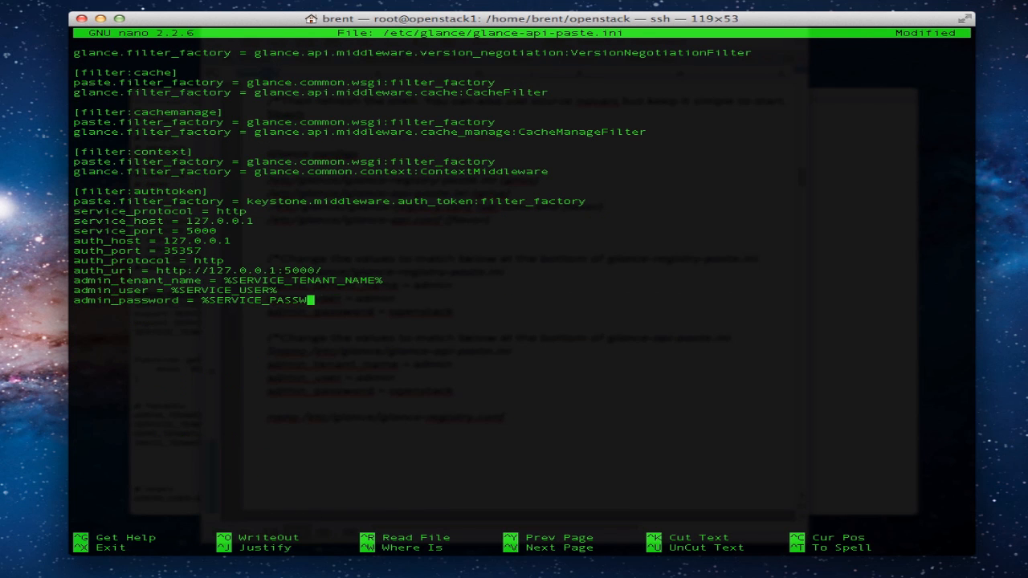
key(BackSpace)
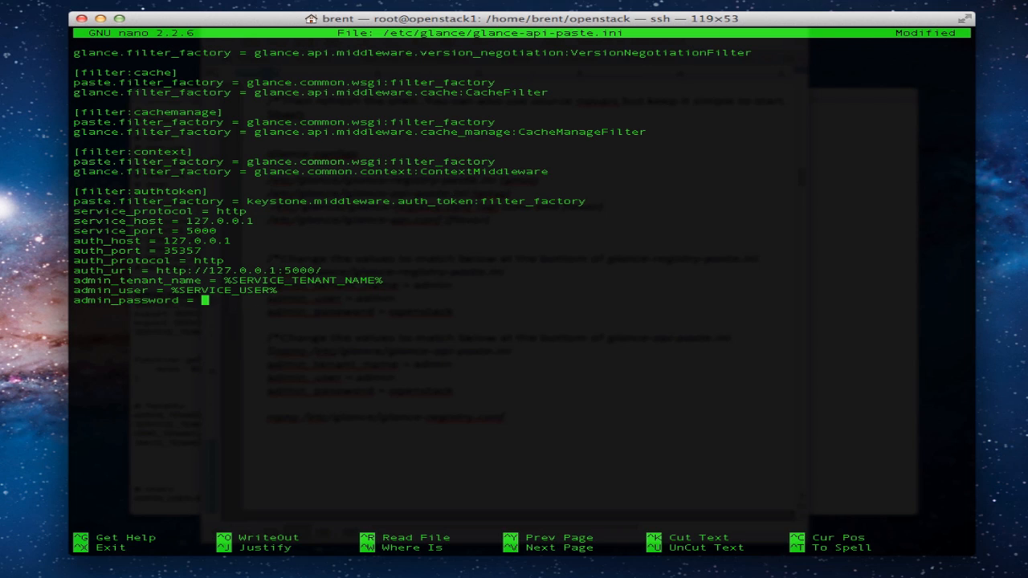
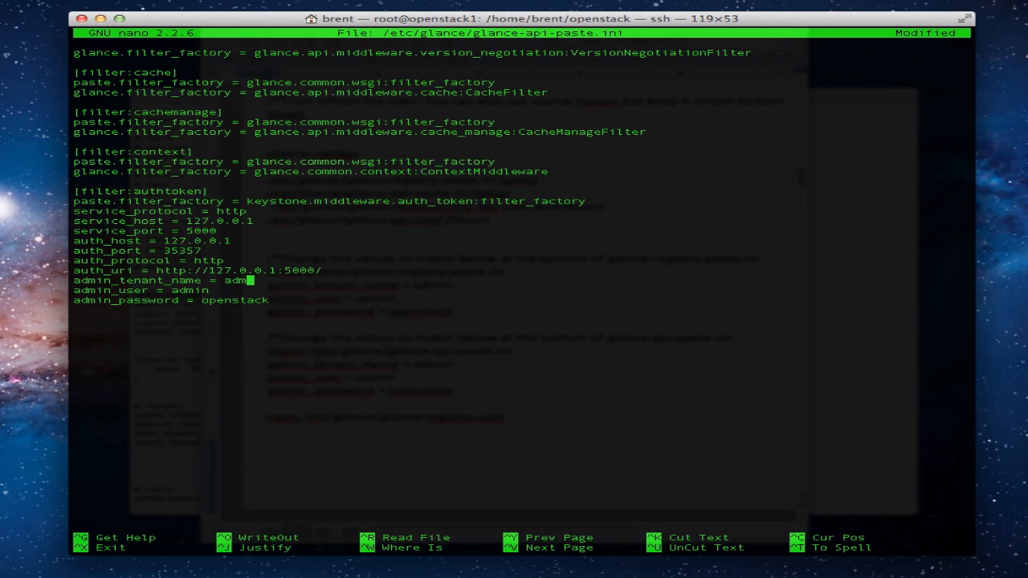
text(n)
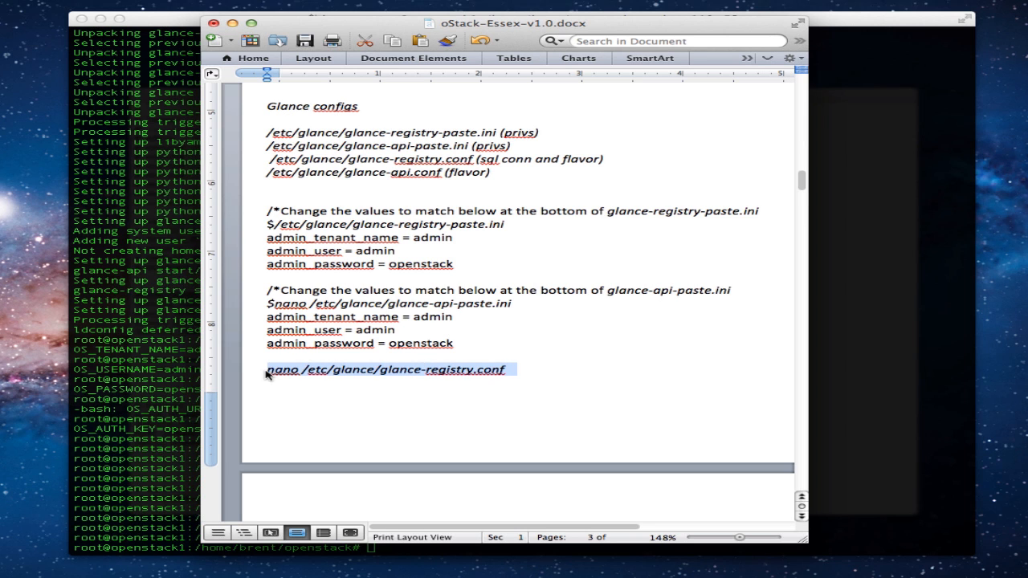
scroll(down, 3)
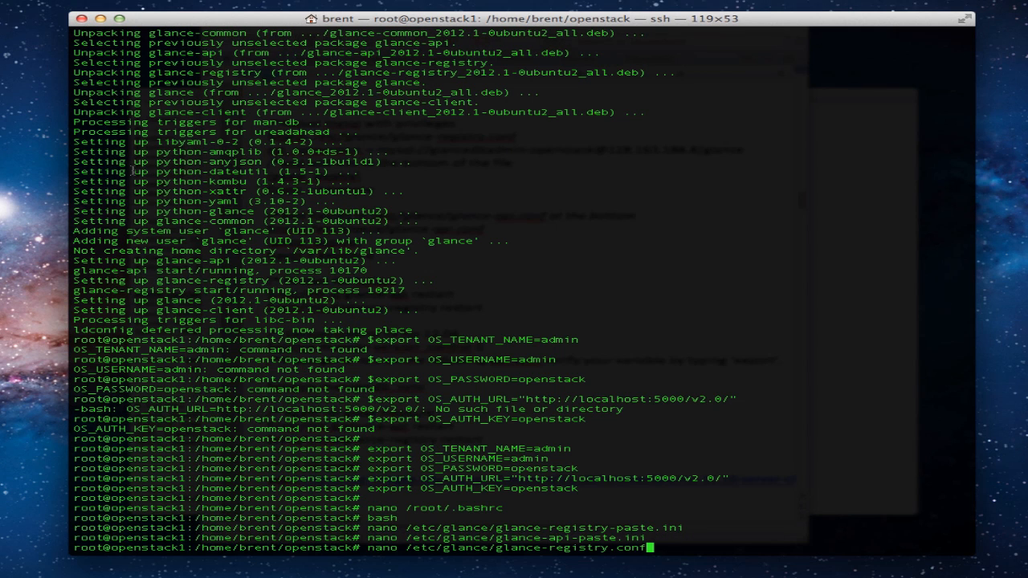
key(Return)
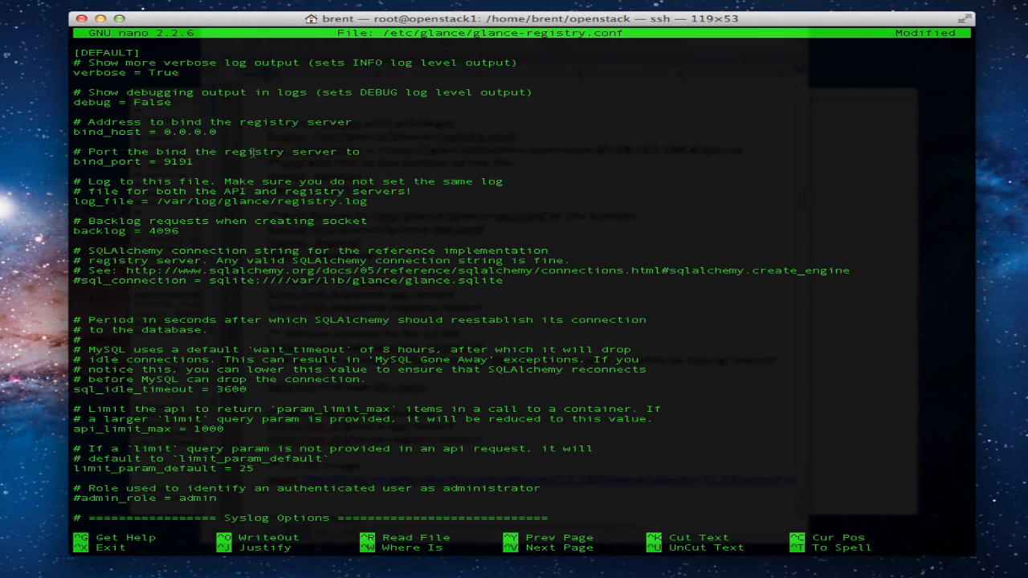
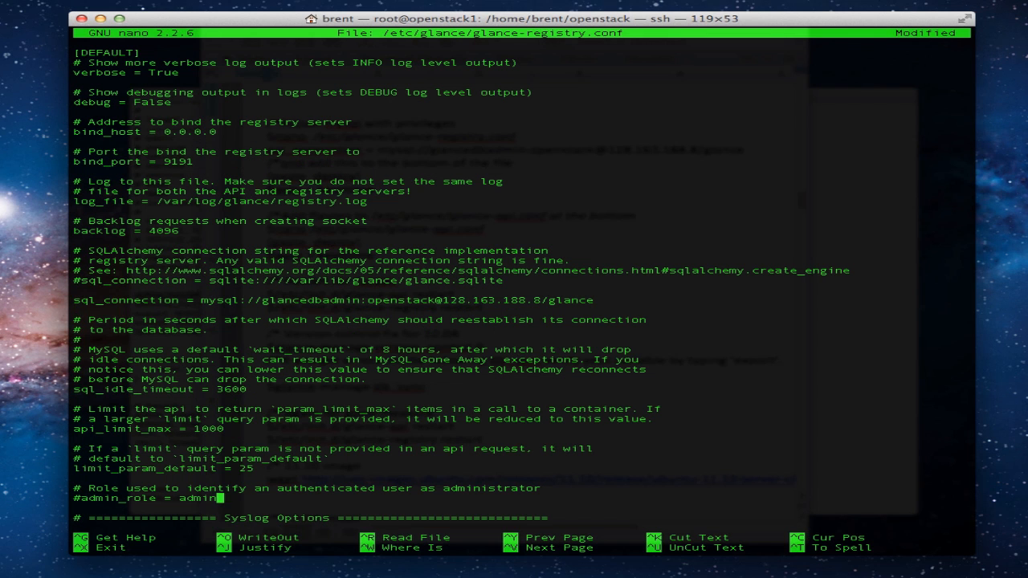
scroll(down, 3)
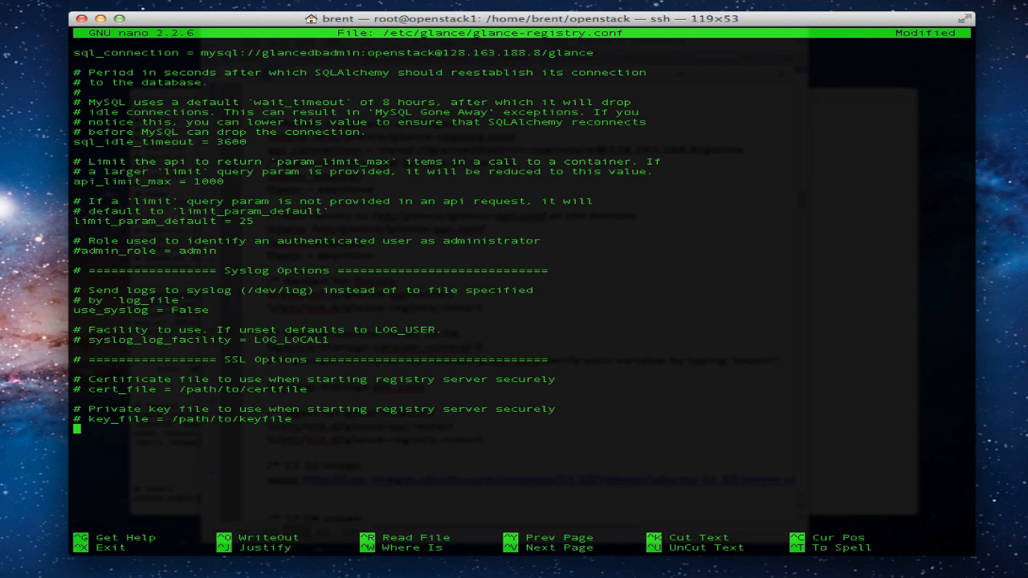
key(ctrl+x)
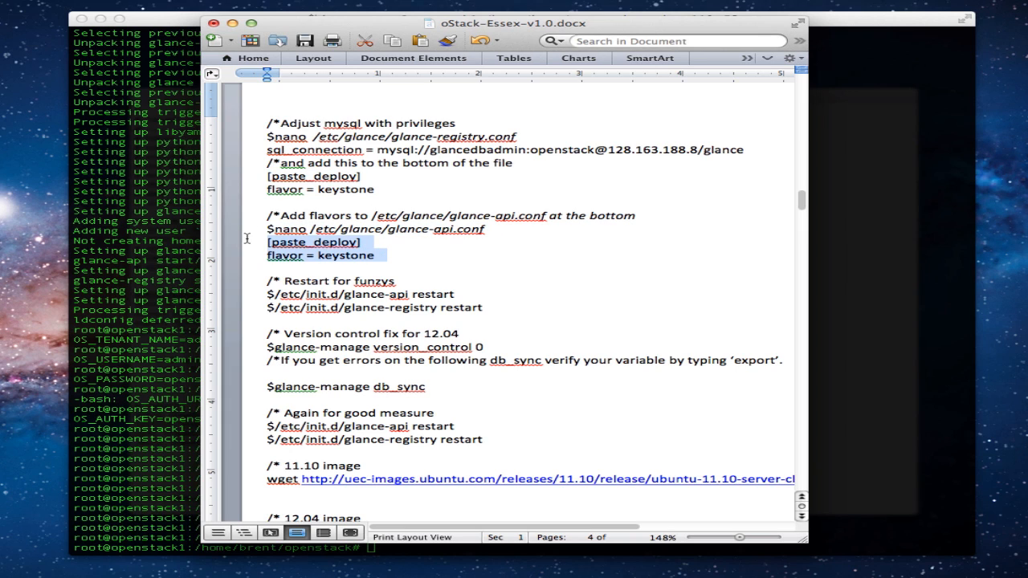
mouse_move(554, 245)
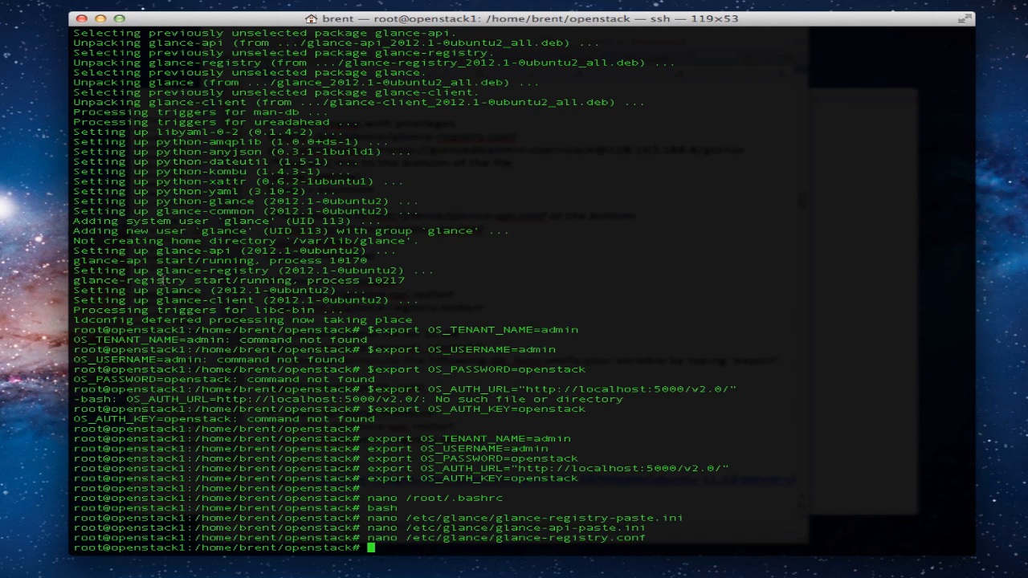
- Open /etc/glance/glance-api.conf in nano
text(nano /etc/)
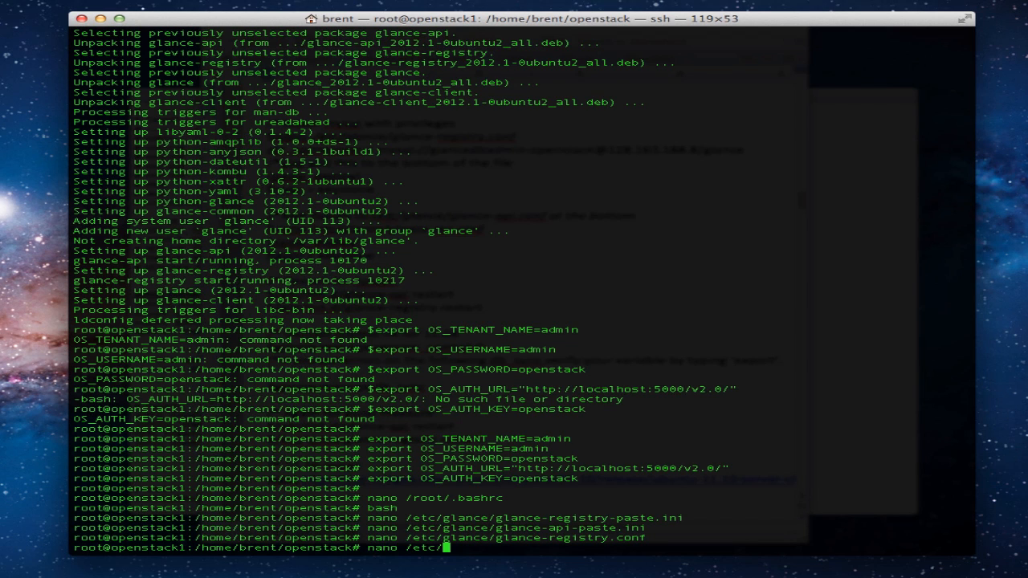
text(glance/)
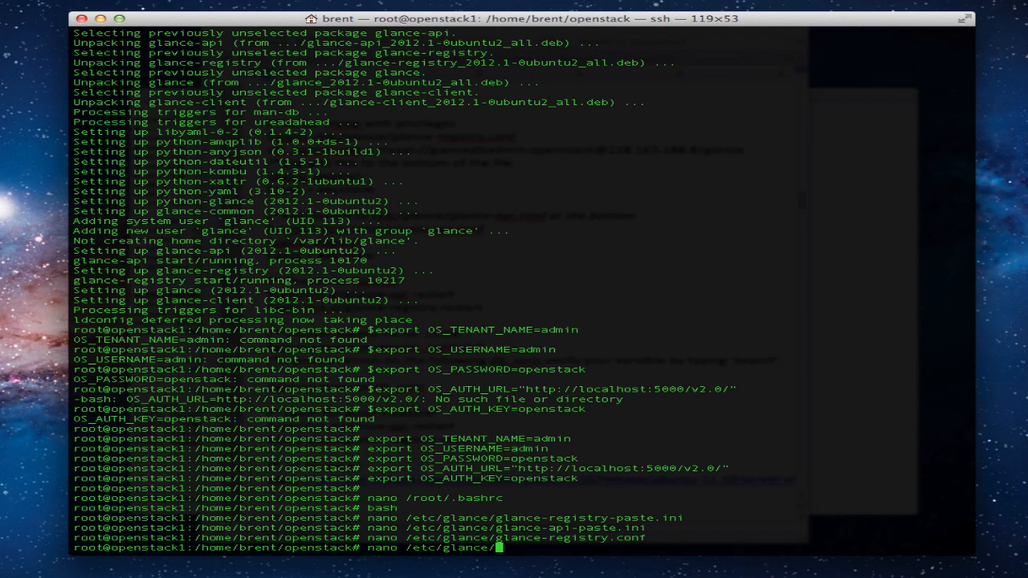
text(glance-api)
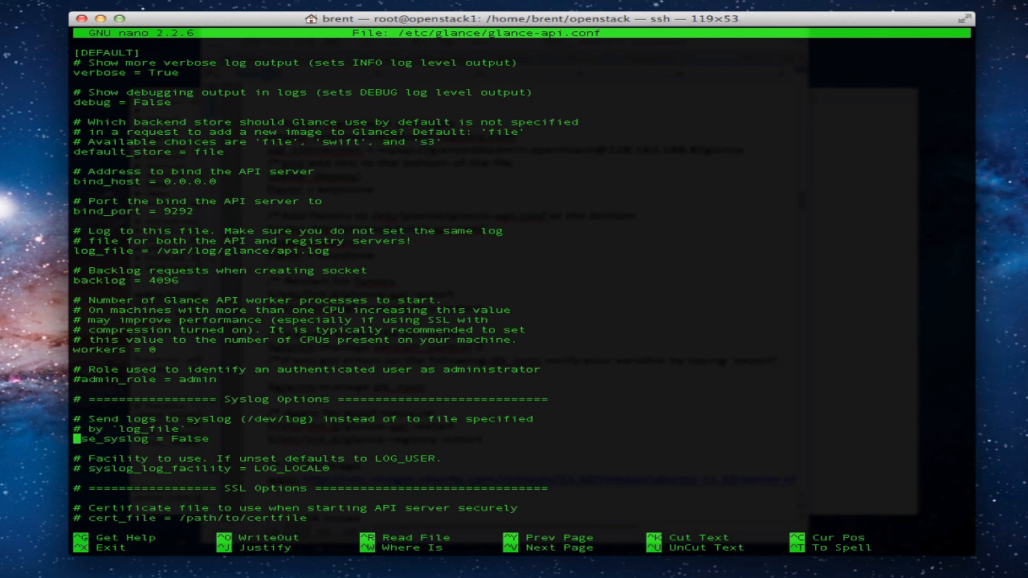
- Add a [paste_deploy] section at the bottom of glance-api.conf
scroll(down, 3)
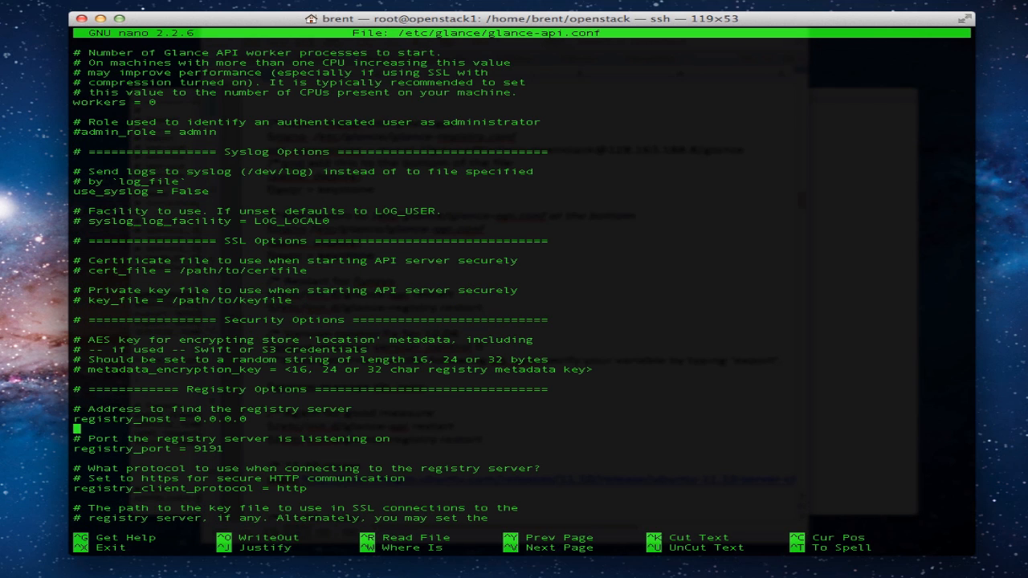
scroll(down, 3)
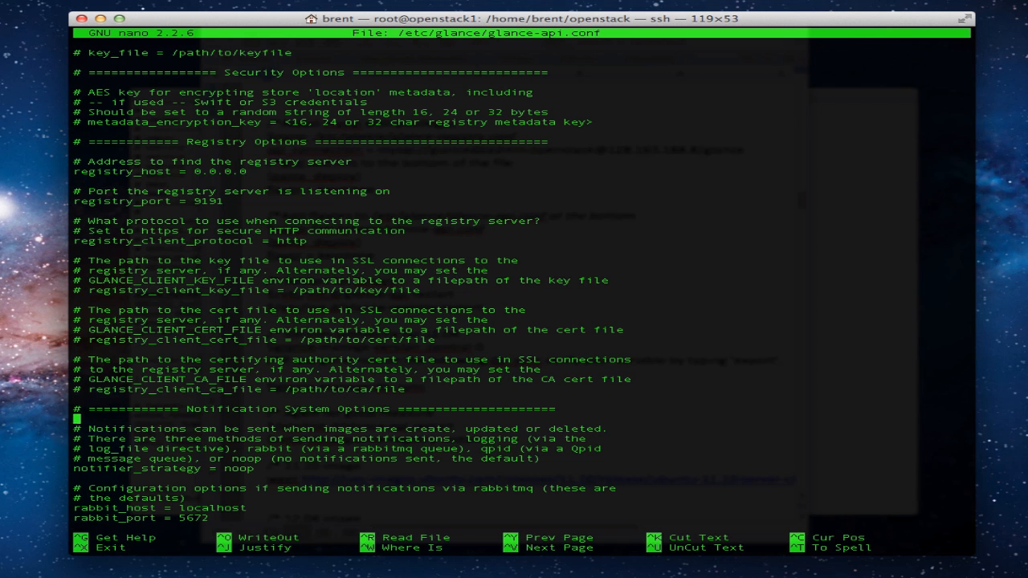
scroll(down, 3)
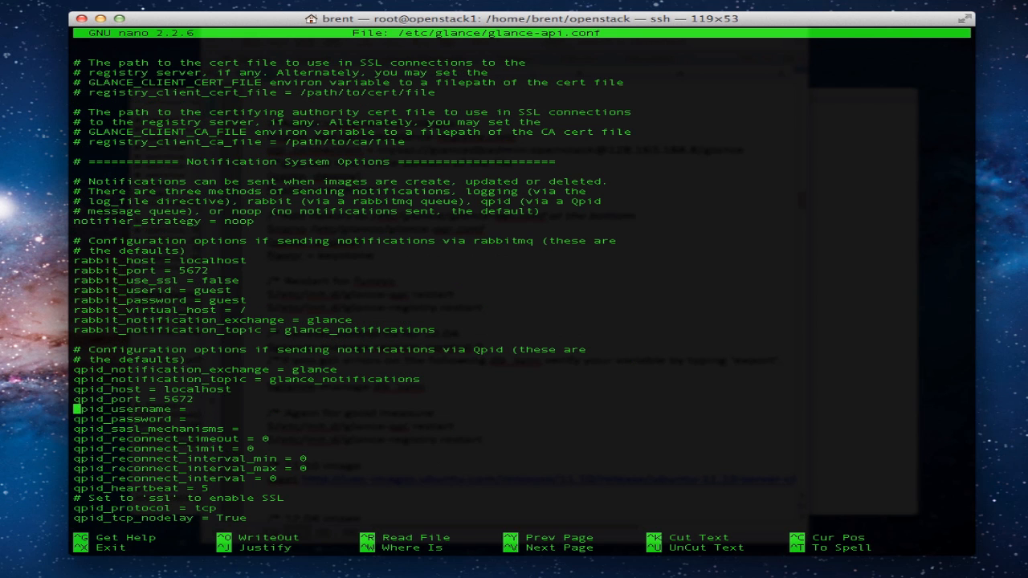
scroll(down, 3)
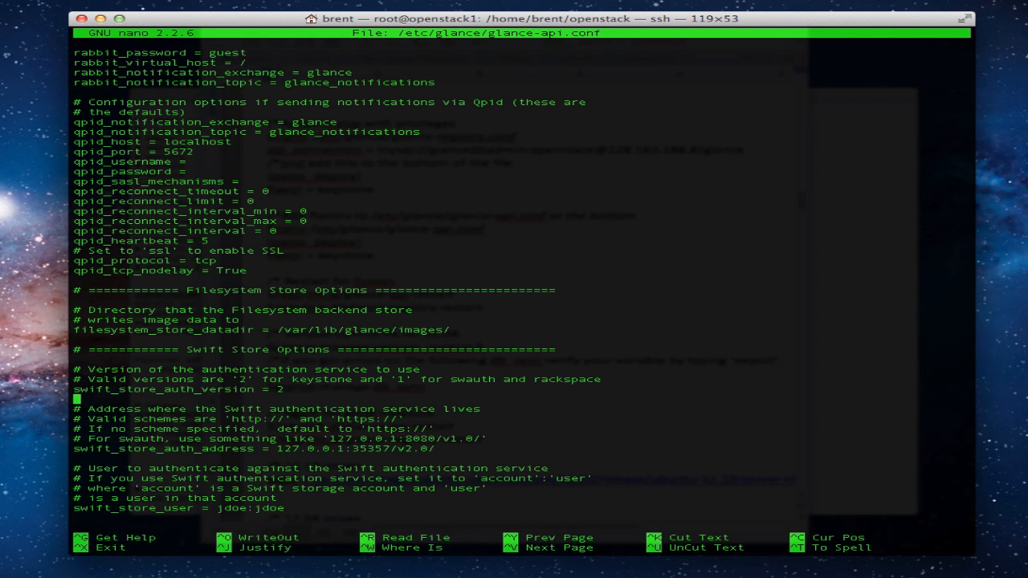
scroll(down, 3)
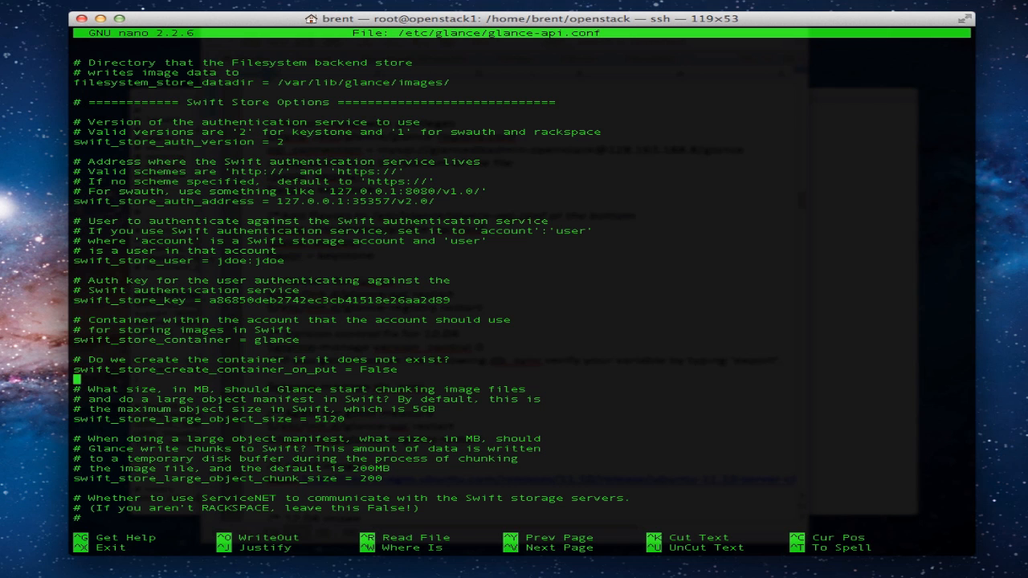
scroll(down, 3)
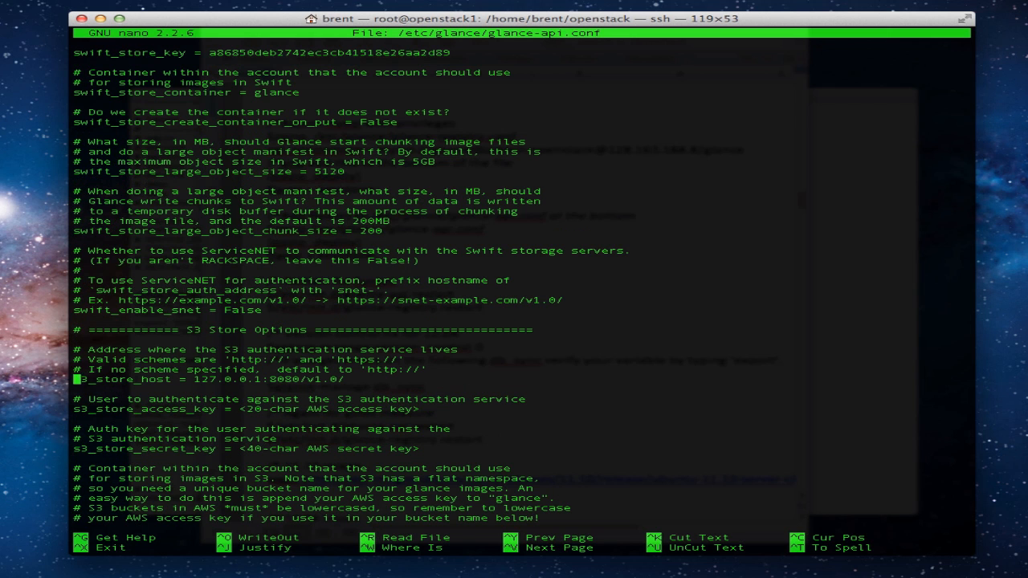
scroll(down, 3)
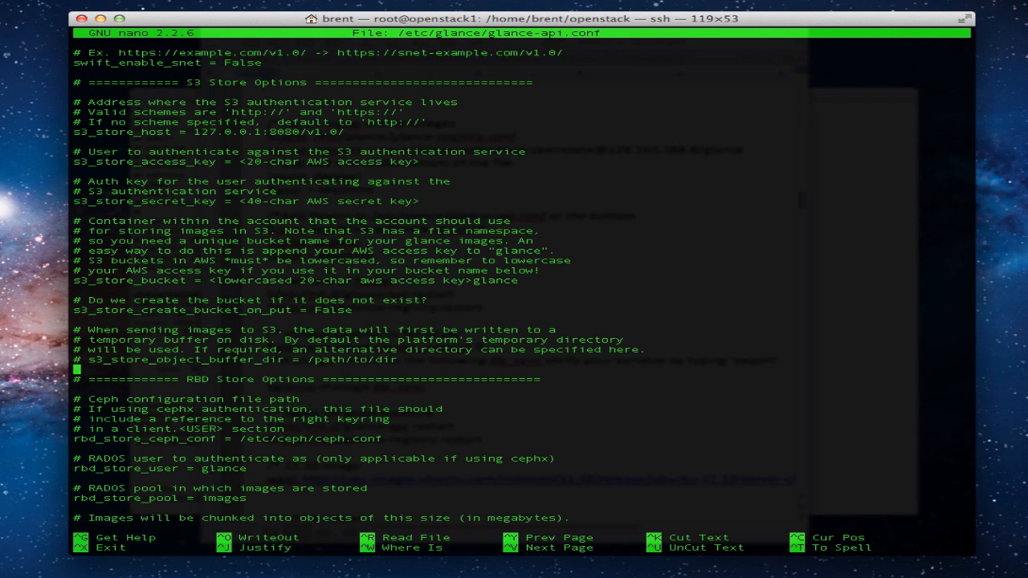
scroll(down, 3)
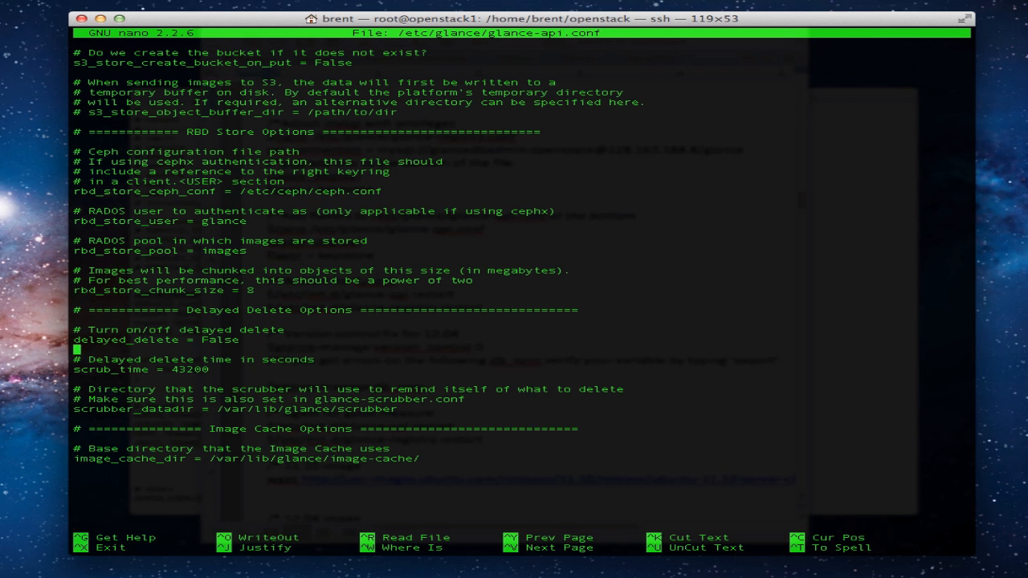
text([paste_deploy])
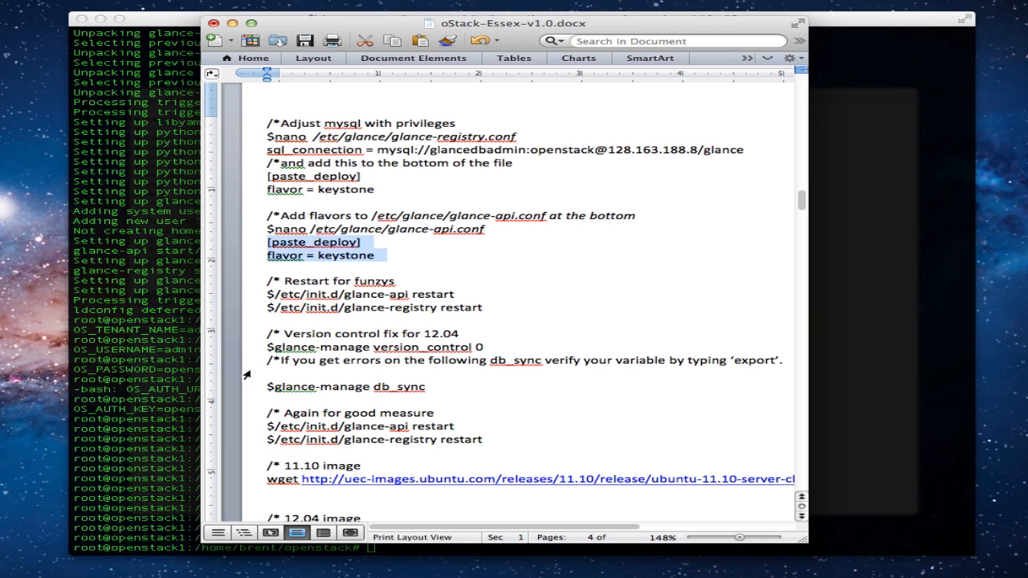
- Scroll through the oStack-Essex notes in Word, then return to Terminal's exported OS_ variables
scroll(down, 3)
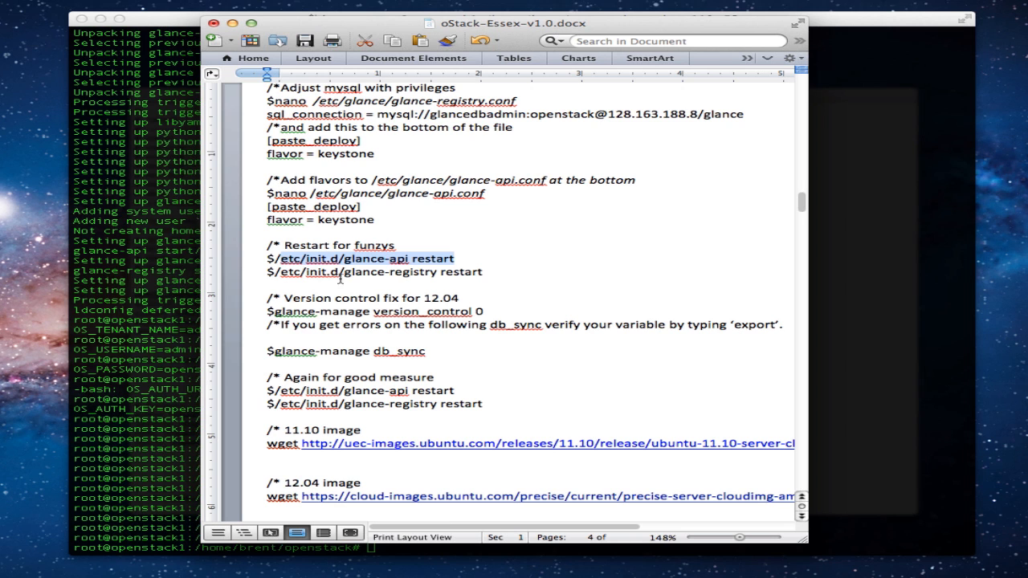
mouse_move(548, 361)
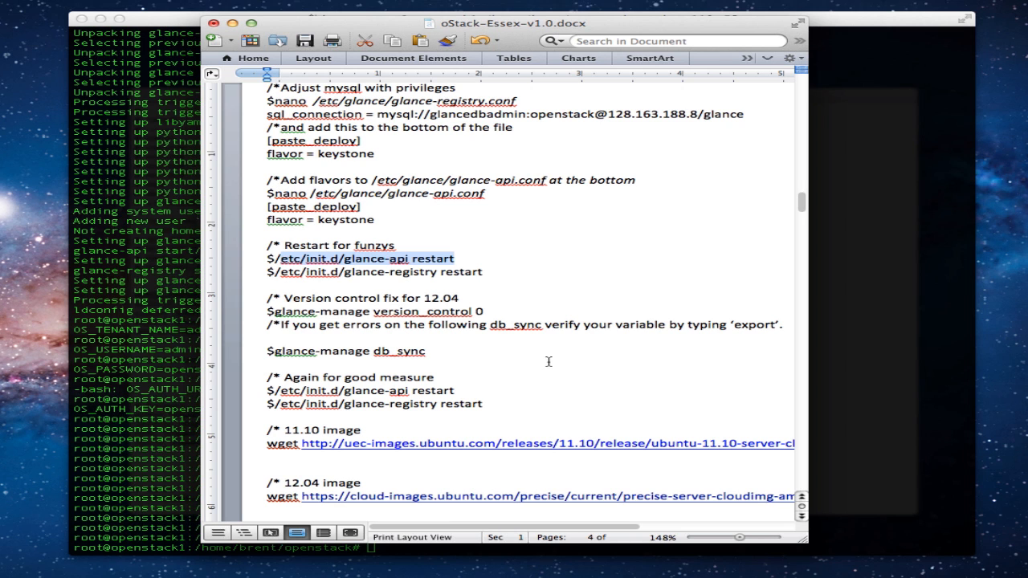
scroll(up, 3)
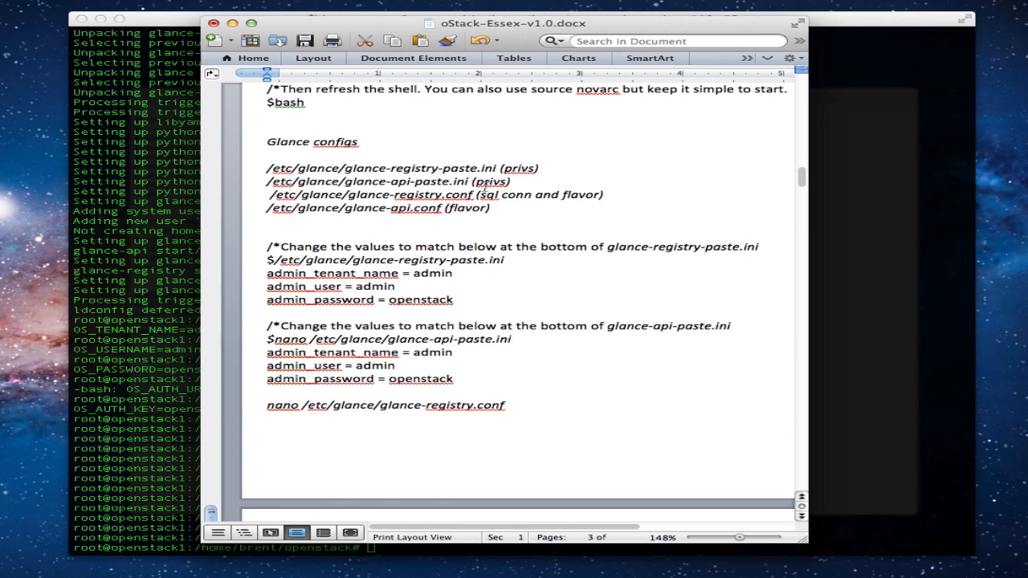
scroll(up, 3)
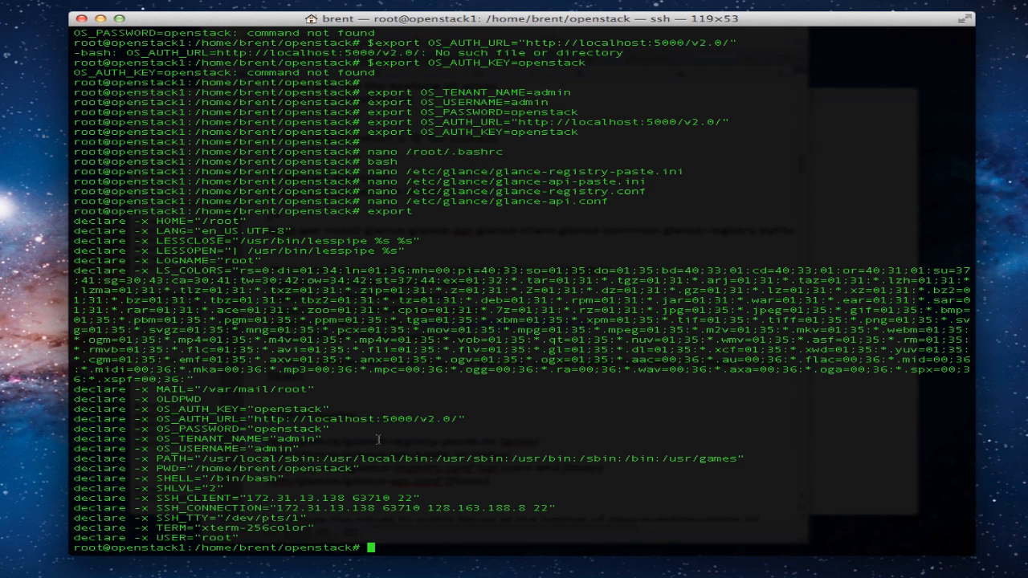
- Restart glance-api and glance-registry with their /etc/init.d scripts
text(/etc/init.d/glance-api restart)
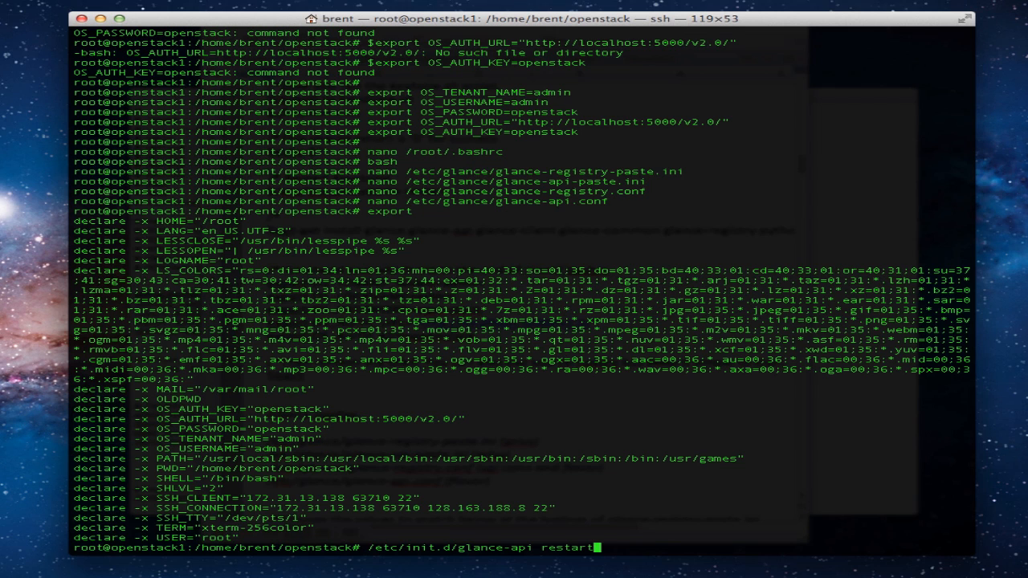
key(Return)
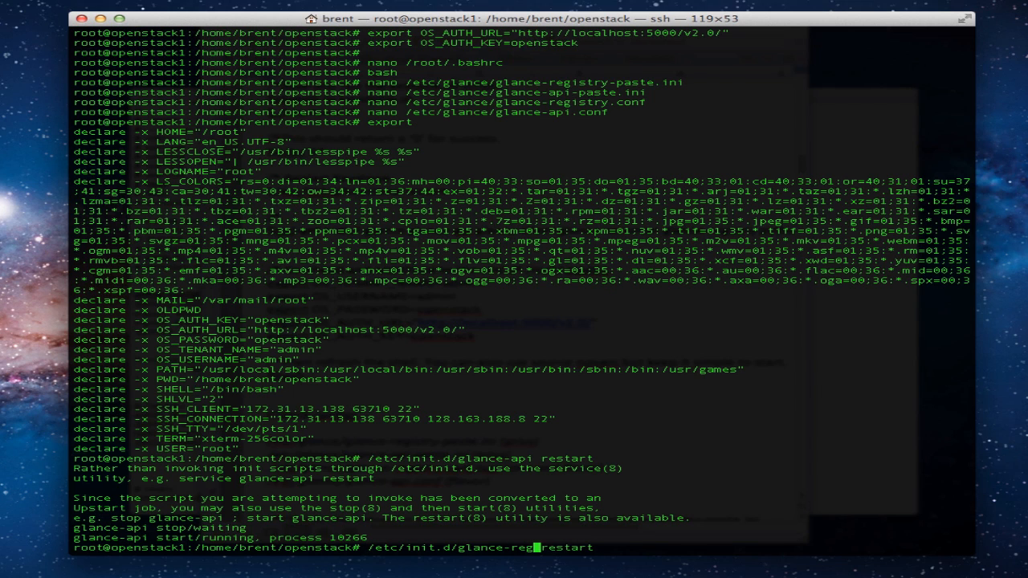
key(Return)
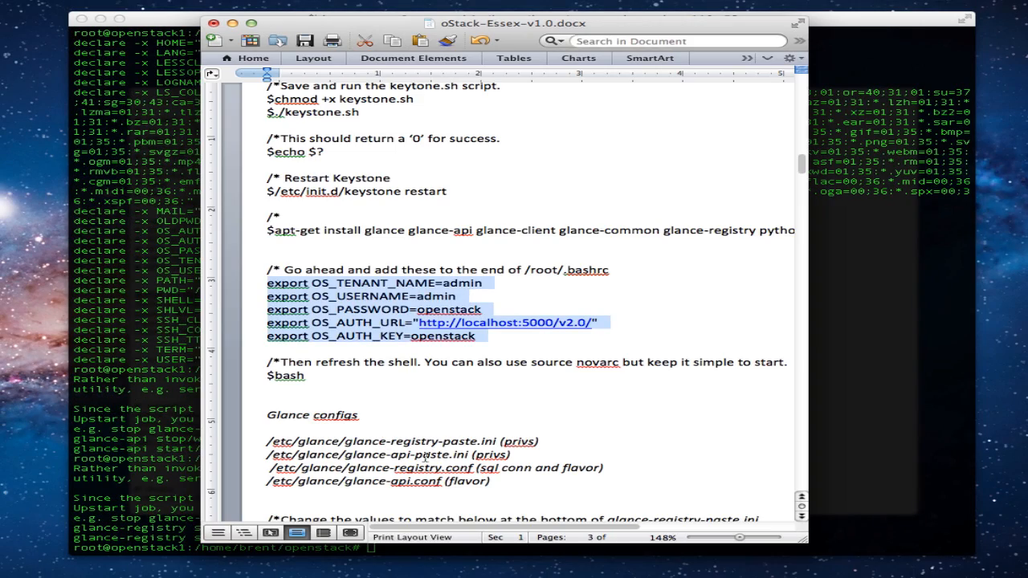
- Scroll the Word notes past the Glance config section to the 12.04 version control fix
scroll(down, 3)
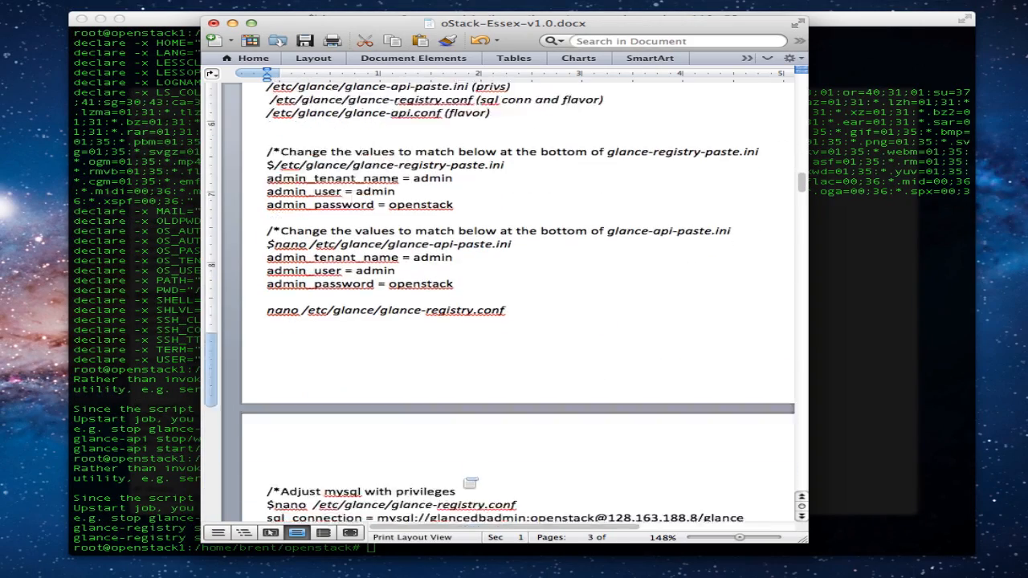
scroll(down, 3)
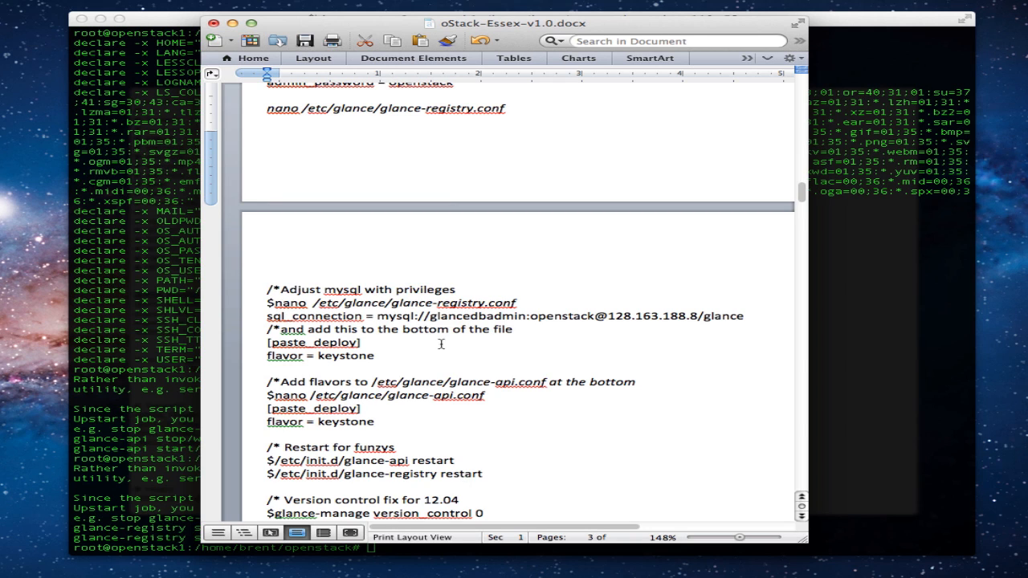
scroll(down, 3)
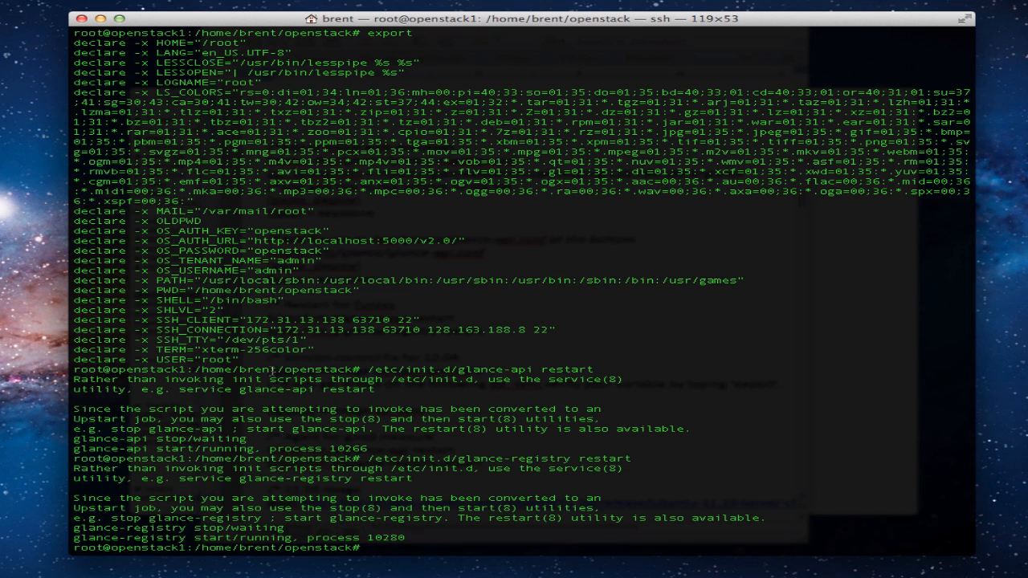
- Run glance-manage version_control 0, confirm echo $? returns 0, then run glance-manage db_sync
text(glance-manage version_control 0)
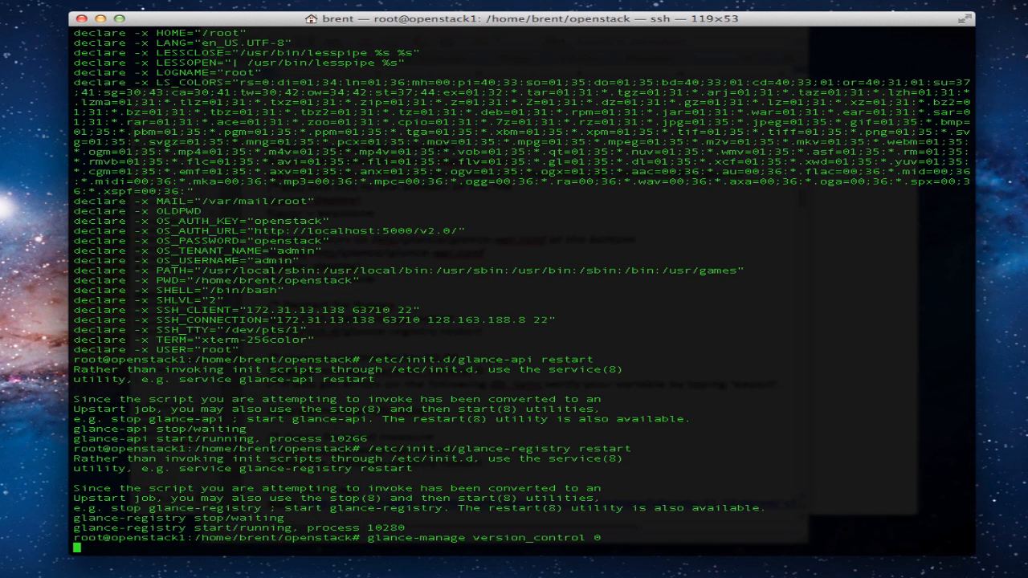
text(ech)
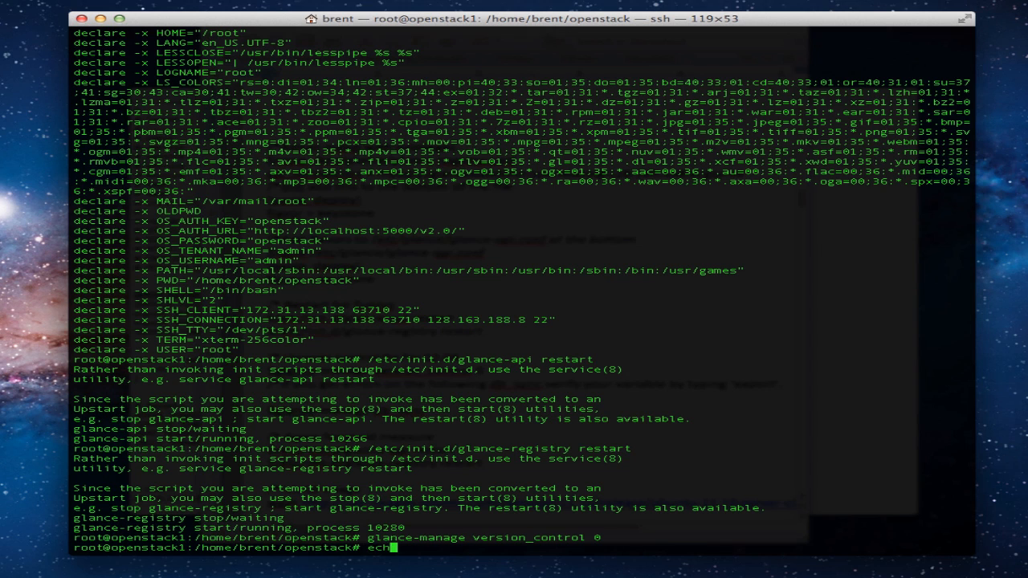
key(Return)
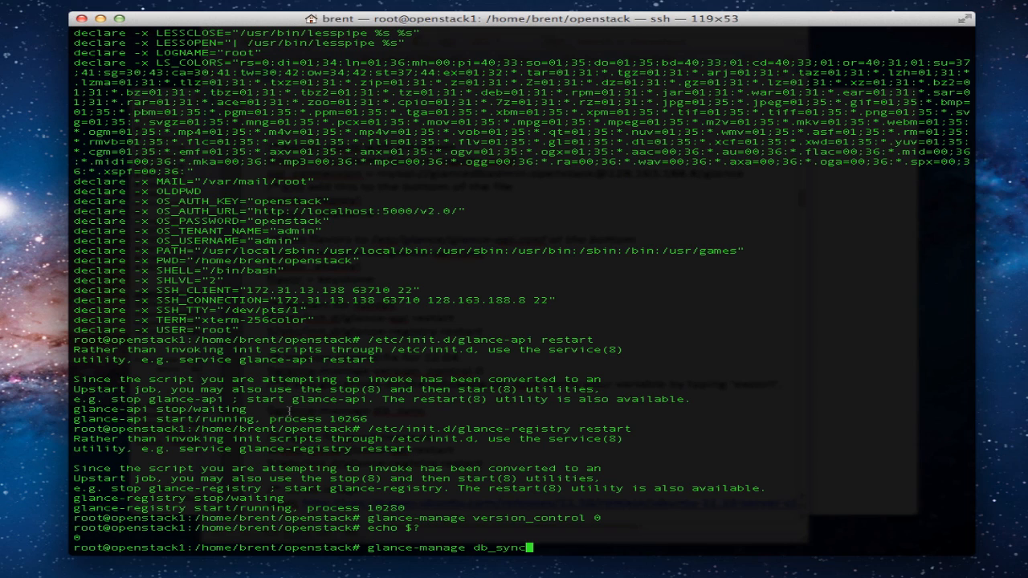
key(return)
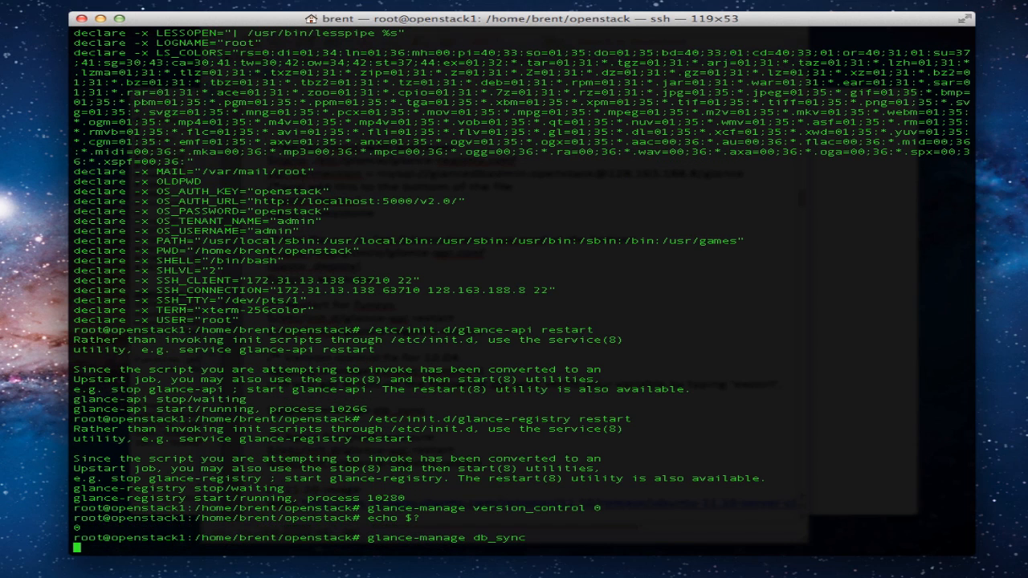